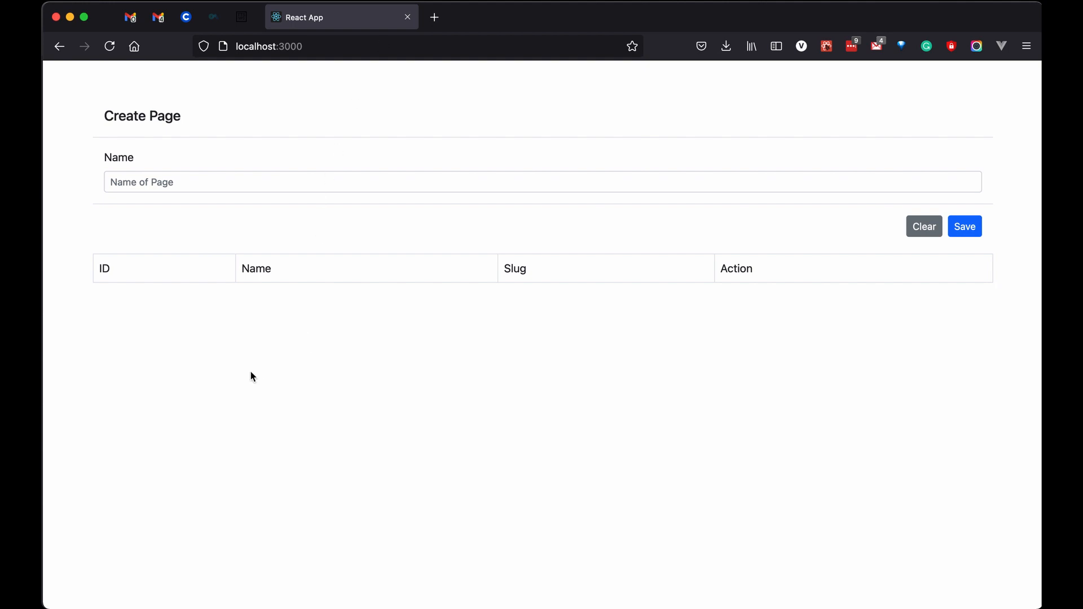
mouse_move(631, 364)
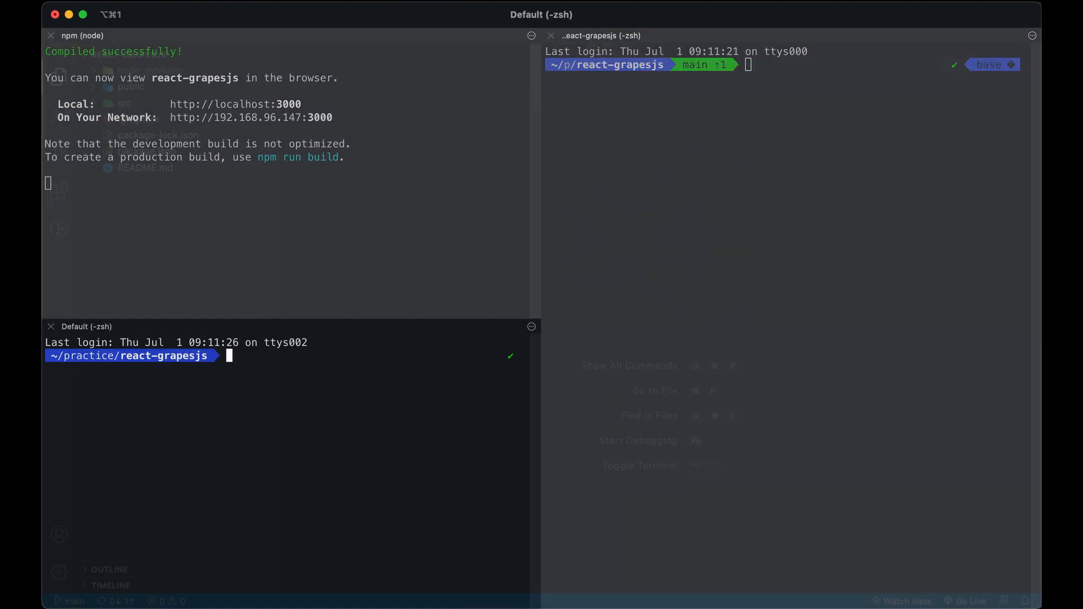
- Install axios in react-grapesjs and run npm start in ../web-builder, which fails for missing nodemon
text(npm install;npm start)
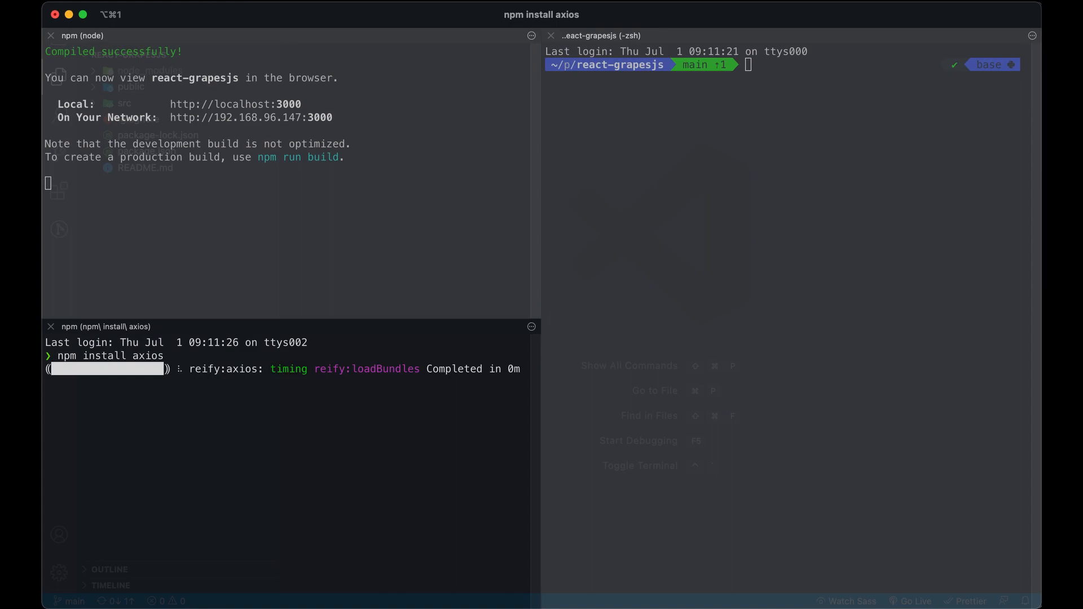
text(cd practice/react-grapesjs)
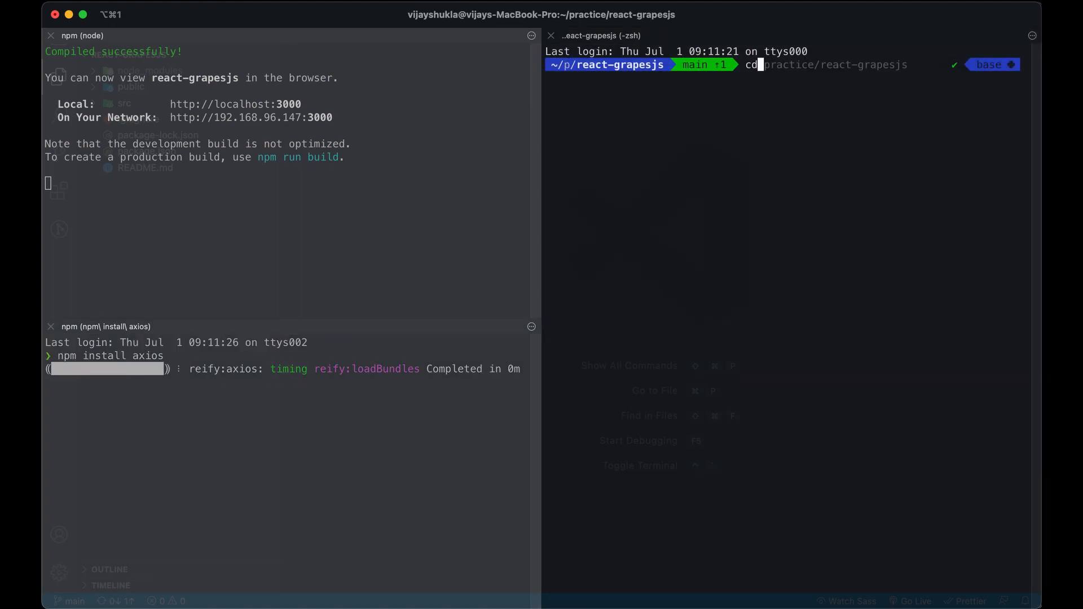
text(../we)
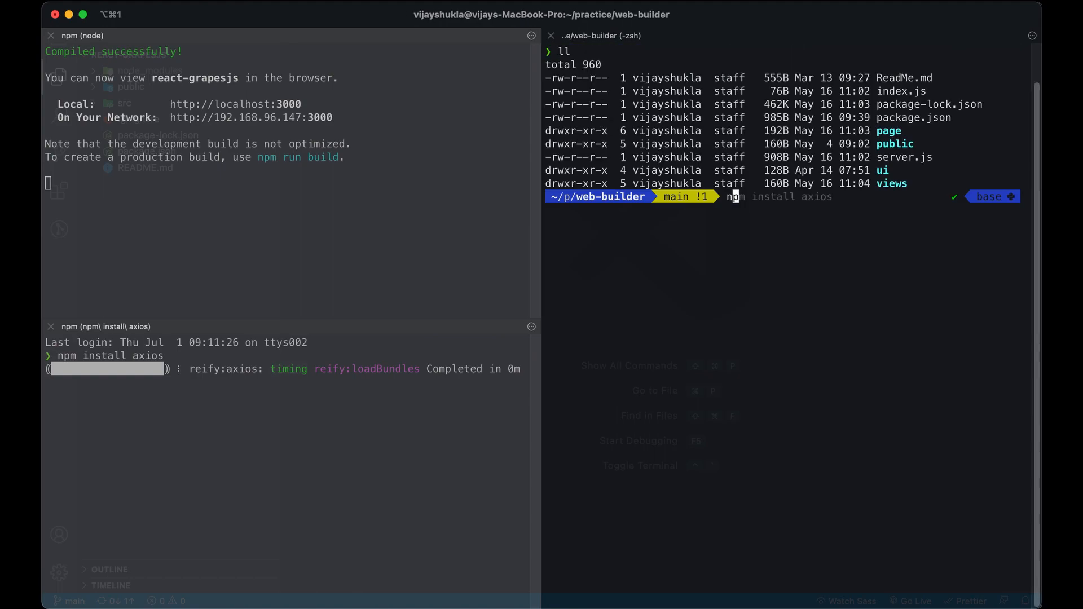
text(npm start)
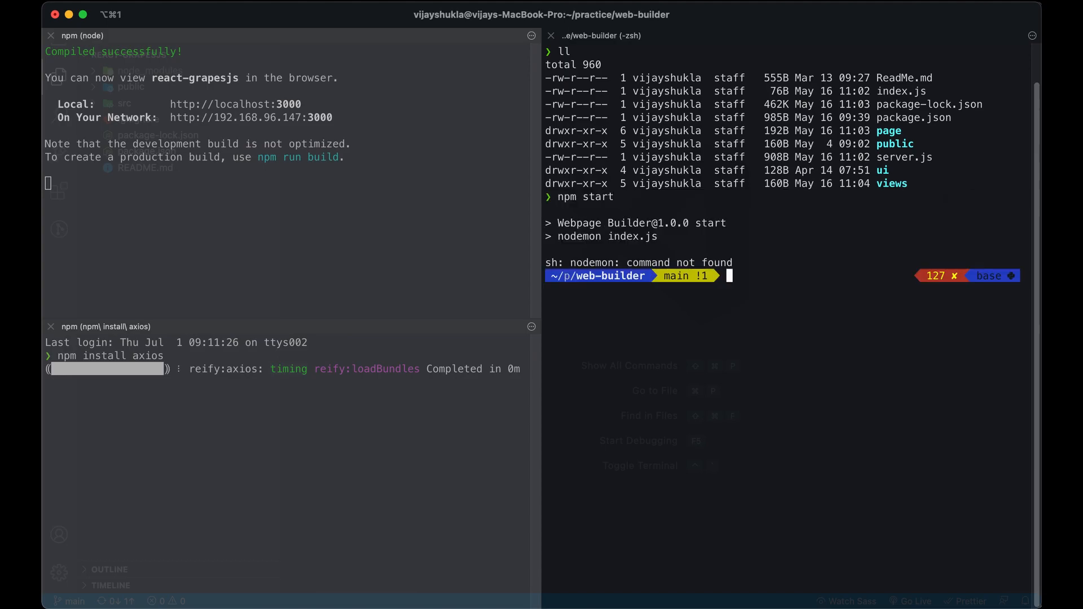
text(npm install axios)
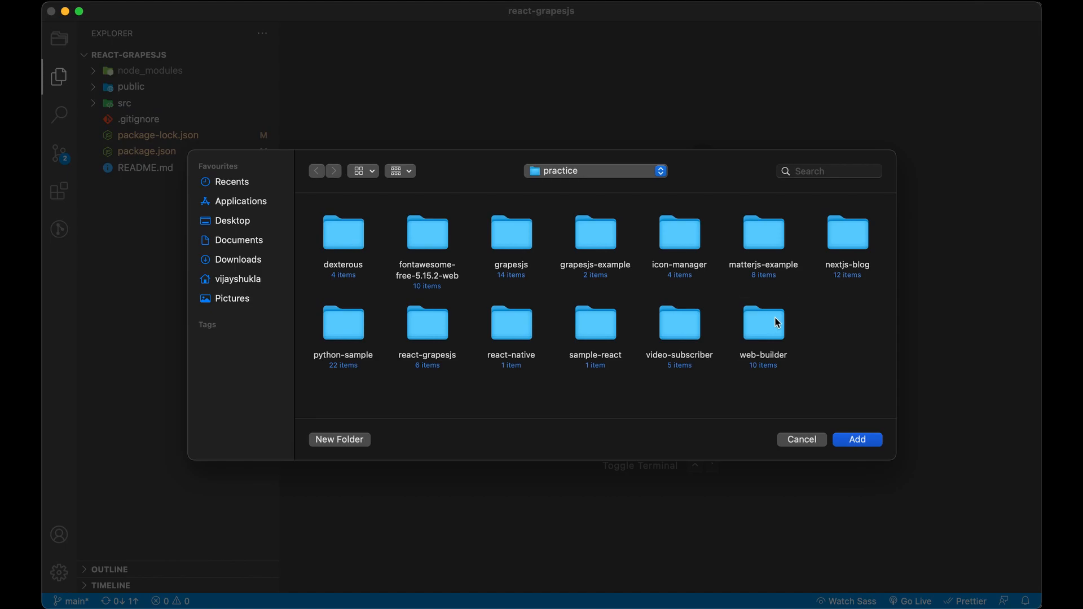
- Add web-builder to the workspace, view its server.js, then react-grapesjs package.json listing axios
click(856, 439)
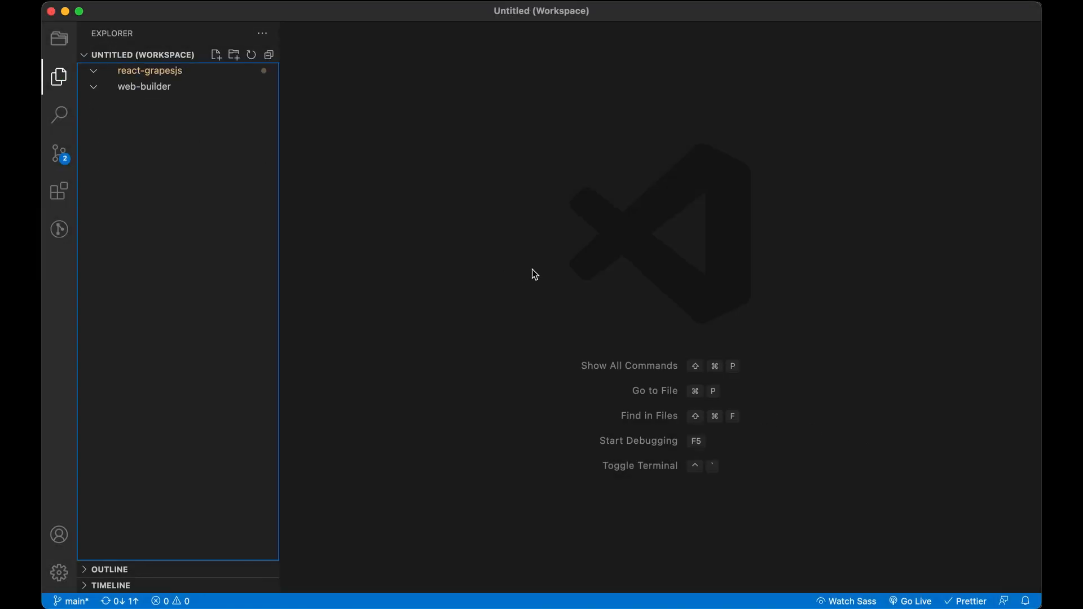
click(149, 70)
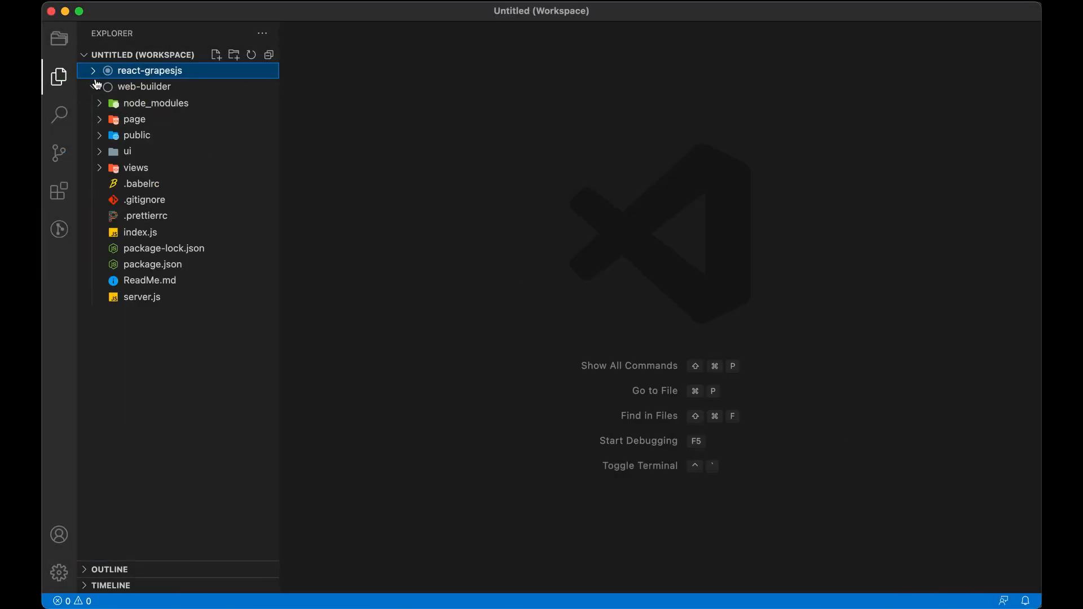
click(145, 86)
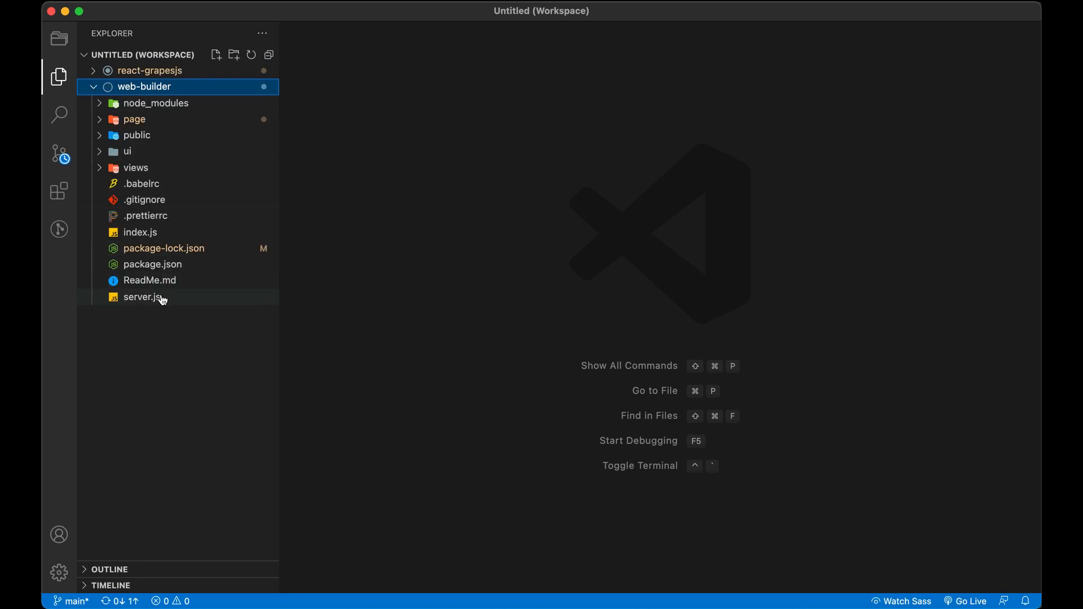
double_click(142, 297)
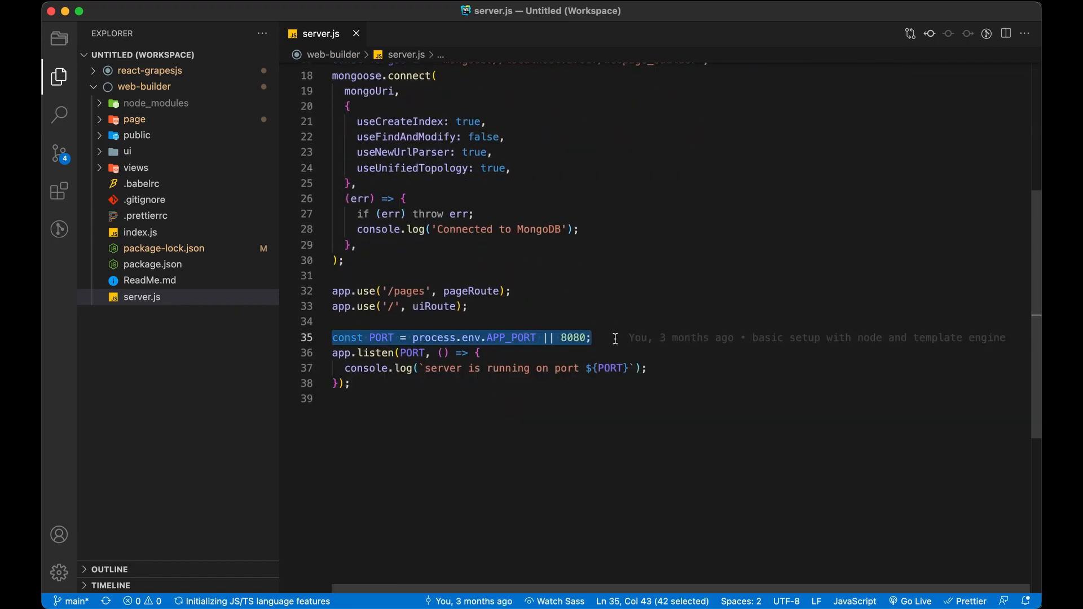
click(418, 338)
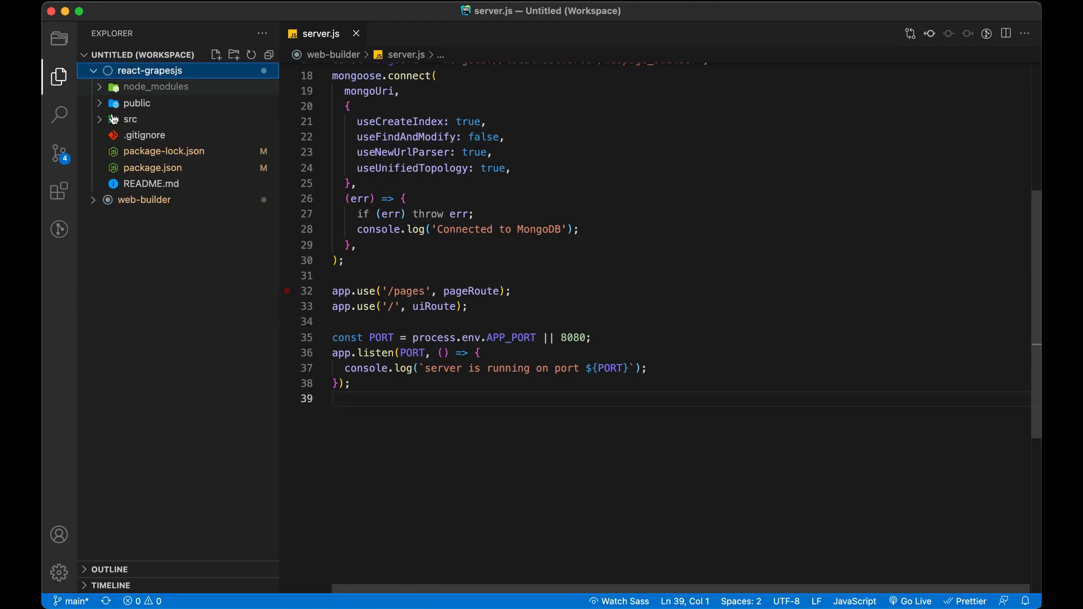
click(152, 167)
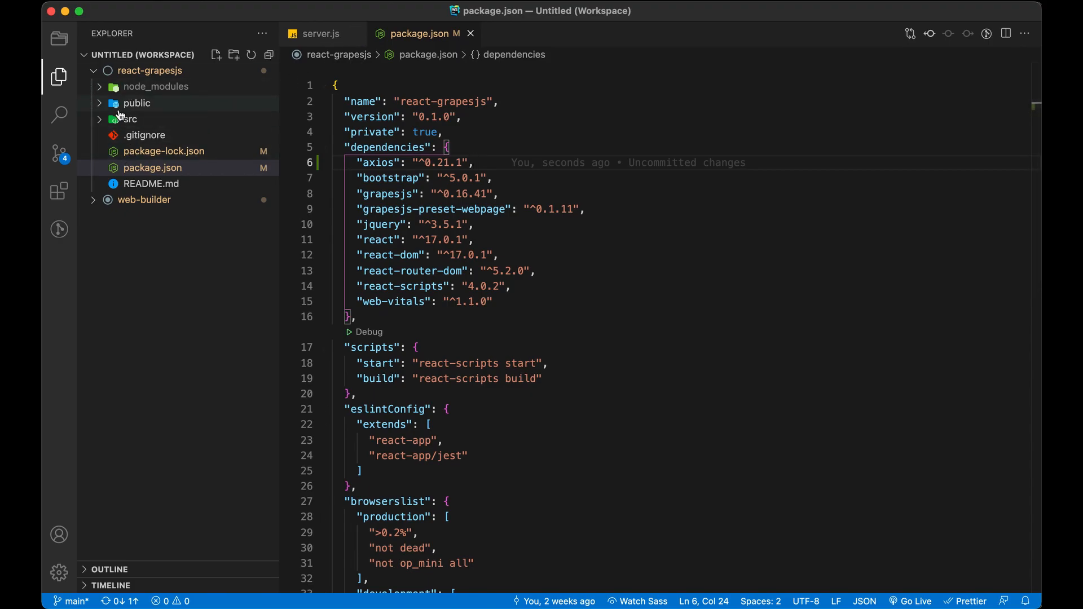
- Create the new file src/api_utils/index.js in react-grapesjs
click(128, 118)
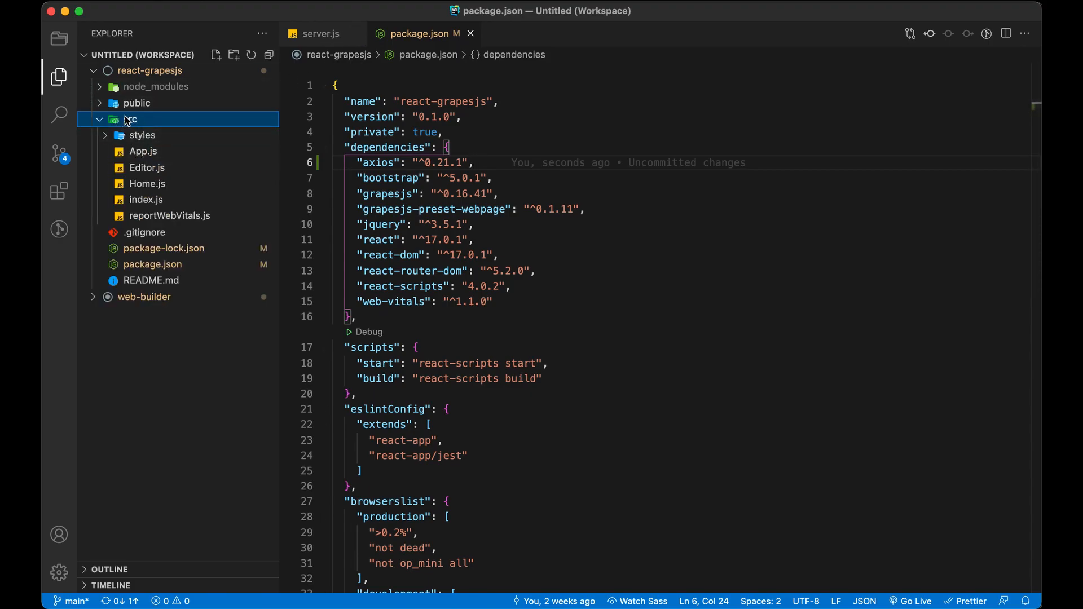
right_click(130, 120)
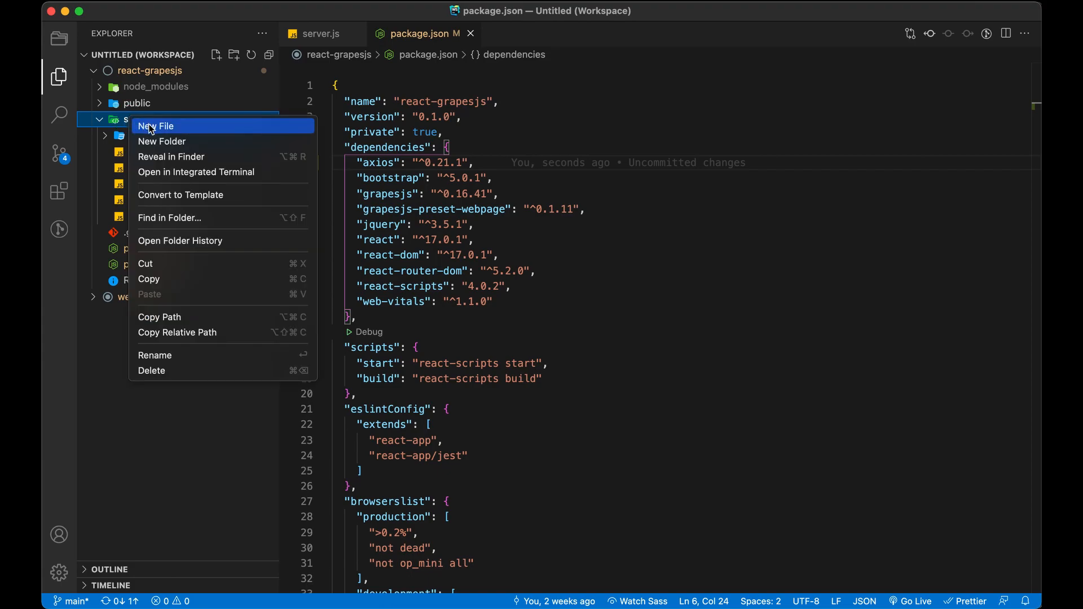
click(156, 125)
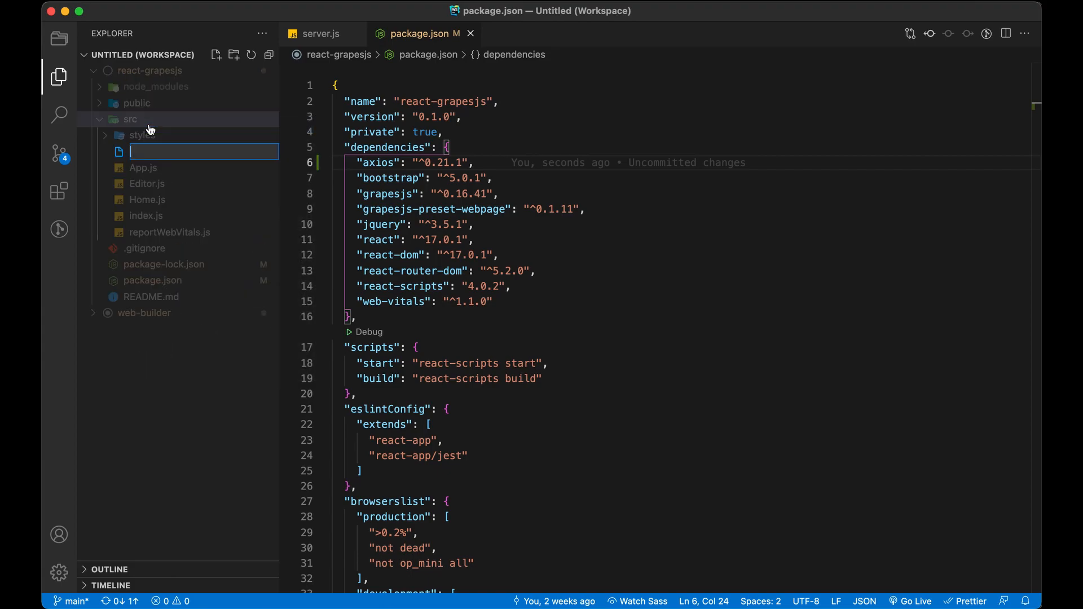
text(api)
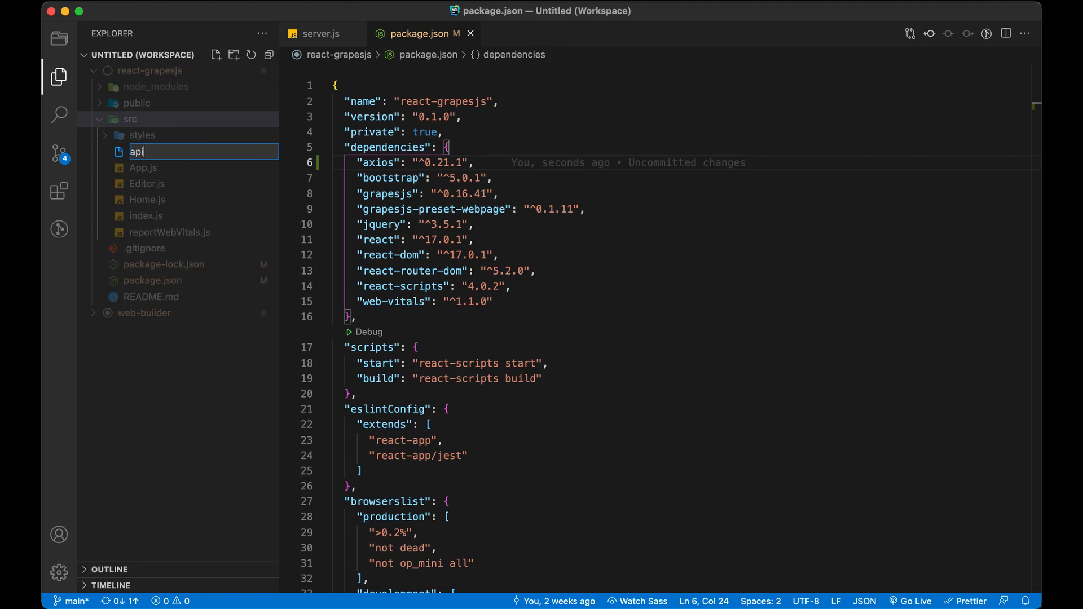
text(_utils)
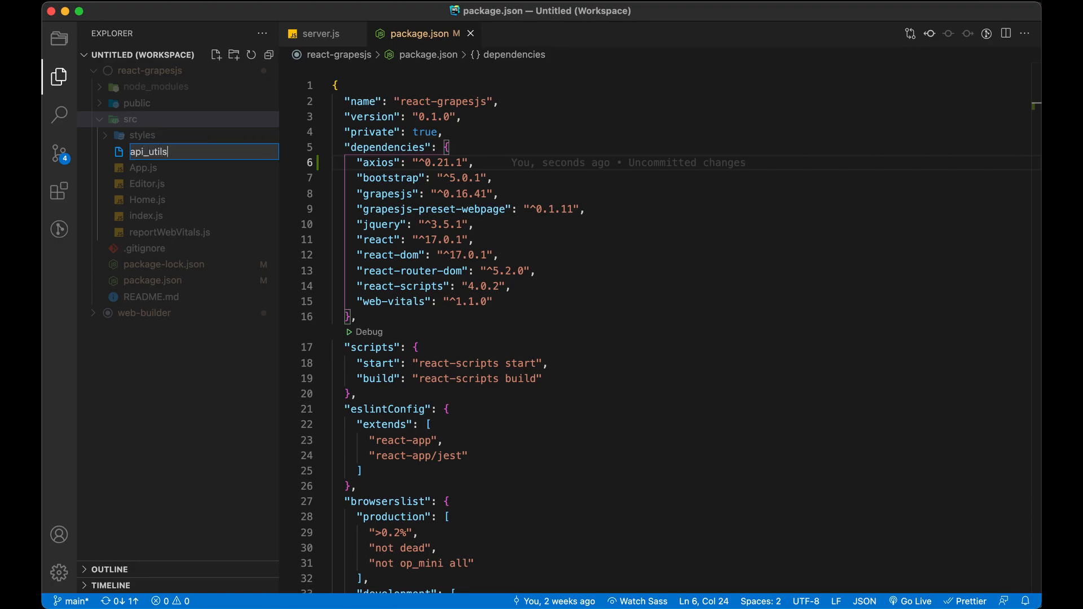
text(/)
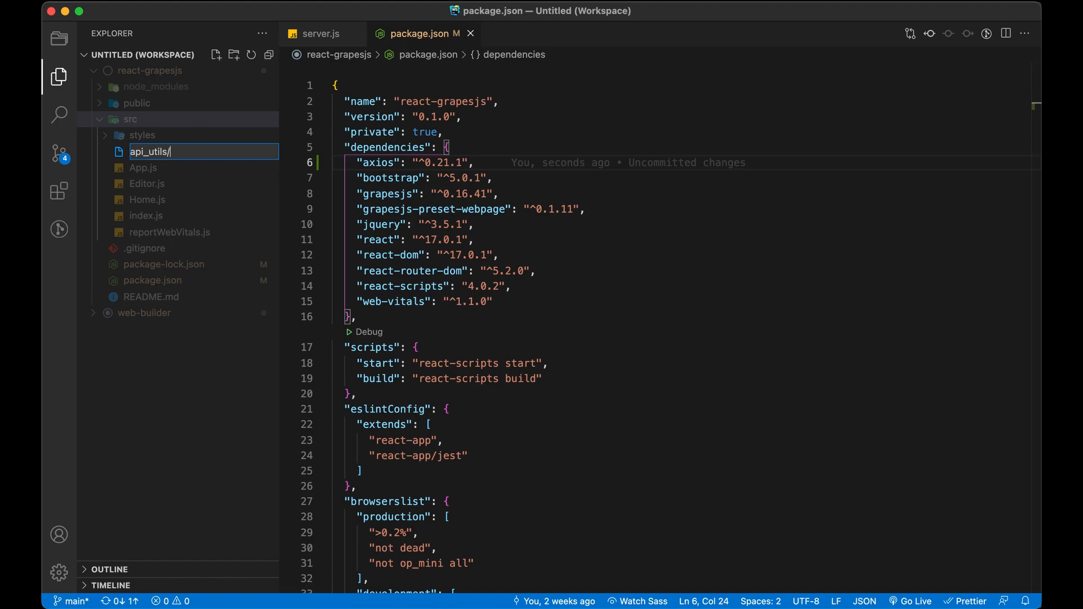
text(index.)
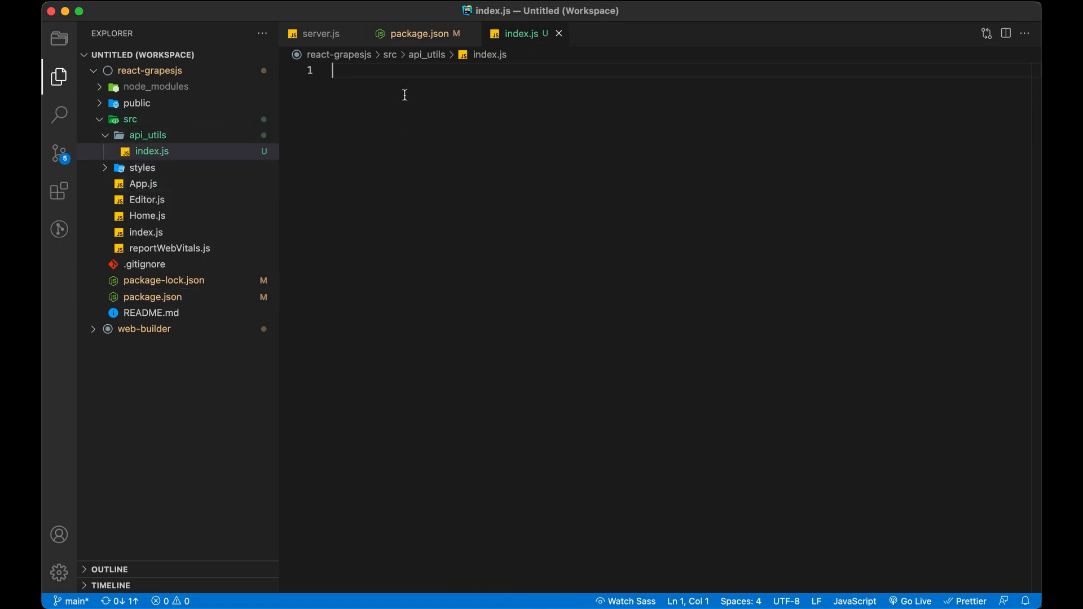
text(export const API_HO)
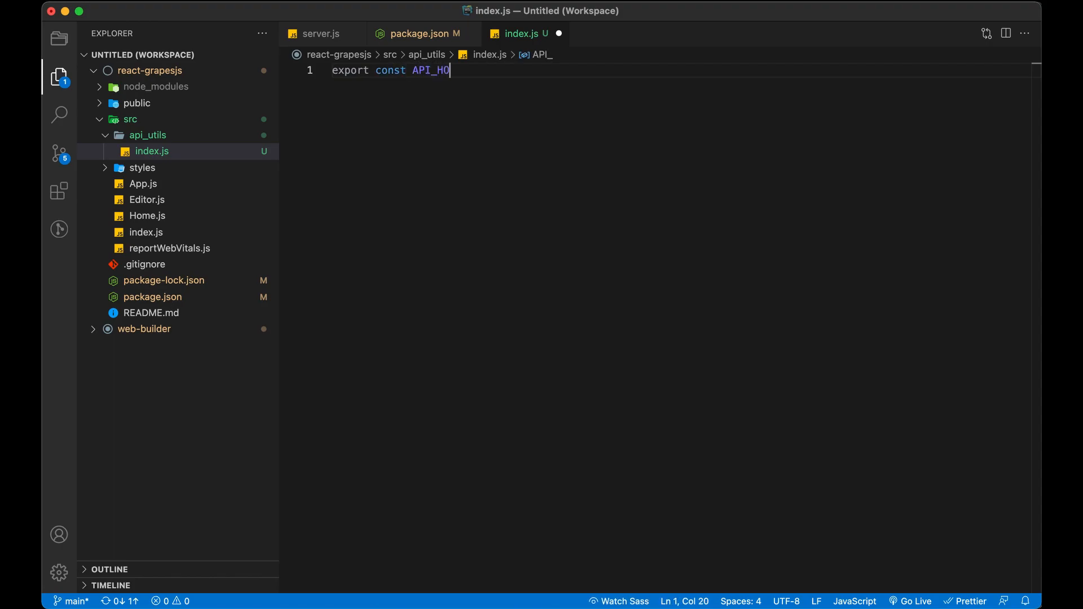
text(ST=)
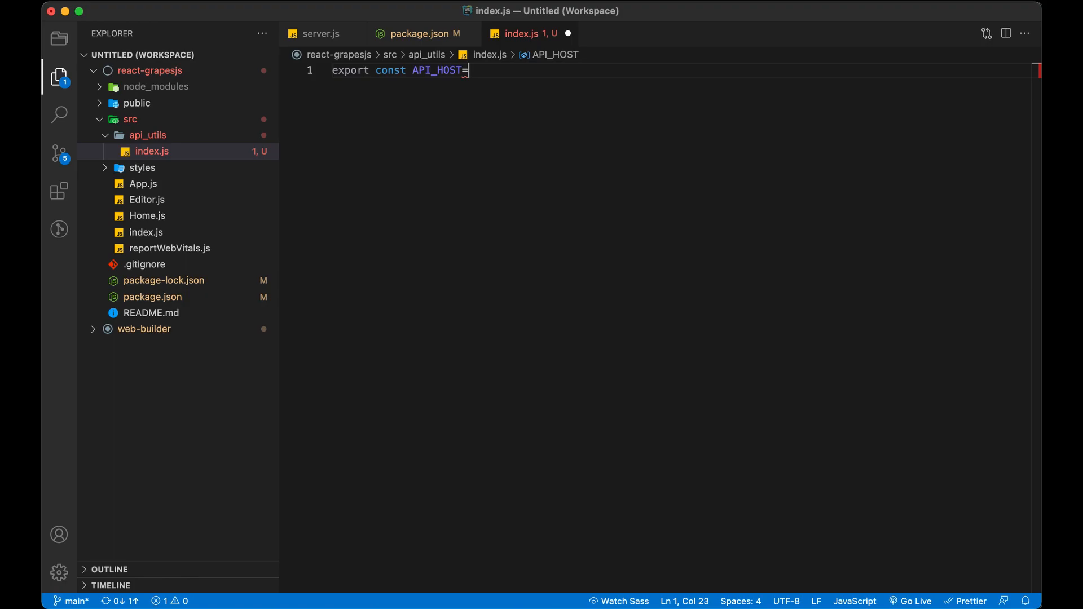
text("h)
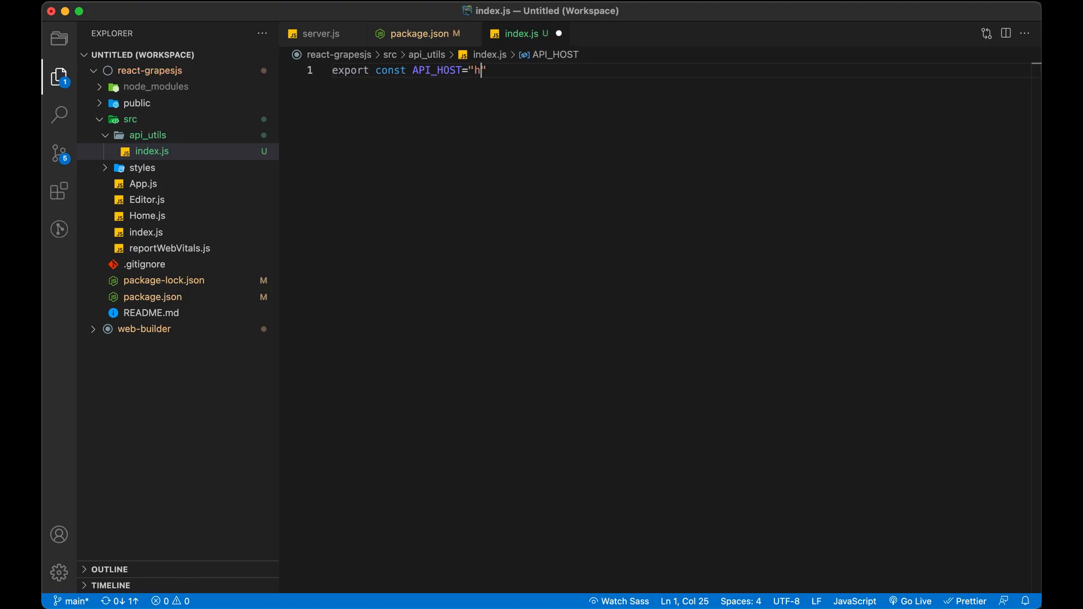
text(ttp://loc)
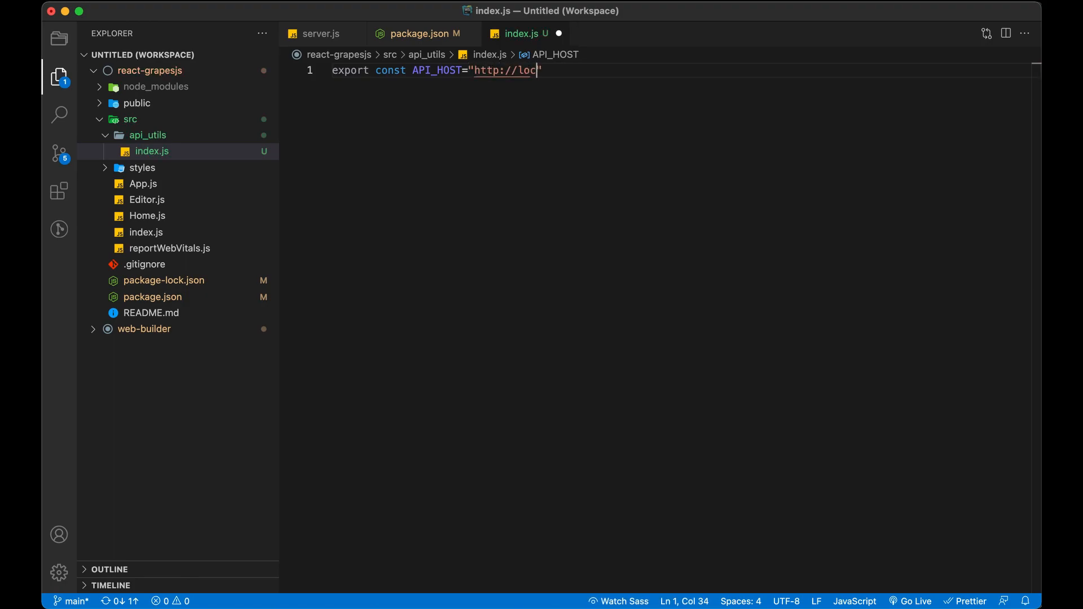
text(alhost:)
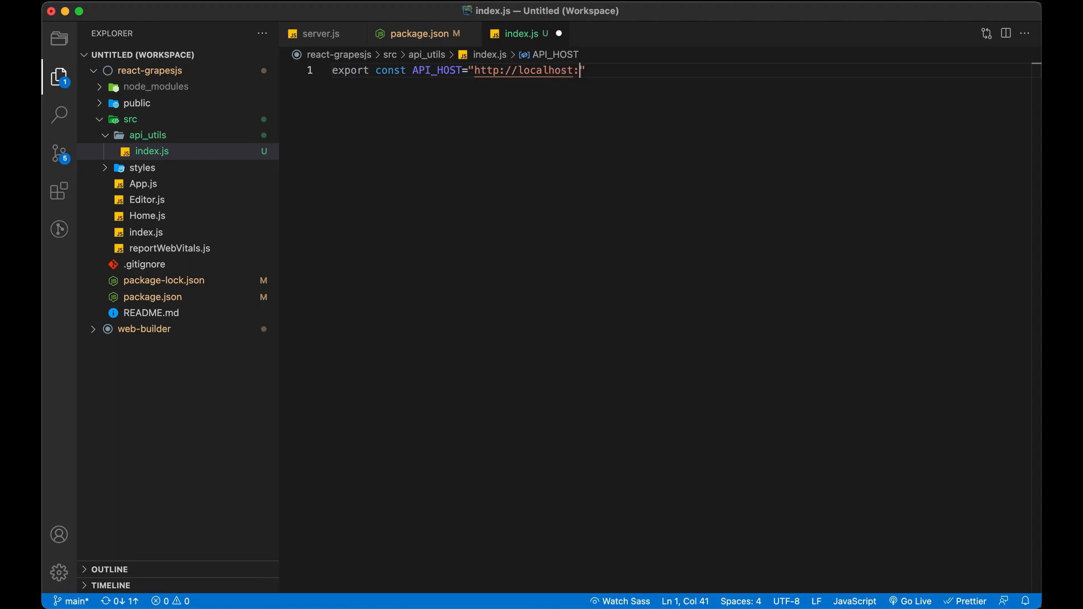
text(8080)
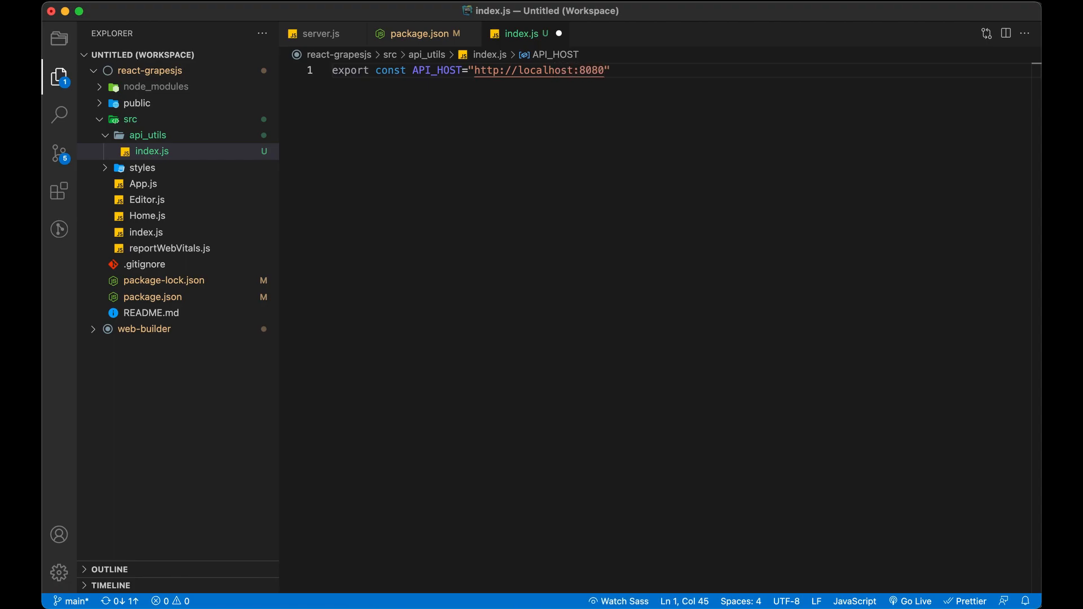
text(/)
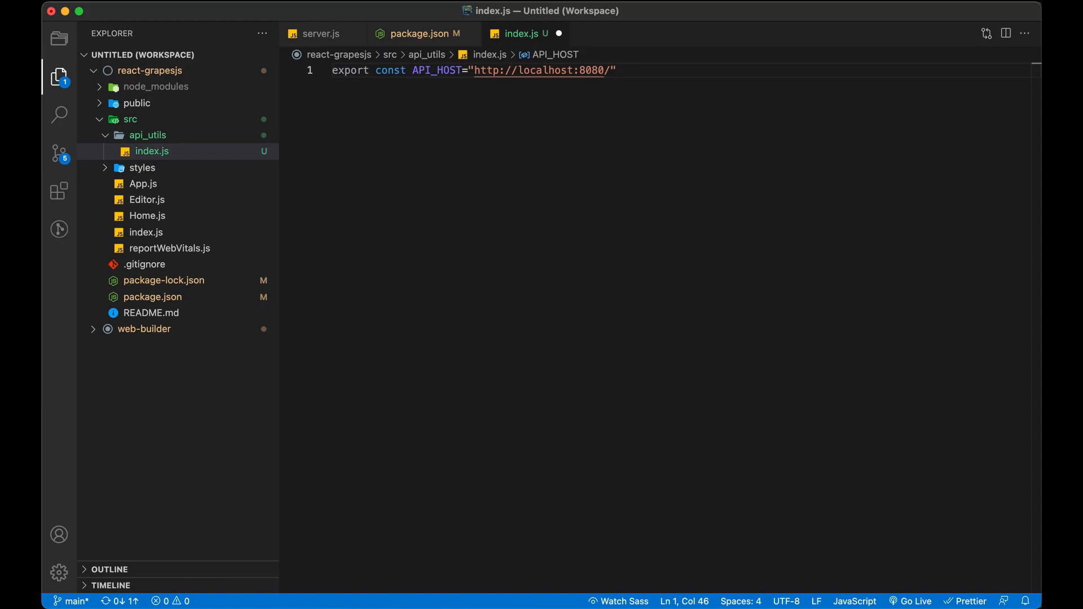
text(pages)
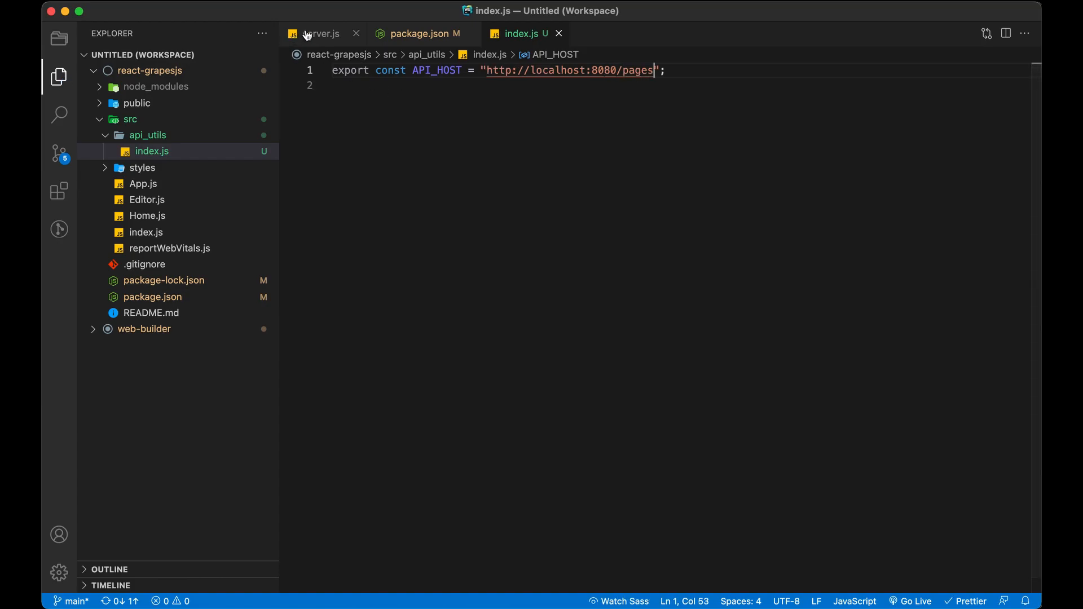
- Review web-builder's page.route.js route definitions, then close the open editor tabs
click(322, 33)
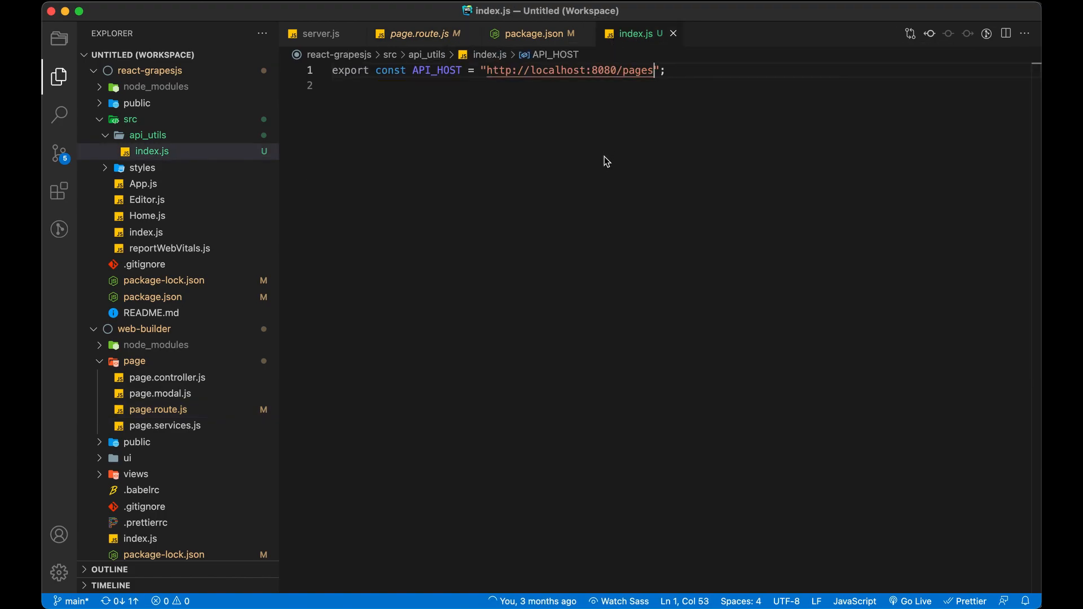
click(414, 32)
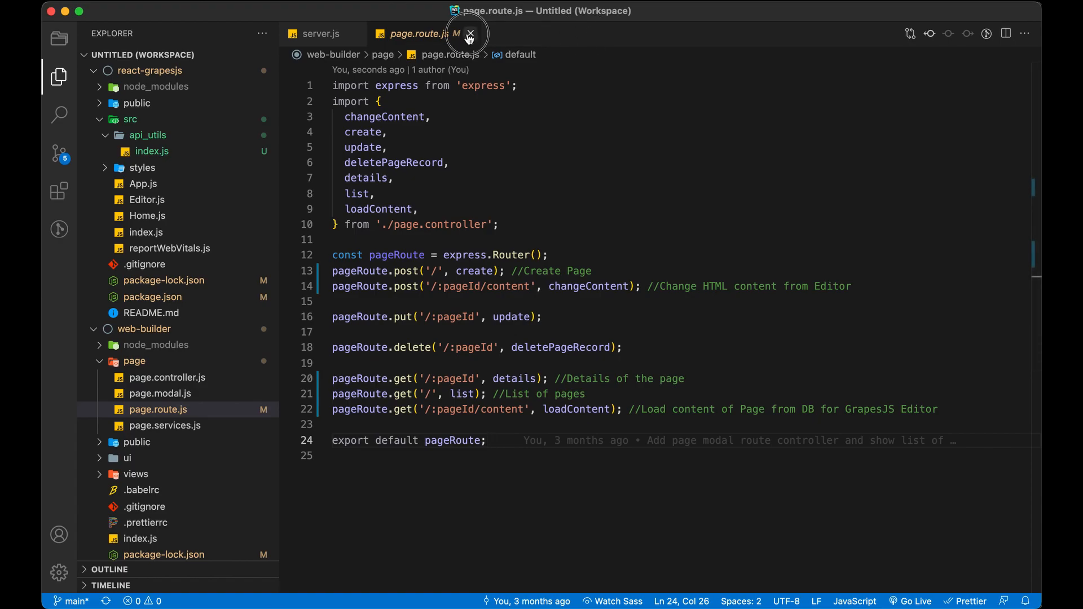
click(469, 33)
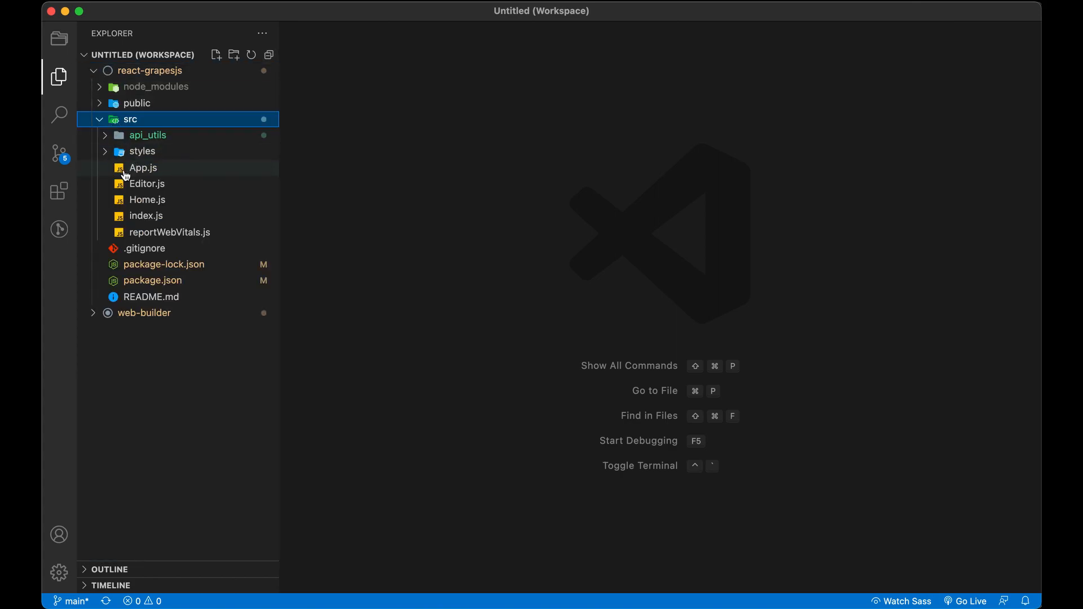
- In Home.js add a useEffect containing an async getAllPages function with a try/catch block
click(146, 199)
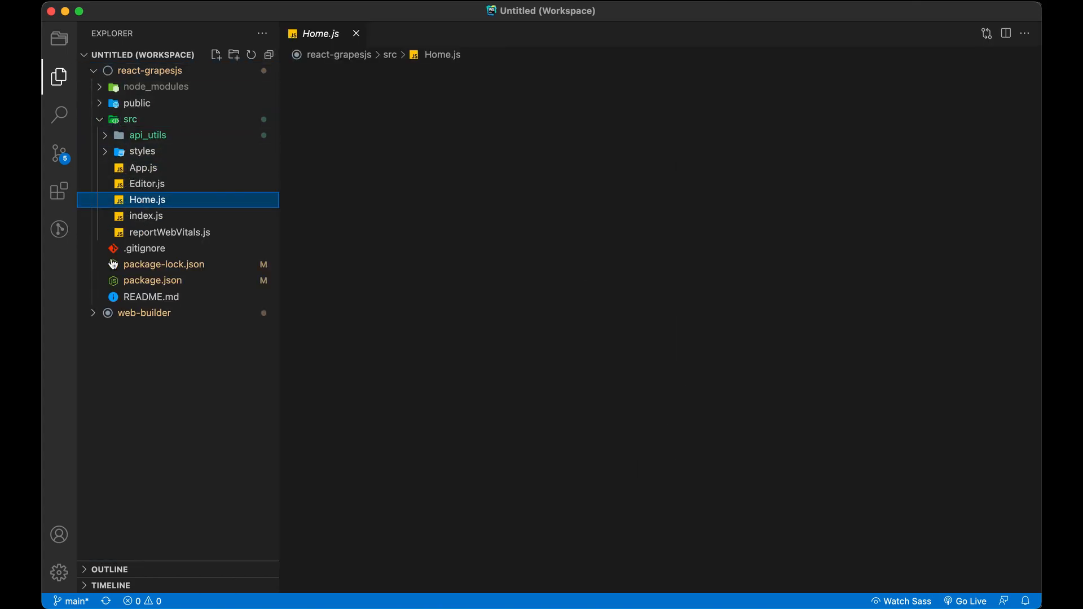
click(146, 200)
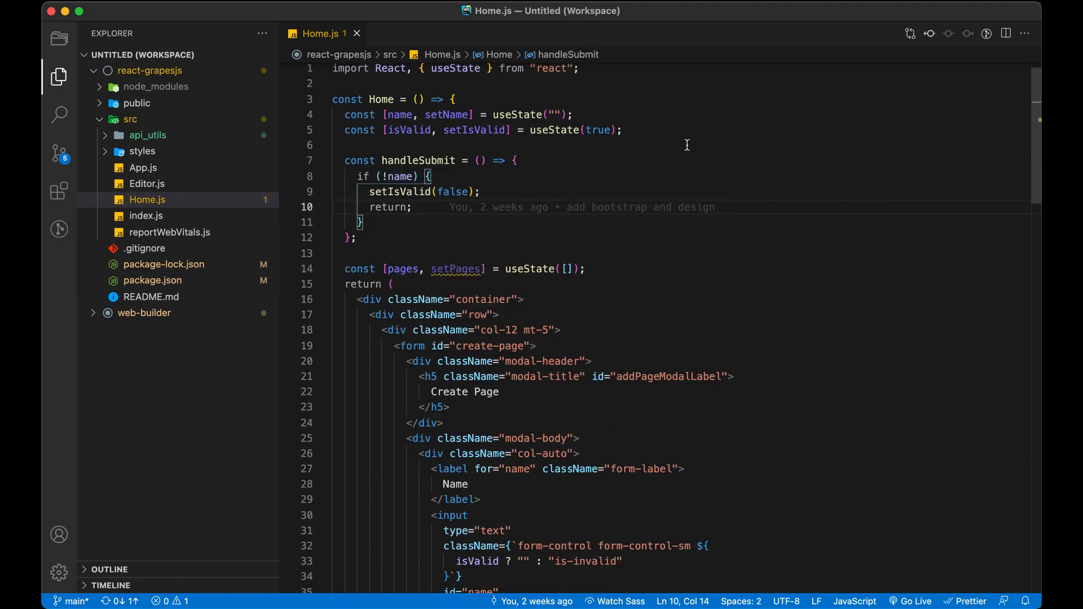
scroll(down, 3)
text(, useE)
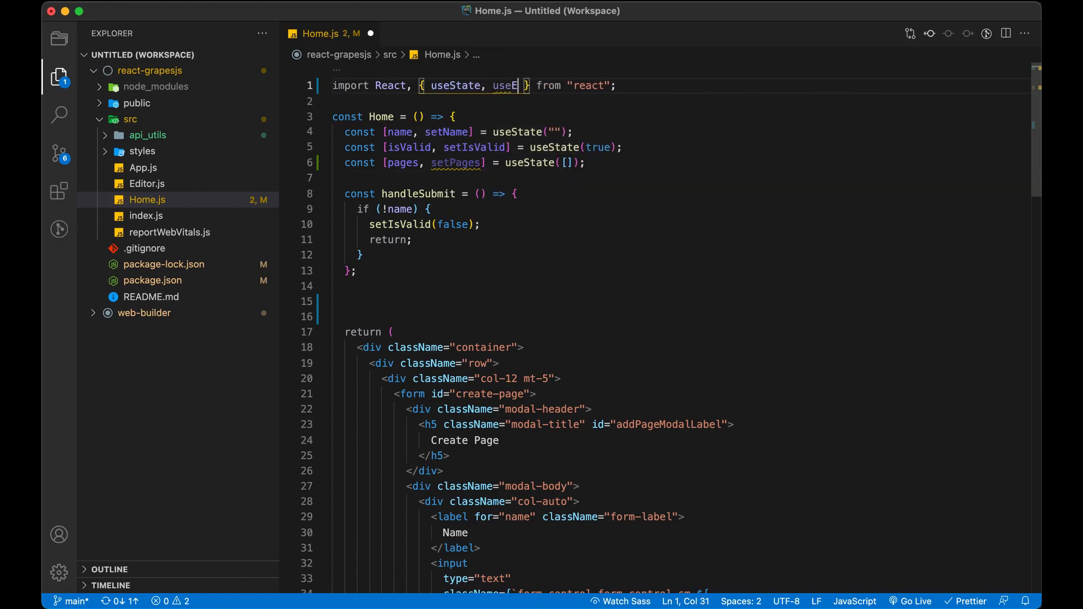
text(ffect)
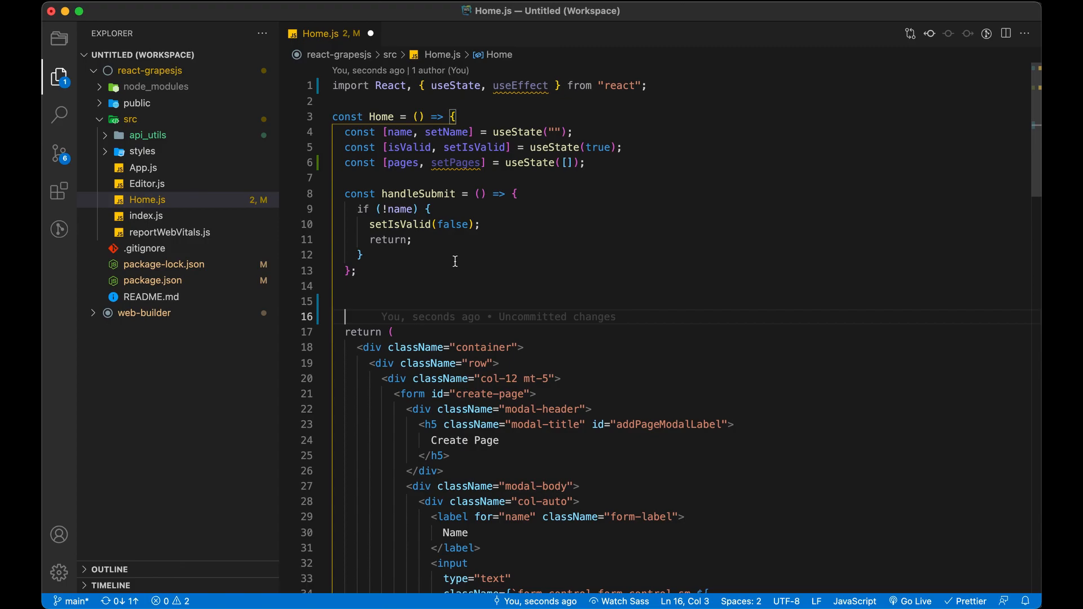
text(useEffect(() => {)
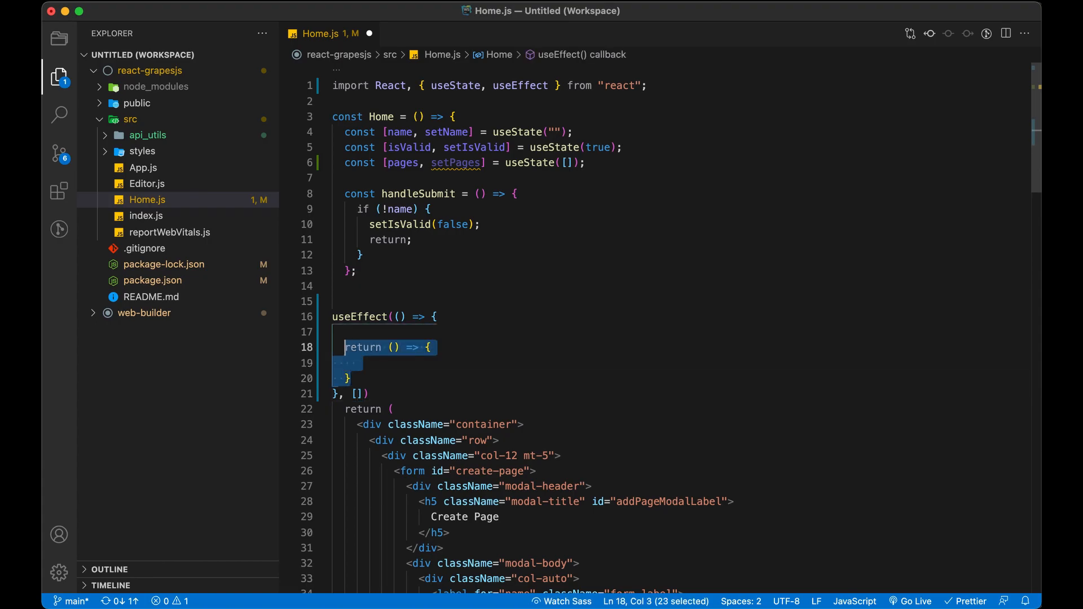
text(async function ge)
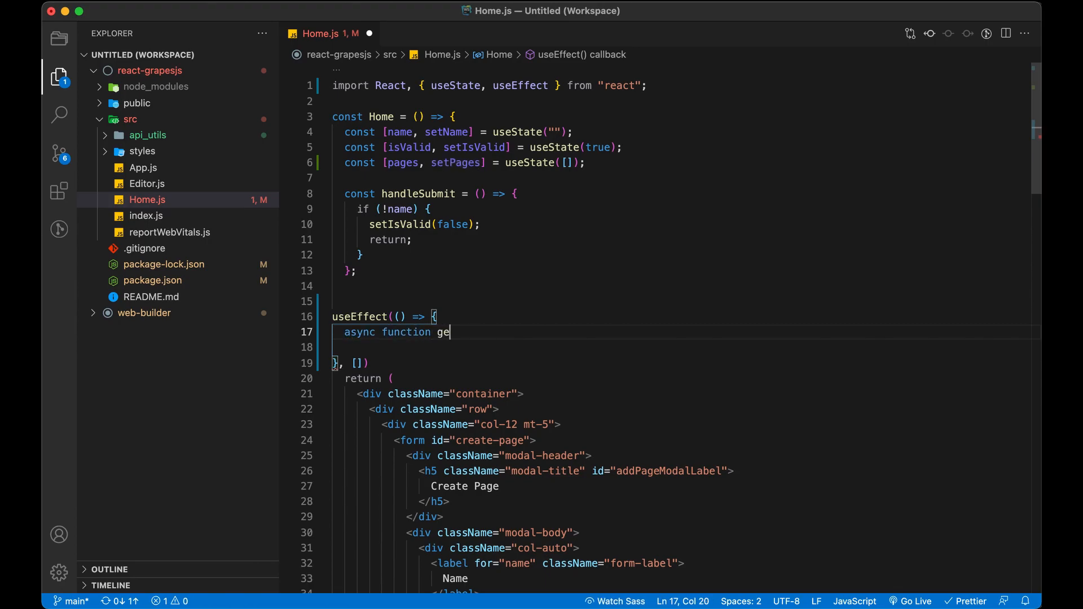
text(tAllPages)
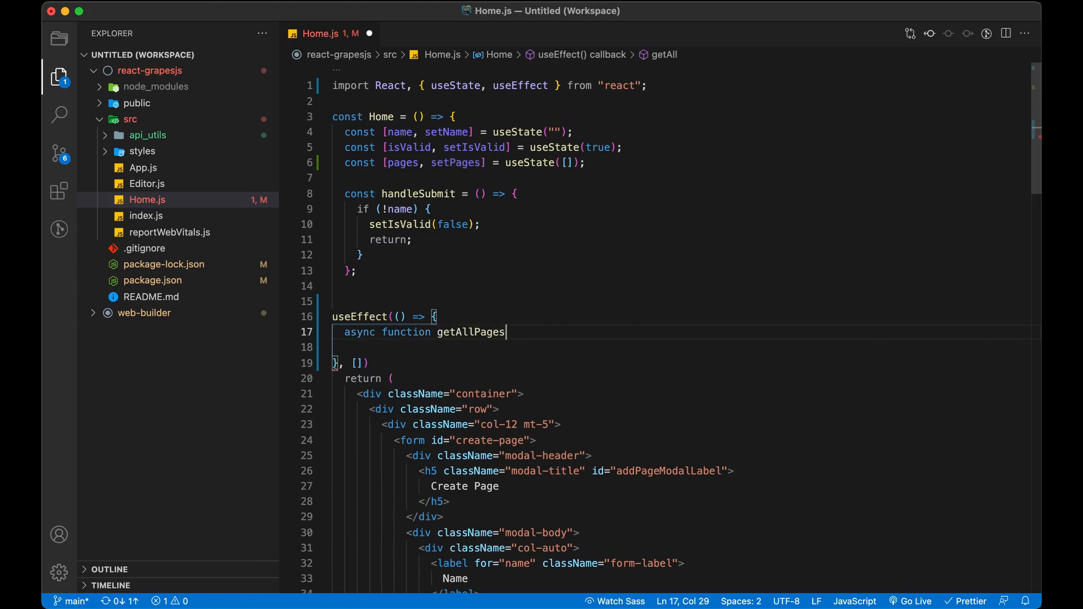
text(())
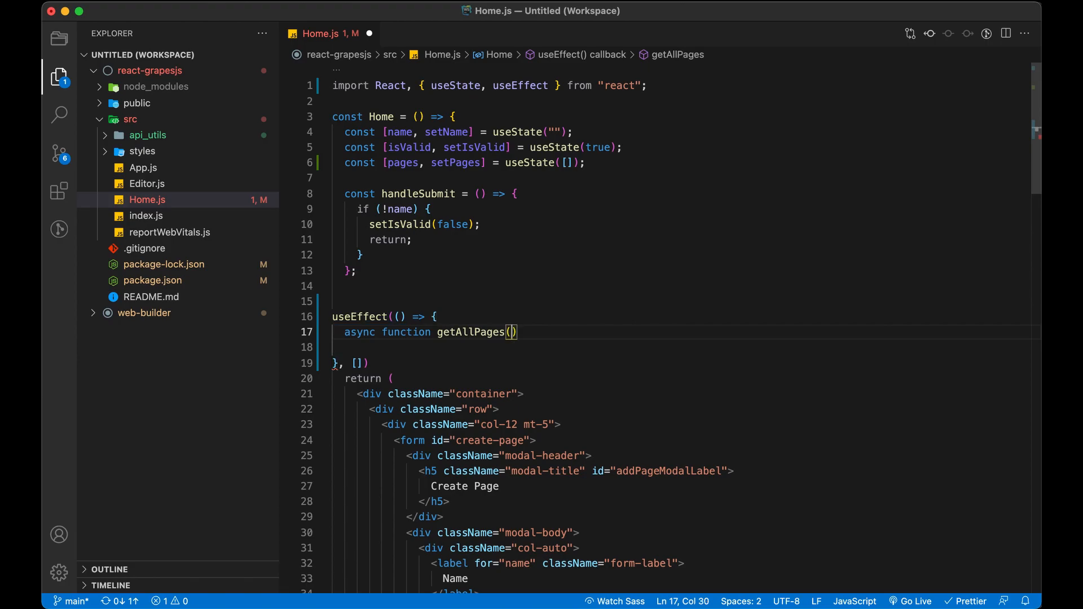
text({)
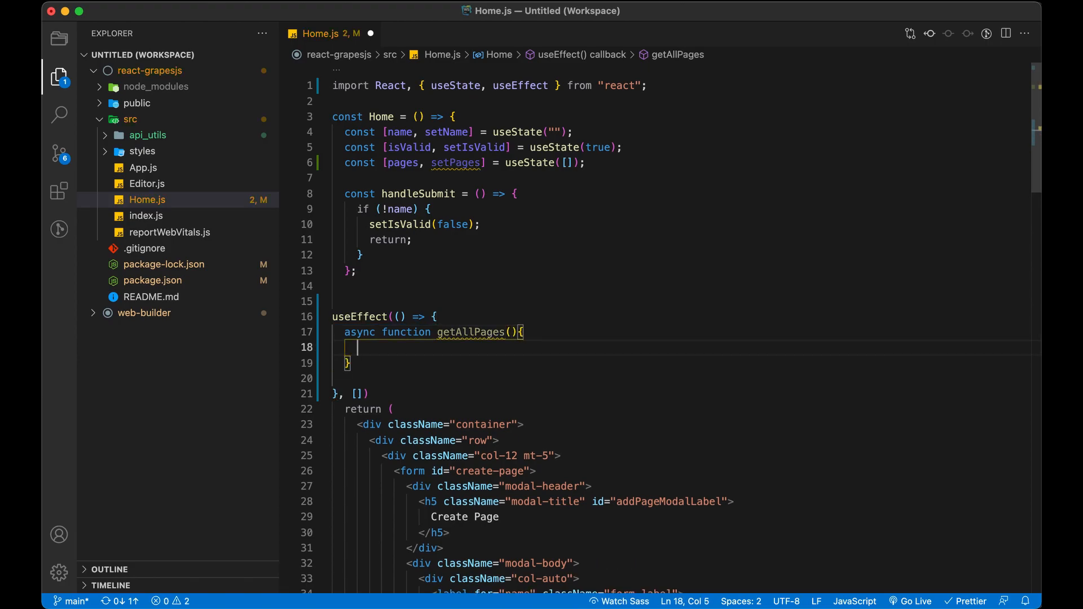
text(tryca)
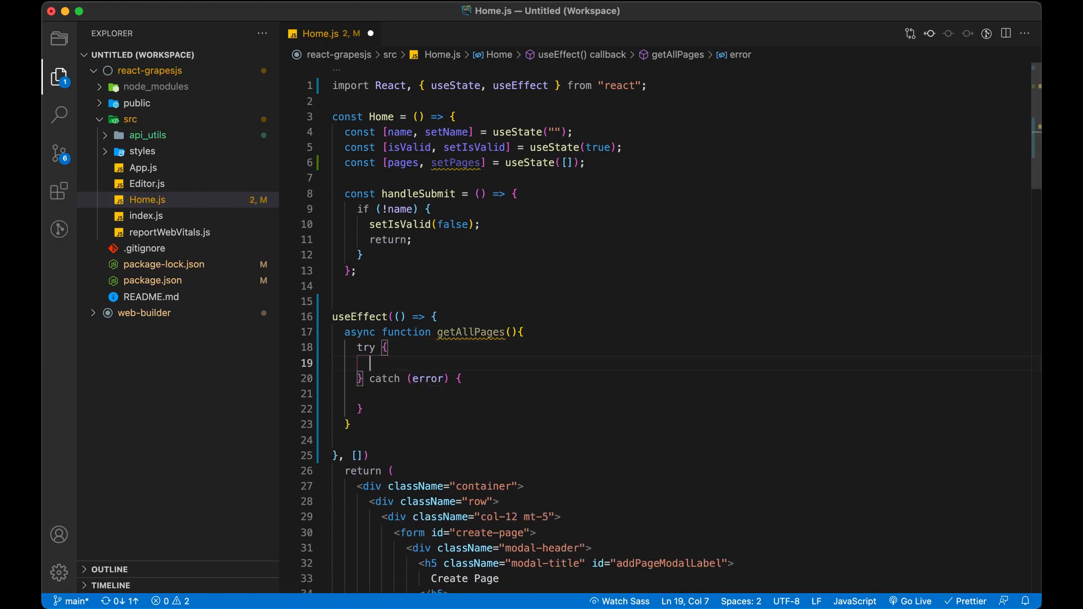
text(const response =)
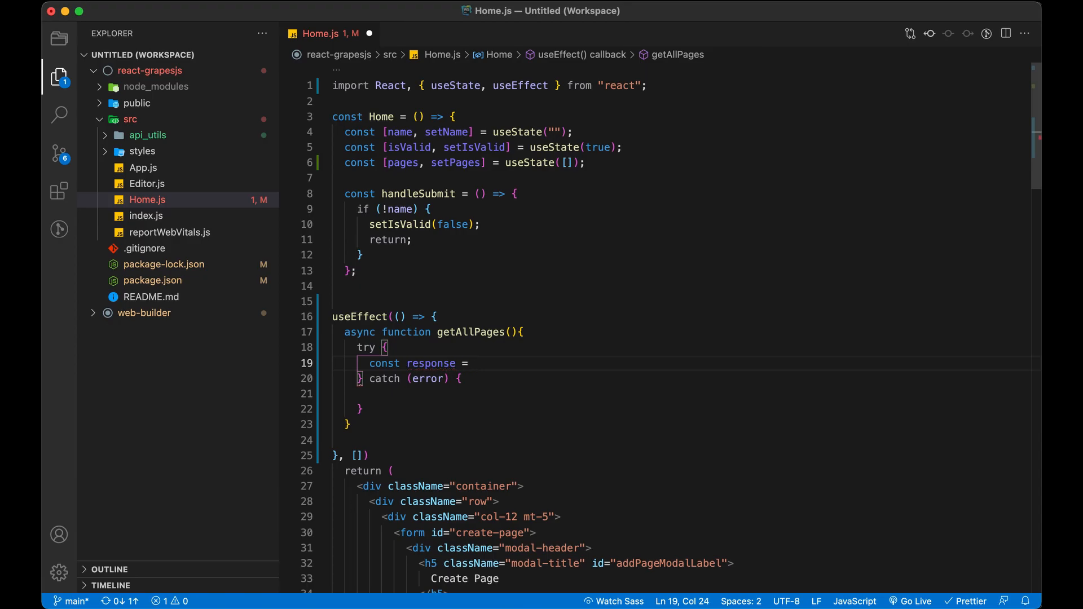
- Await axios.get(`${API_HOST}/`), setPages(response.data), log errors in catch, and save
text(await)
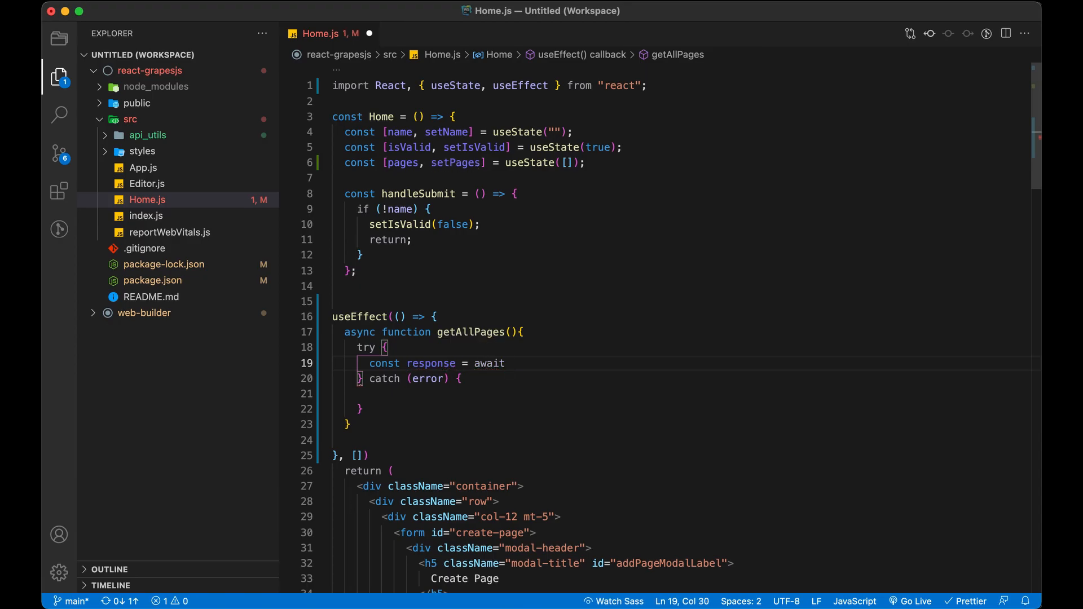
text(axios)
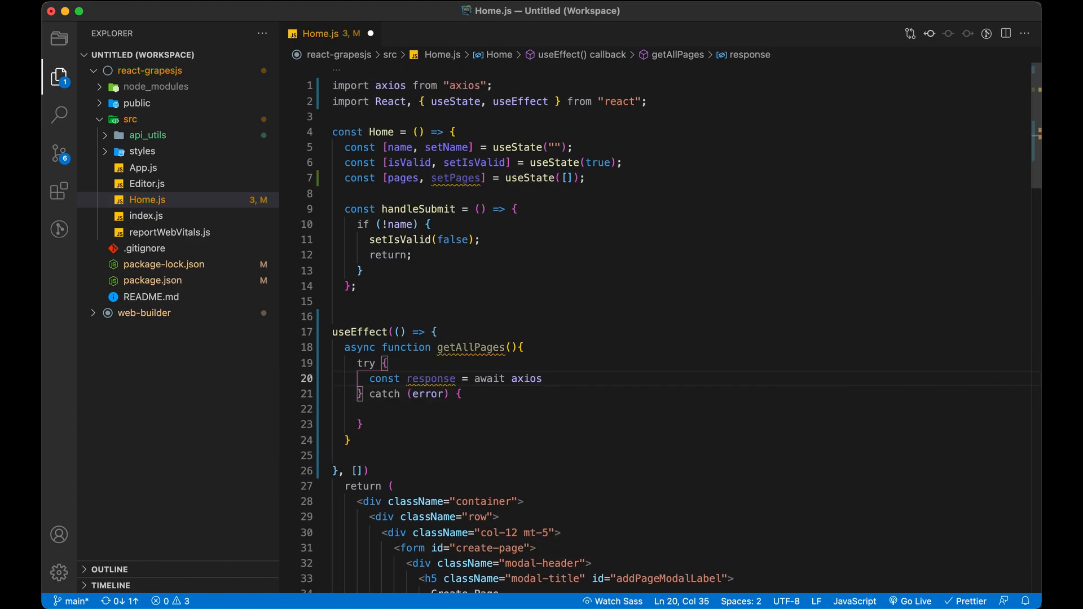
text(.get()
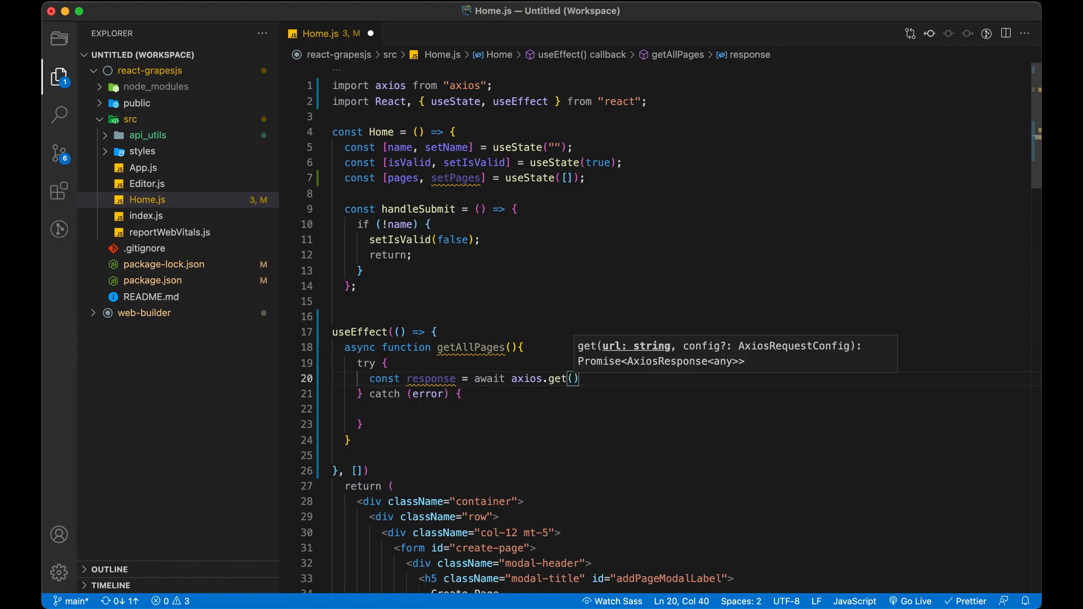
text(`$)
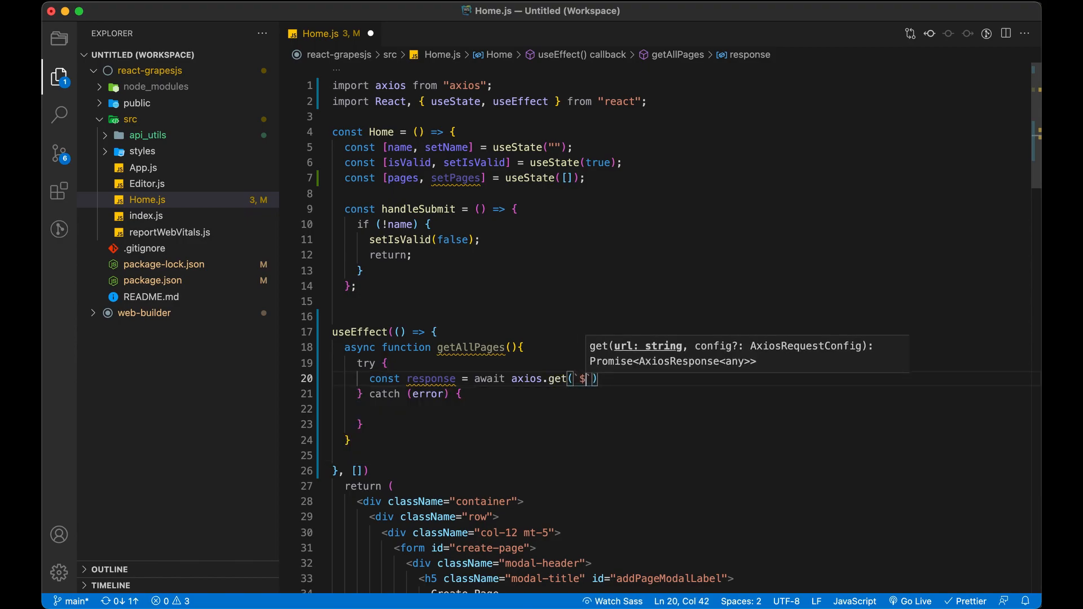
text({API})
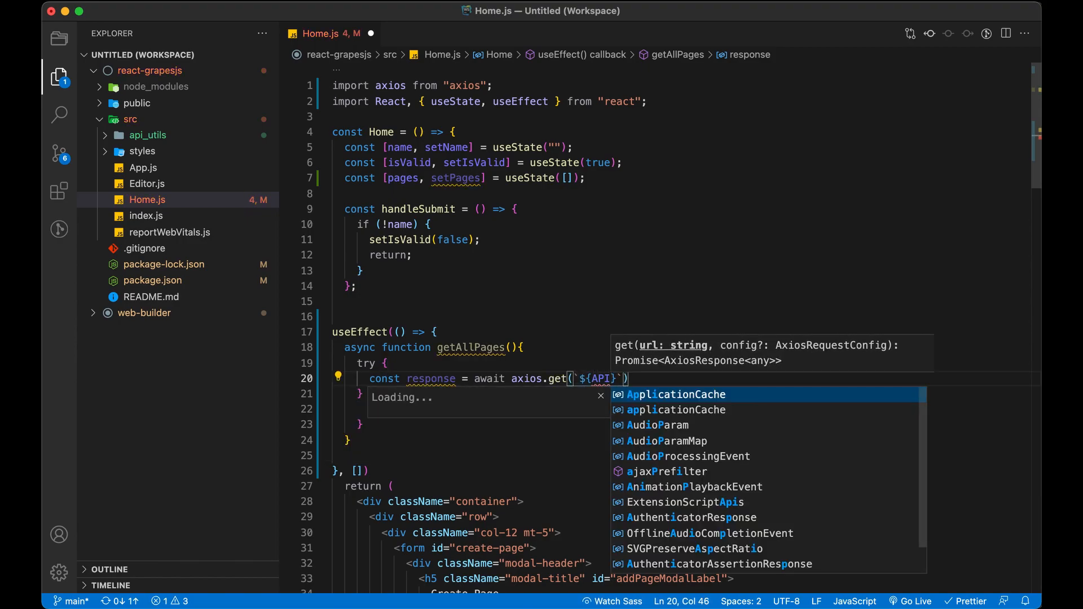
text(_HOST)
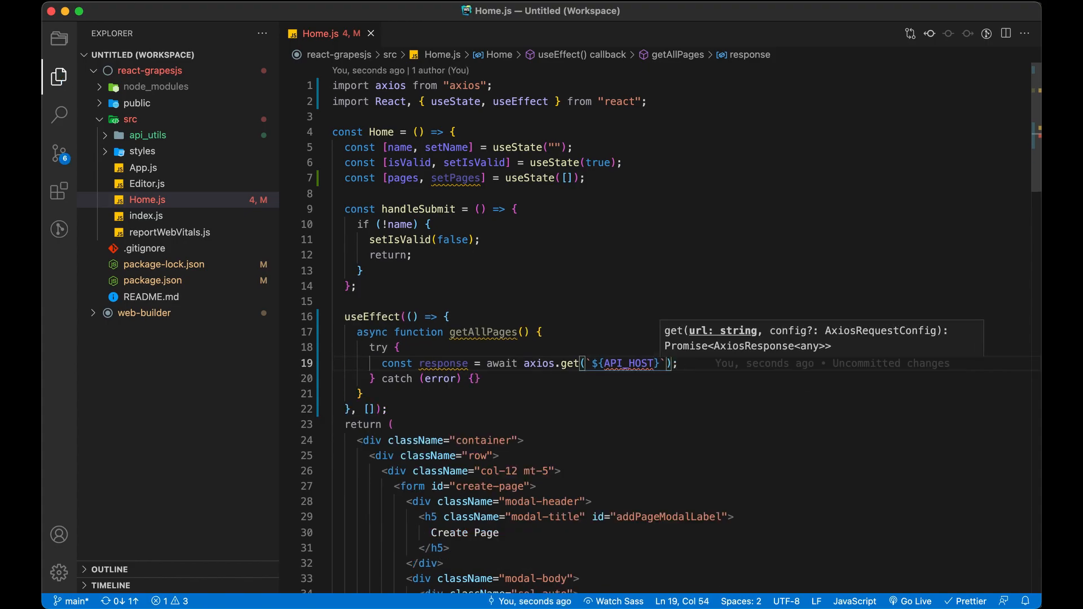
text(/)
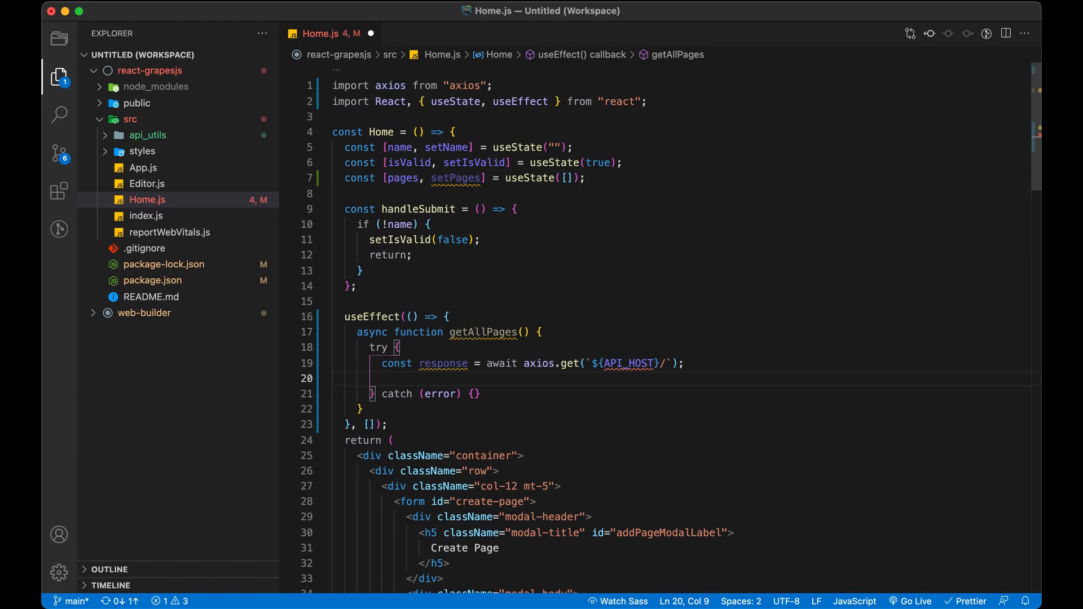
text(set)
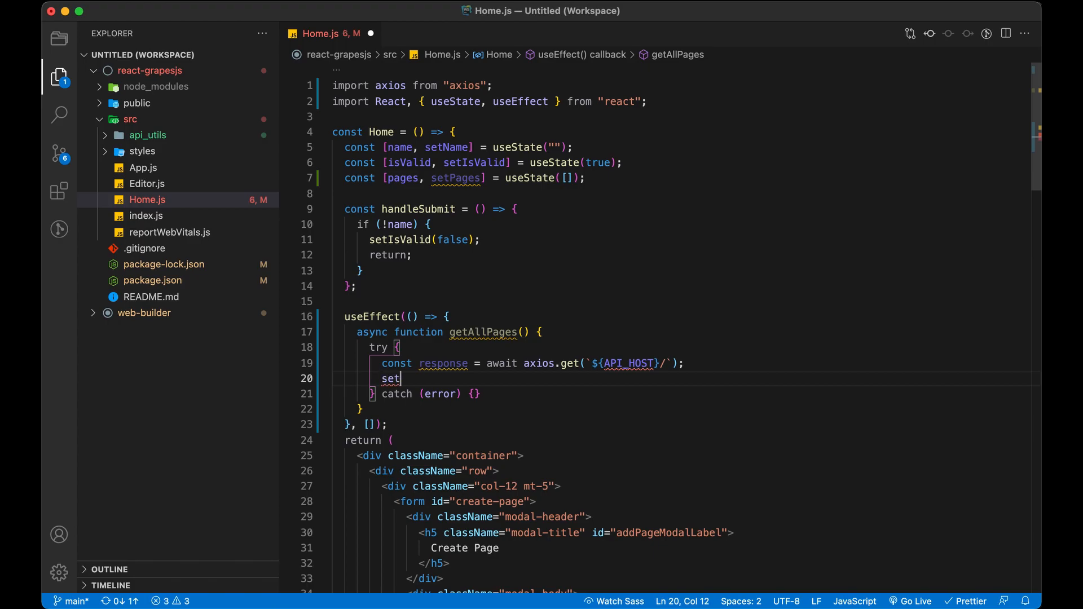
text(Pages)
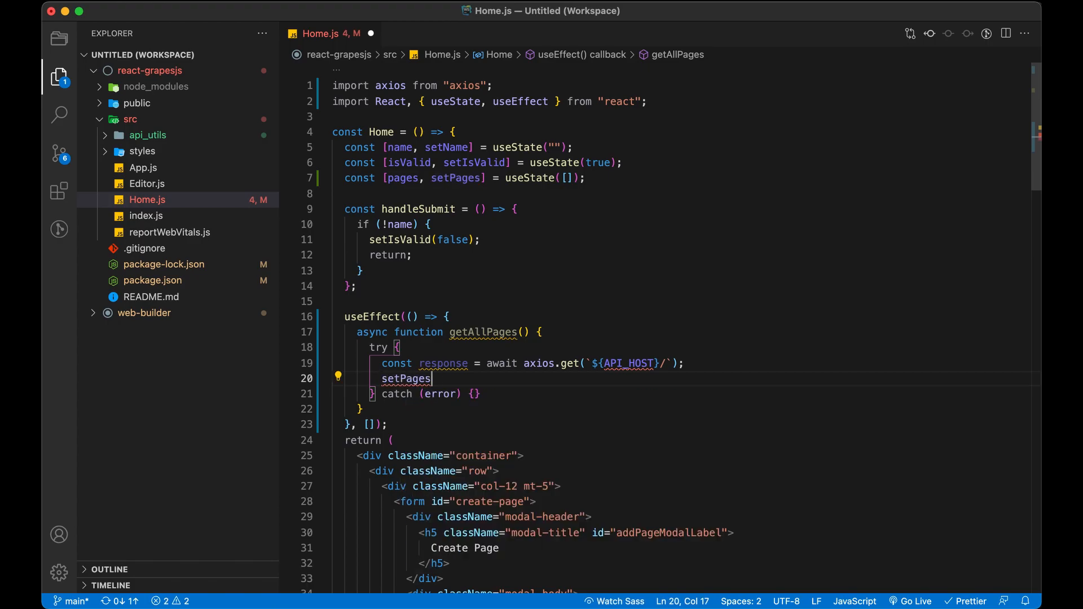
text((response.data);)
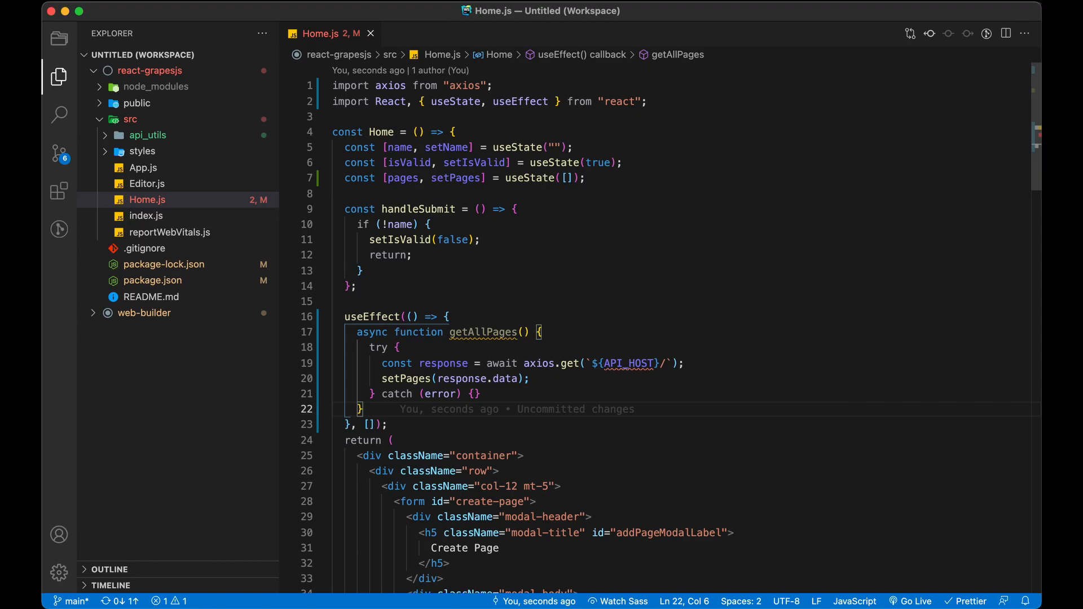
text(cl)
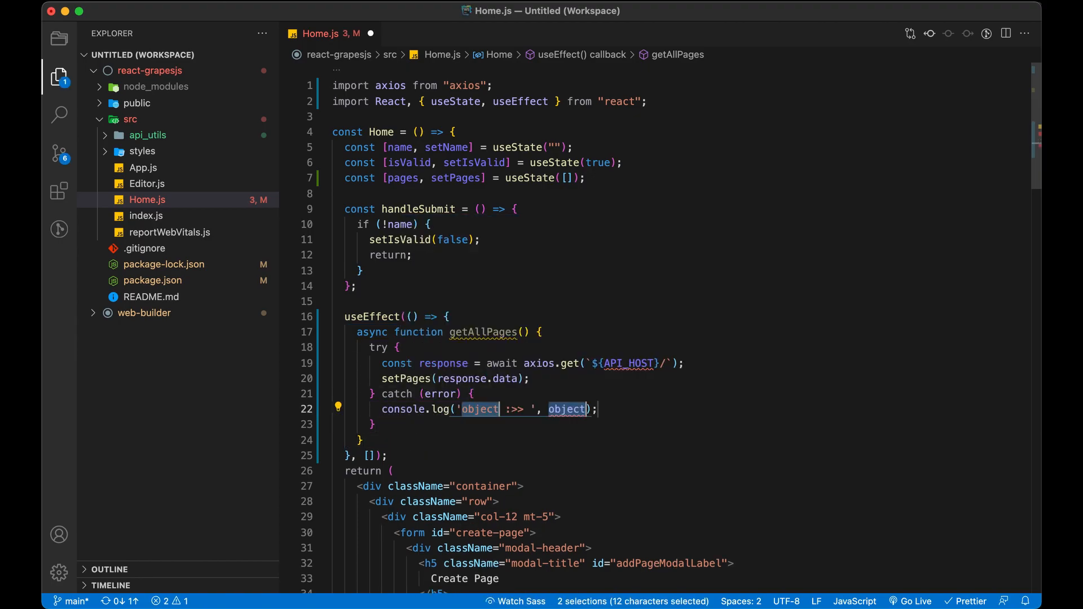
text(error)
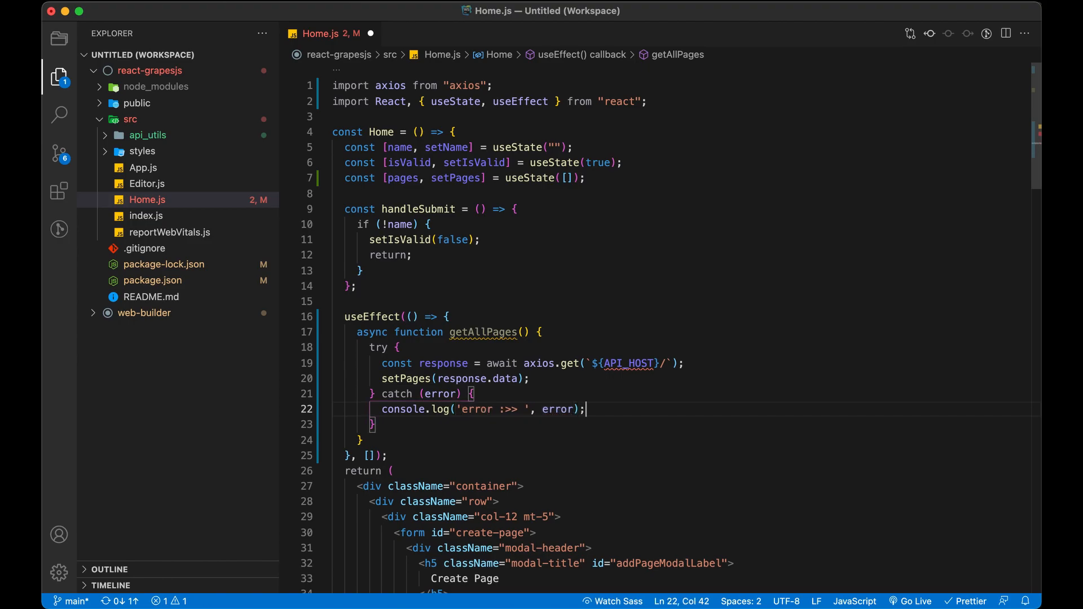
key(cmd+s)
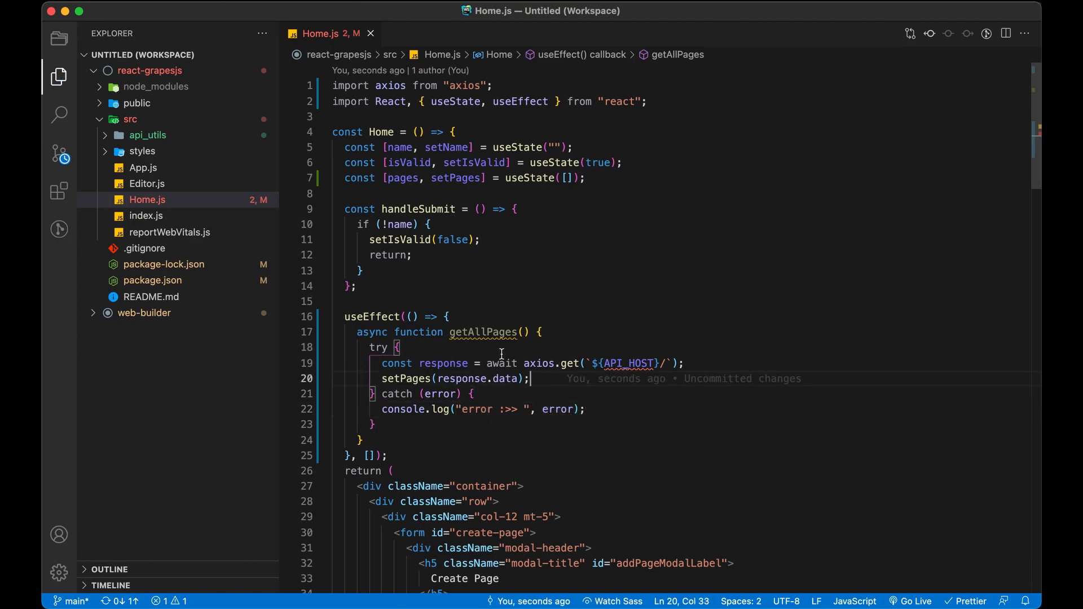
double_click(628, 362)
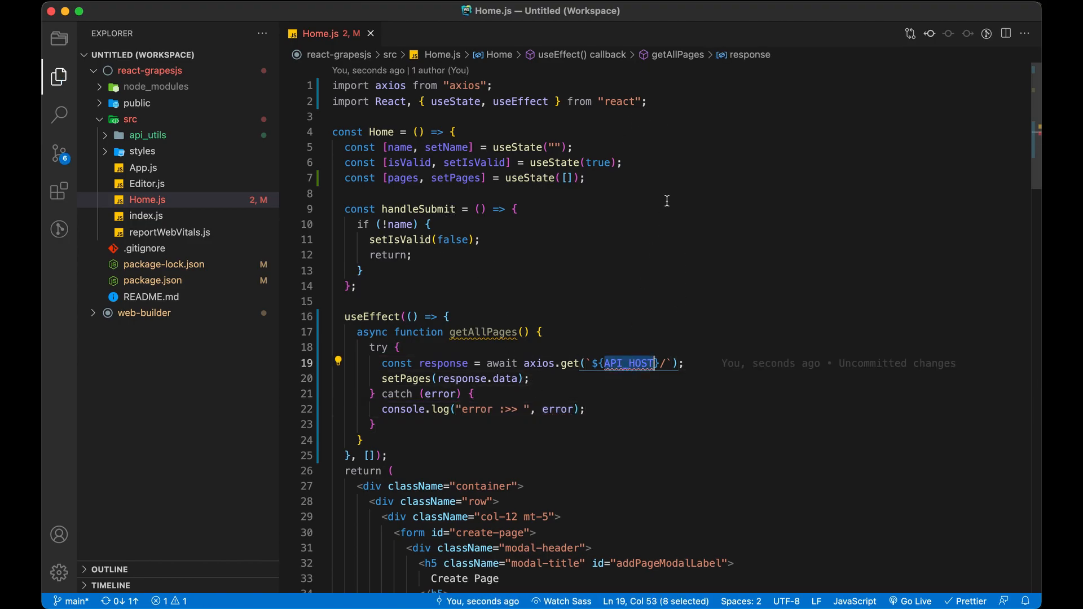
- Import { API_HOST } from "./api_utils" in Home.js and check its definition in api_utils/index.js
text(im)
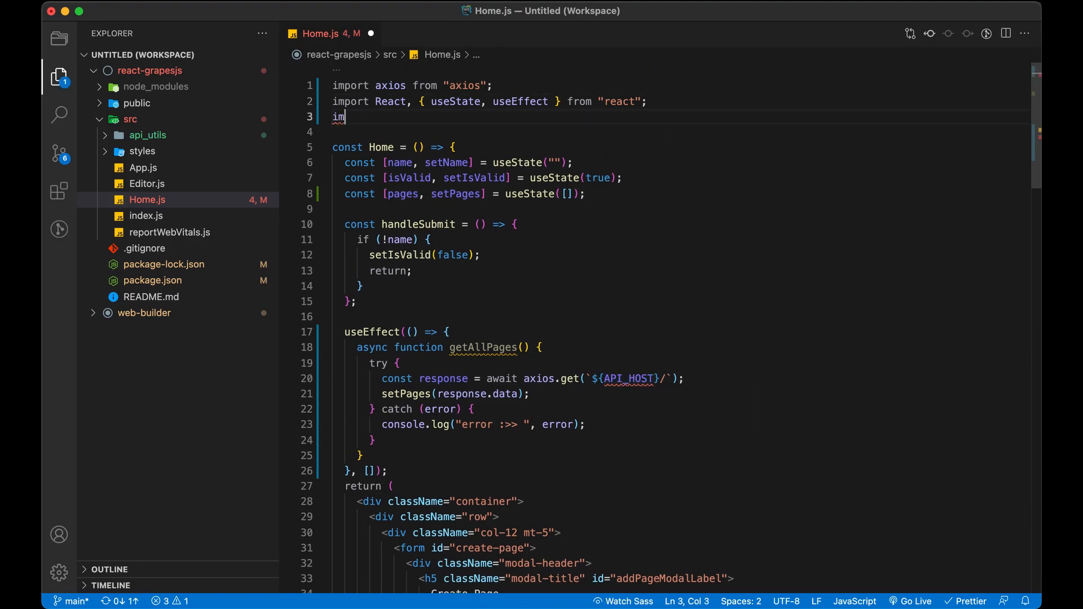
text(port {)
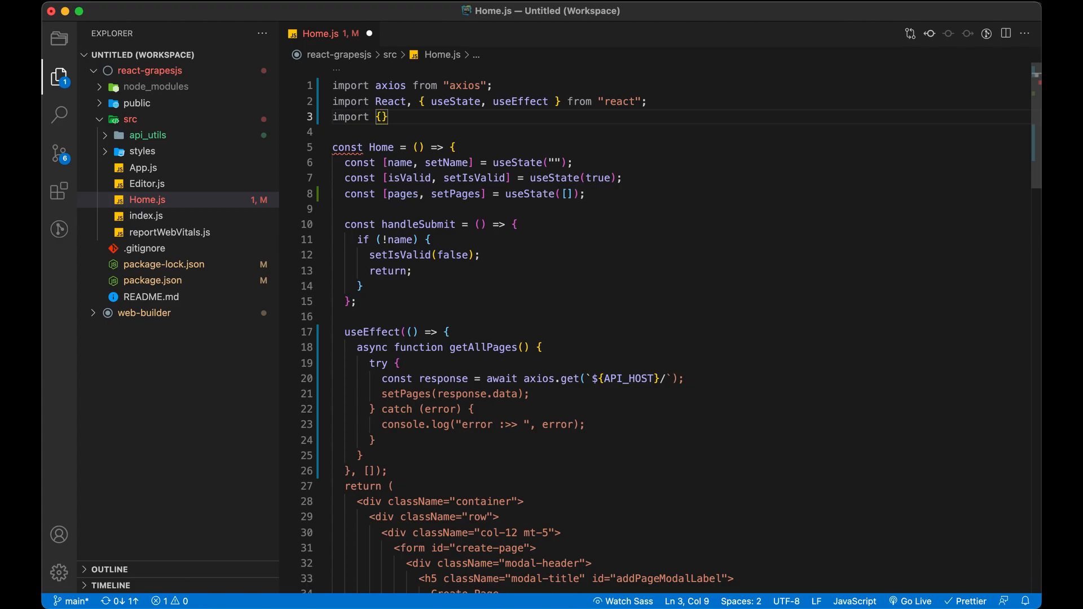
text(API_HOST)
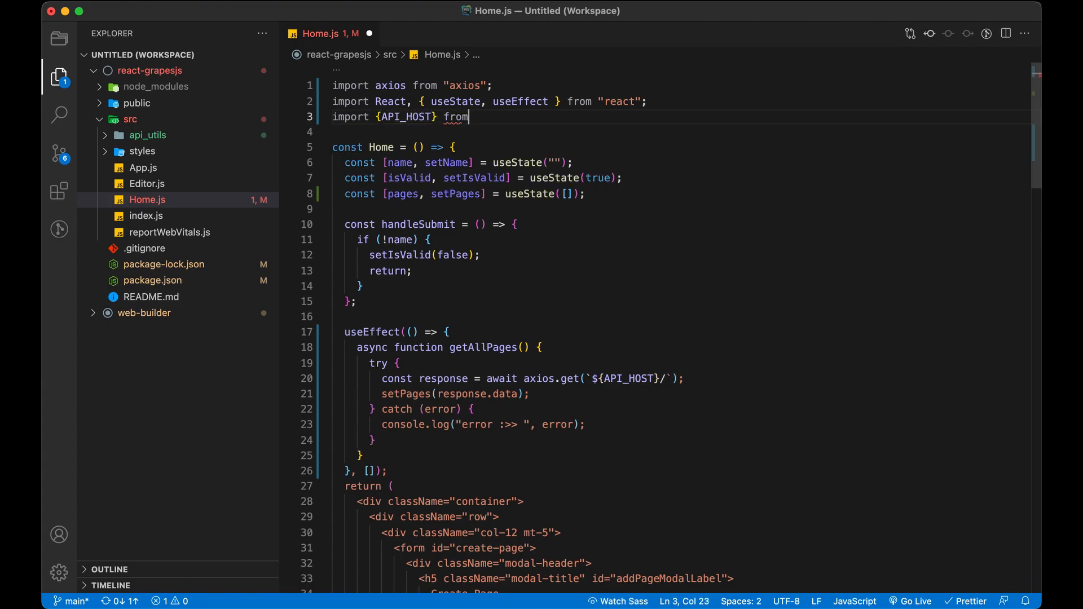
text("./")
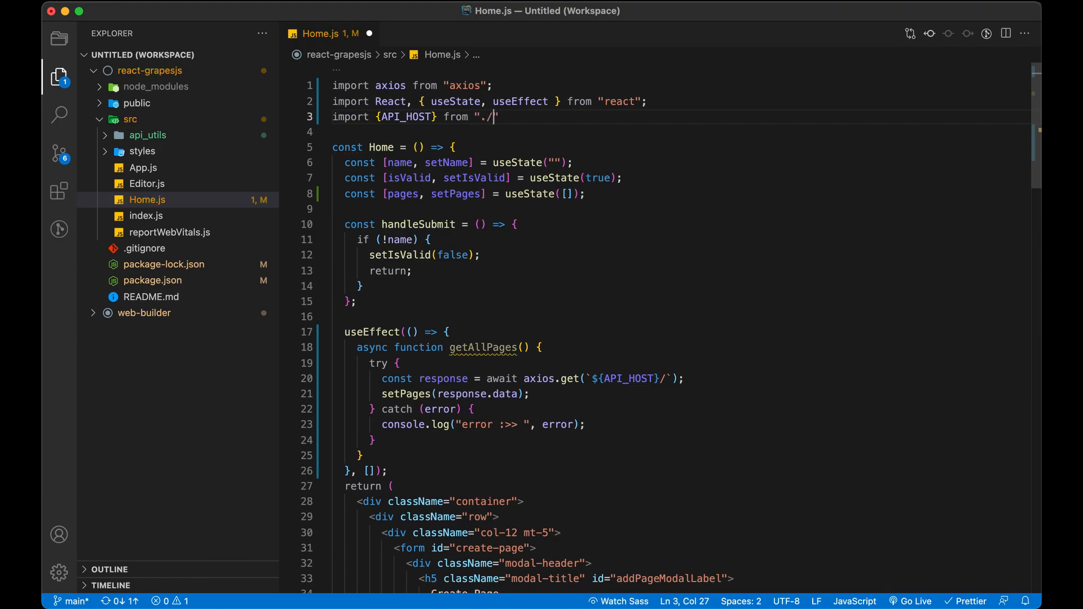
text(a)
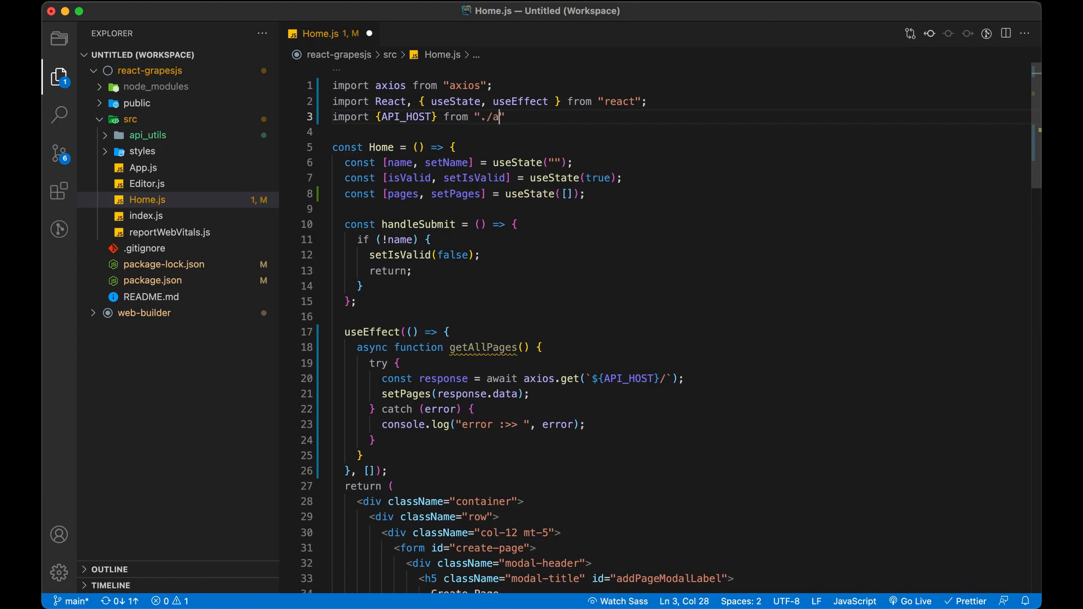
text(a)
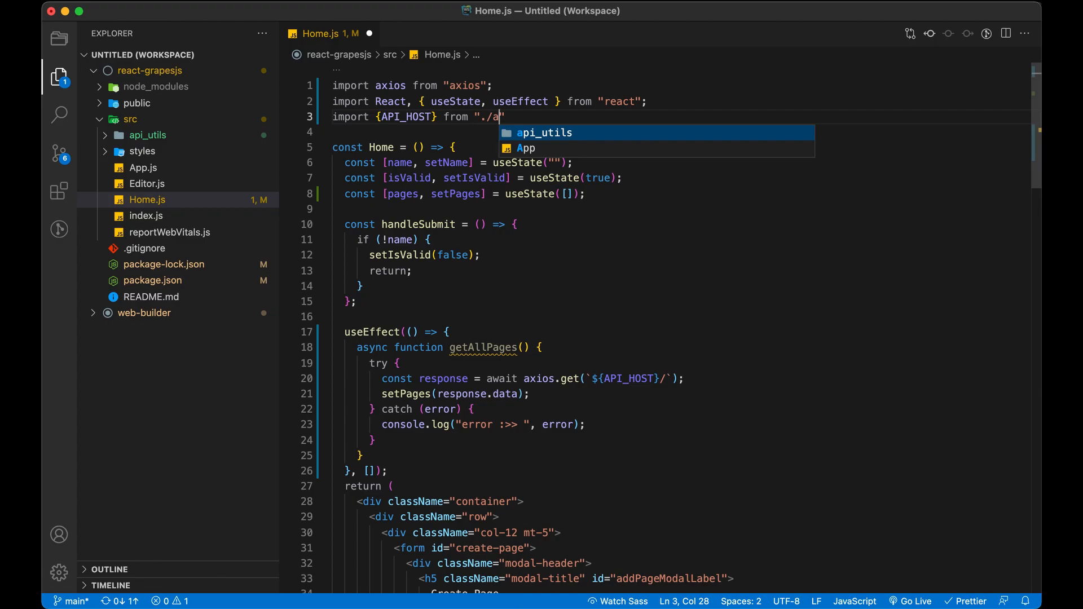
key(Tab)
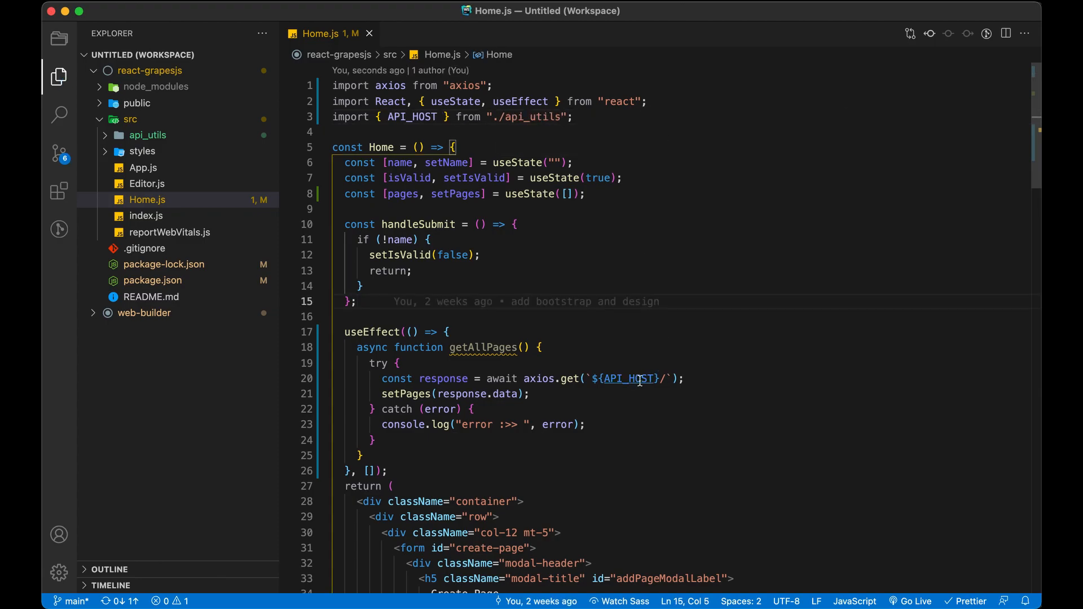
click(147, 134)
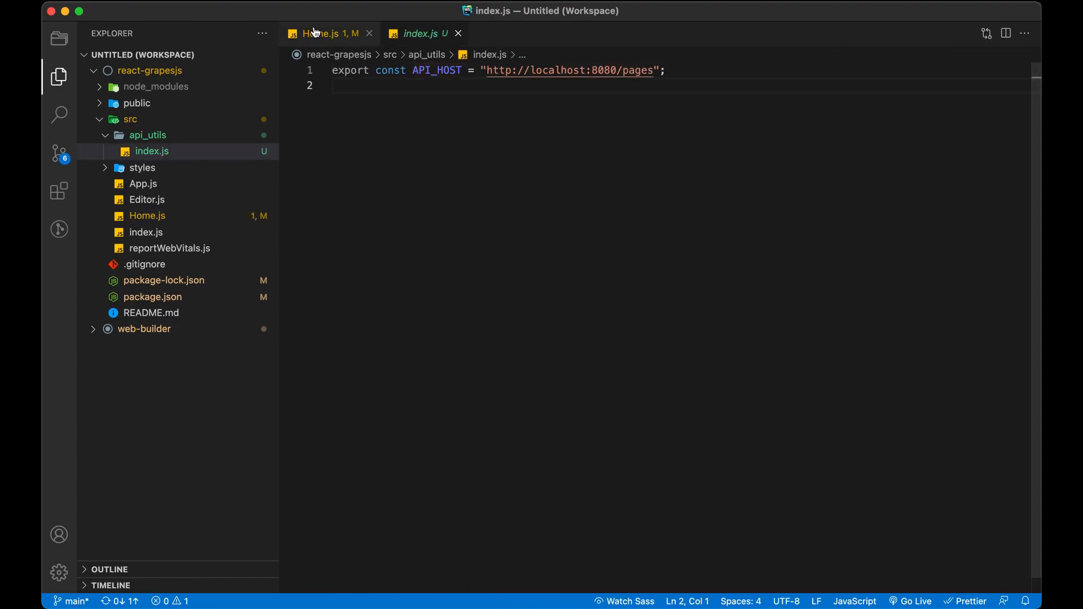
click(322, 33)
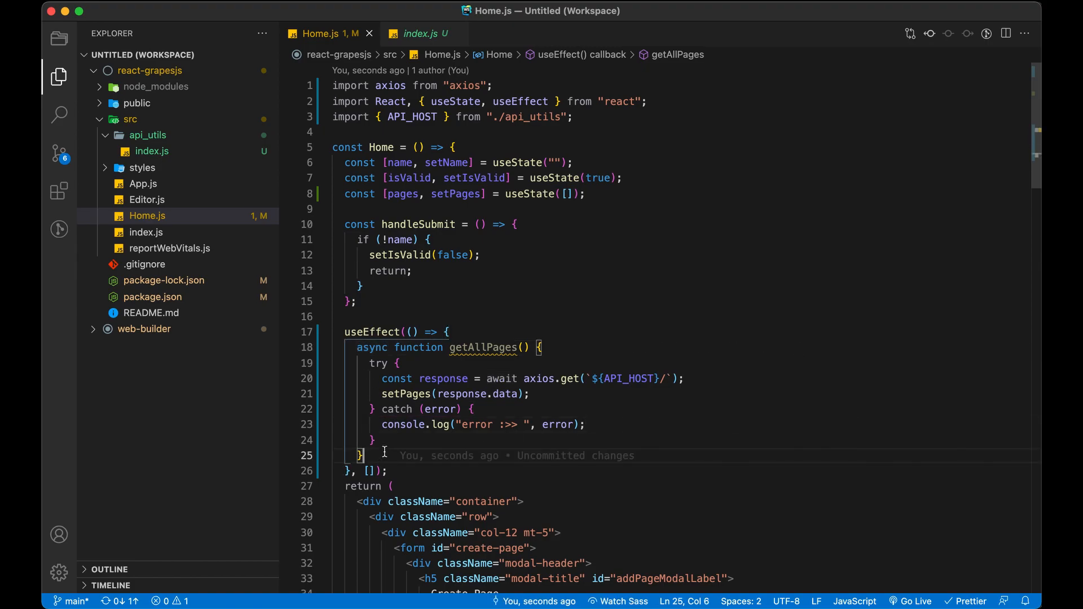
- Call getAllPages() in useEffect and add an error state via useState("")
text(getAllPages();)
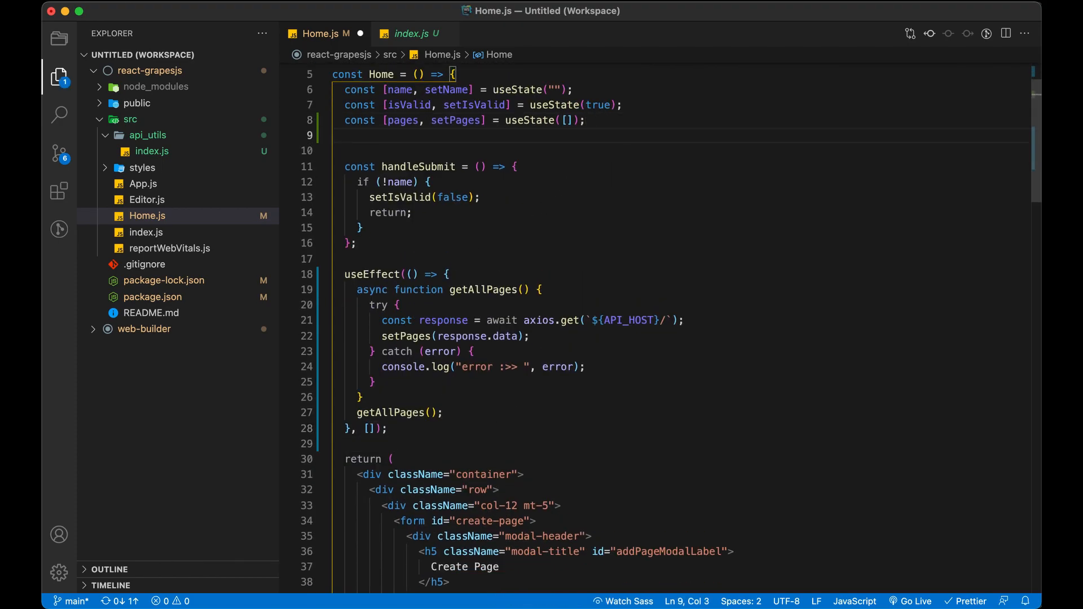
text(useSta)
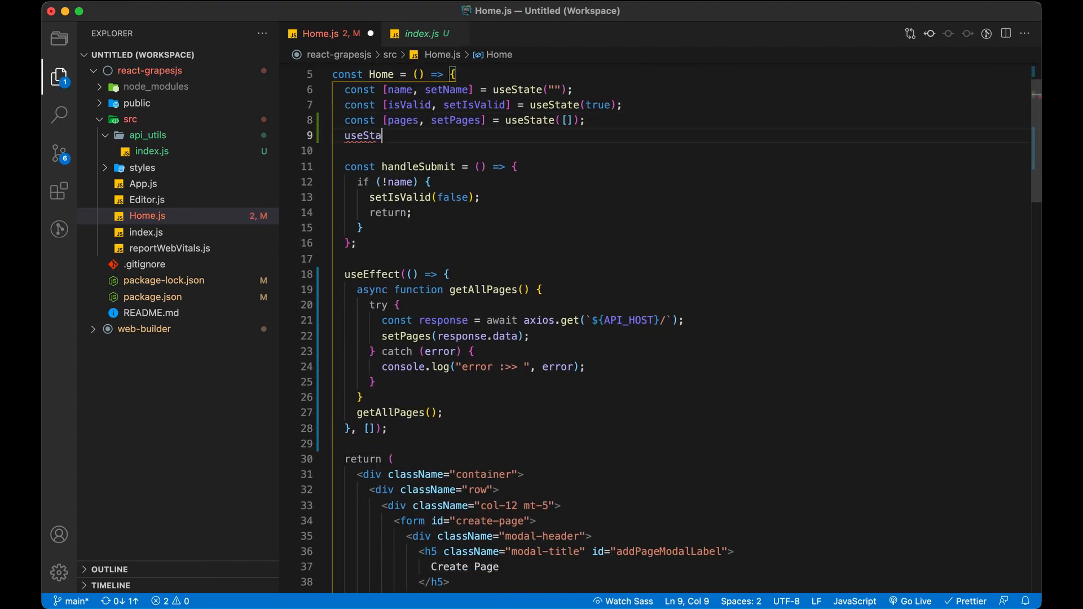
text(te(initialState)
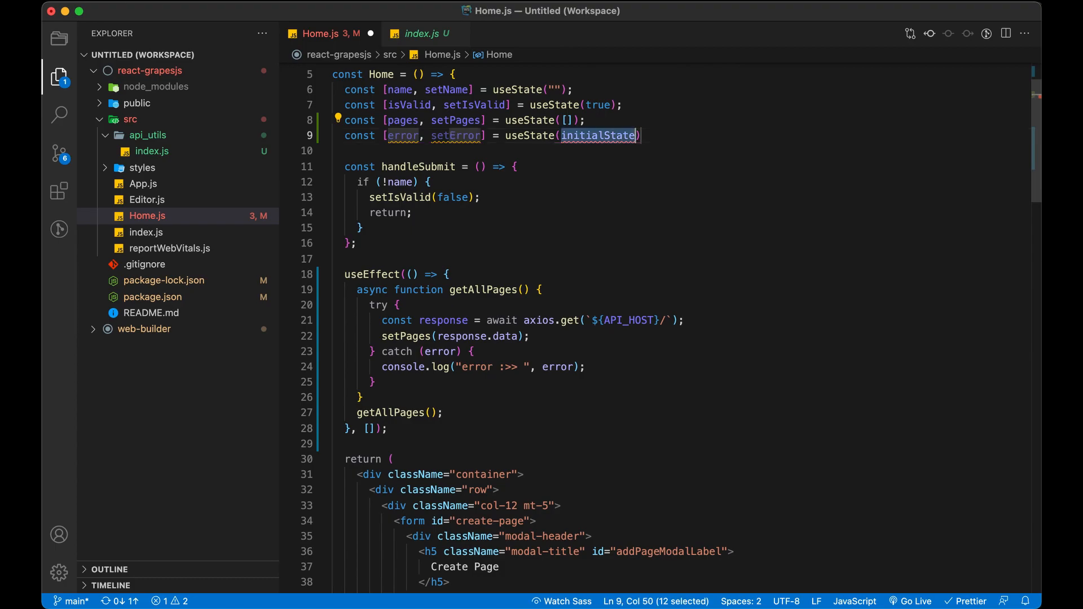
text("")
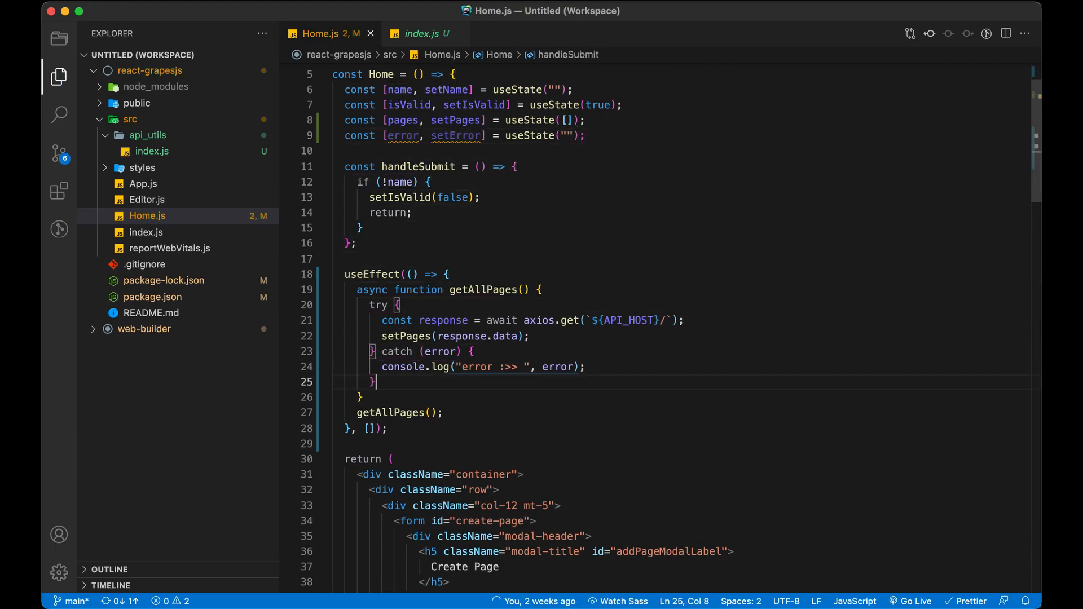
- Set the error state to error.message in the getAllPages catch block
key(enter)
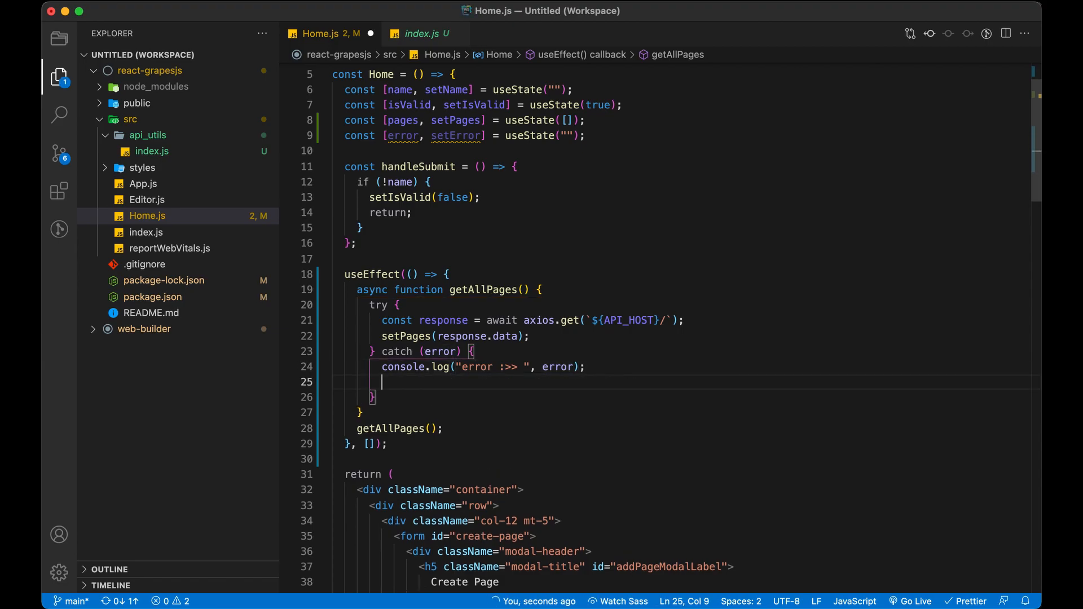
text(setErro)
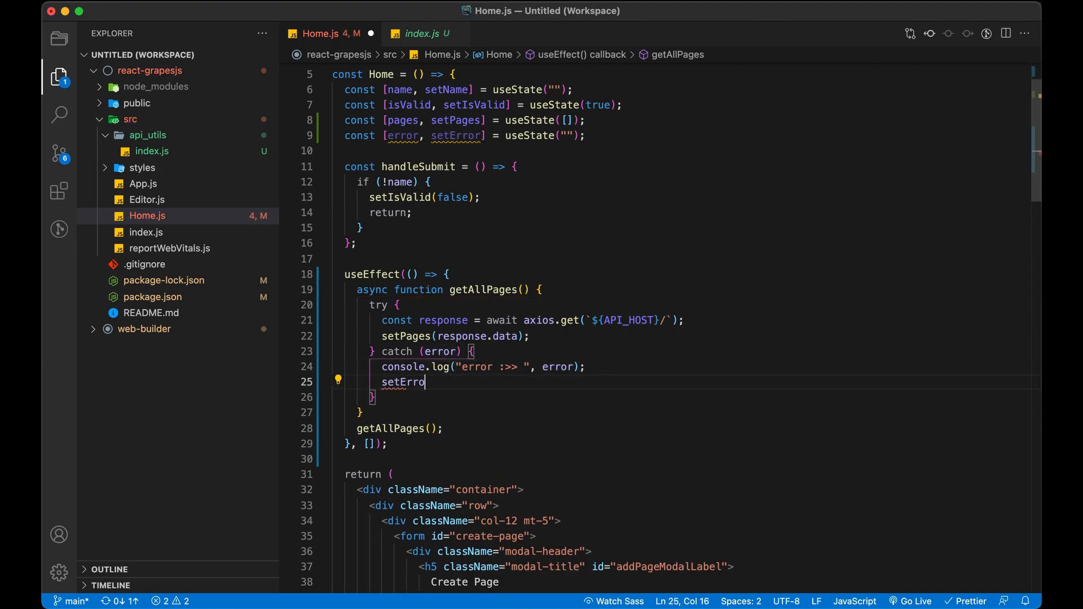
text(r())
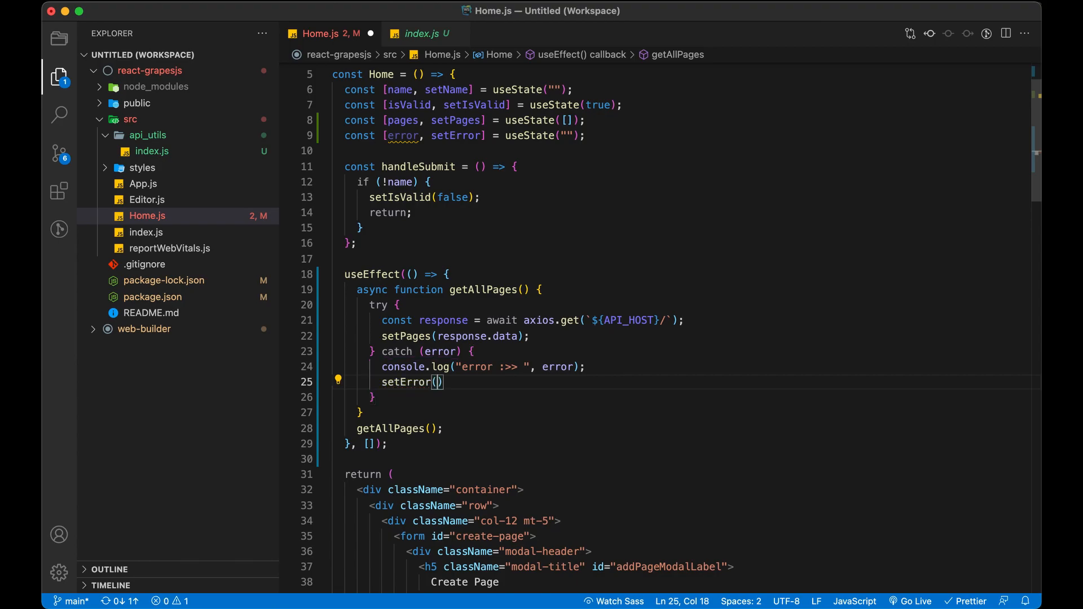
text(error)
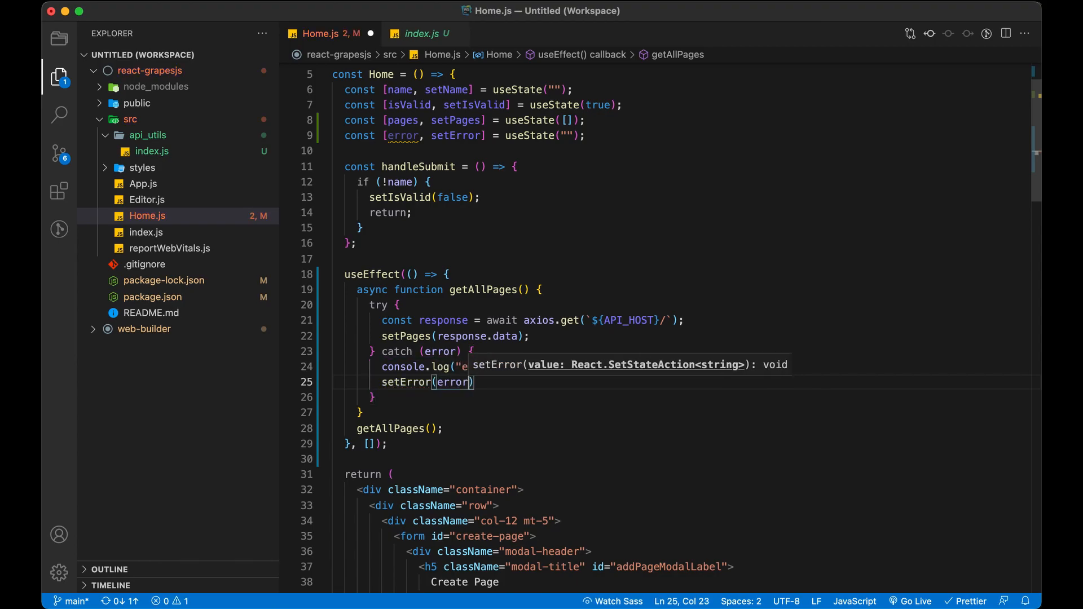
text(.message)
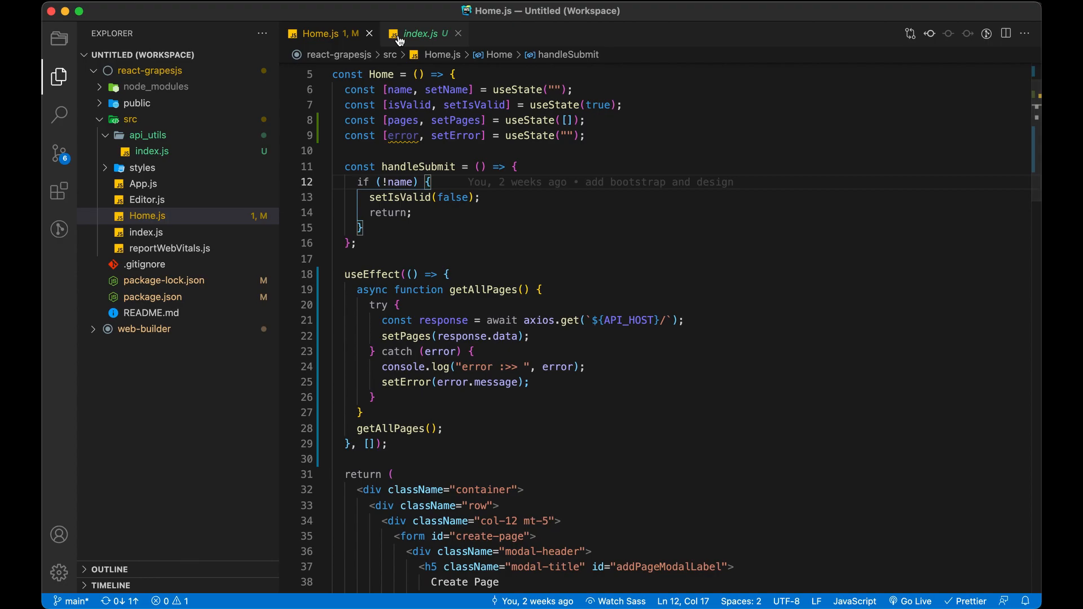
click(421, 33)
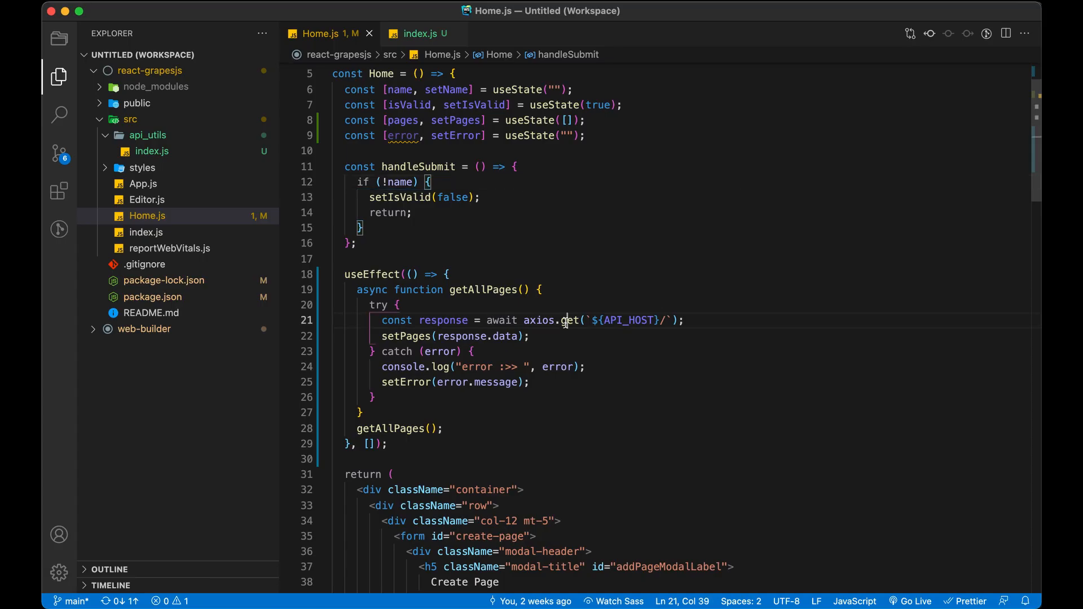
- Change the Edit link href from ${this._id} to ${page._id} in the pages table
scroll(down, 3)
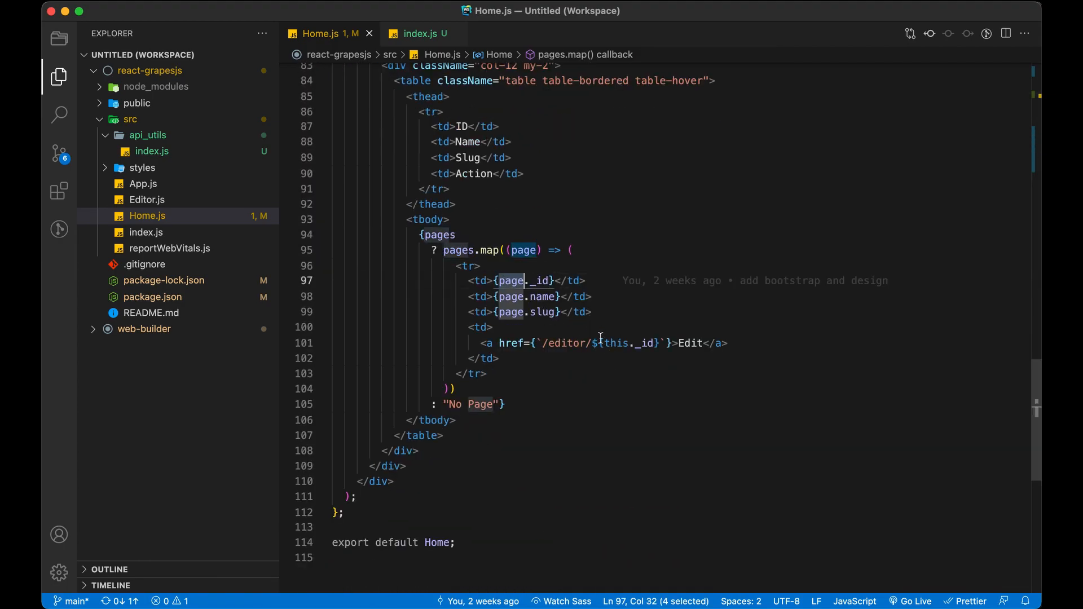
click(621, 343)
text(page)
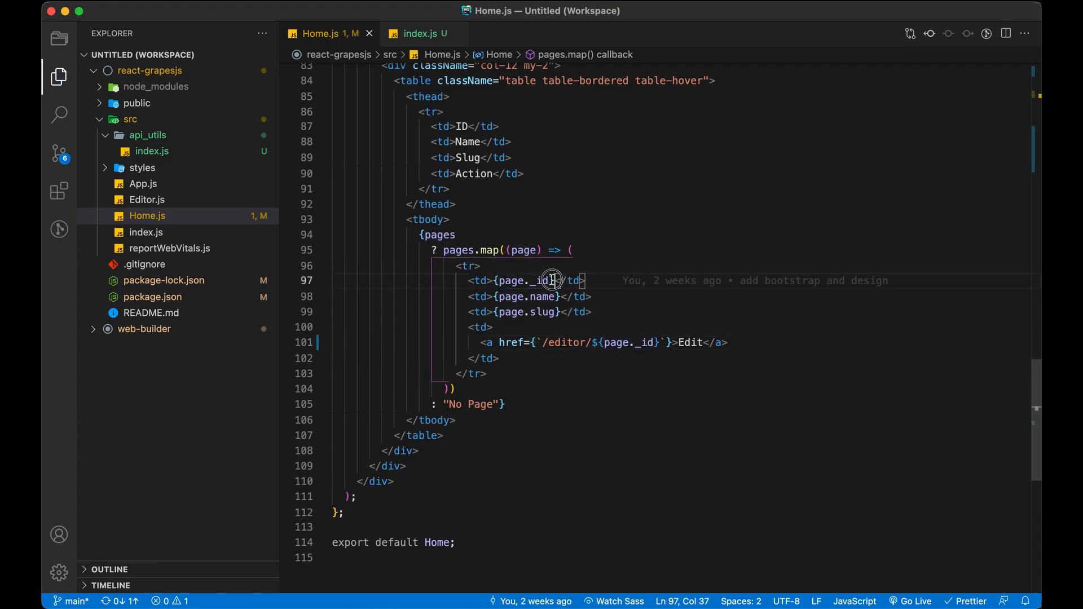
double_click(523, 280)
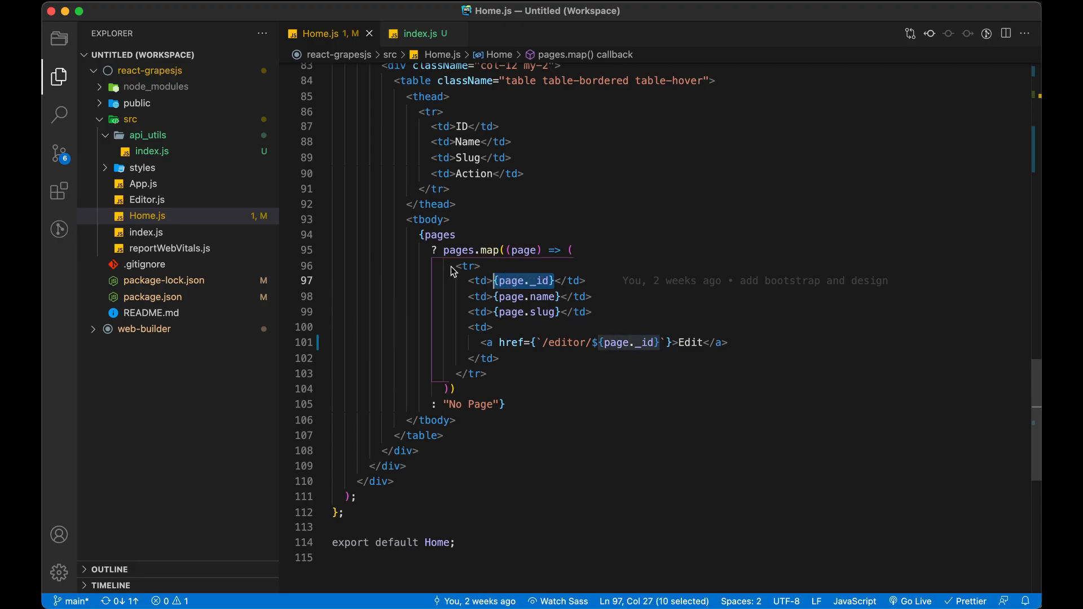
text(ke)
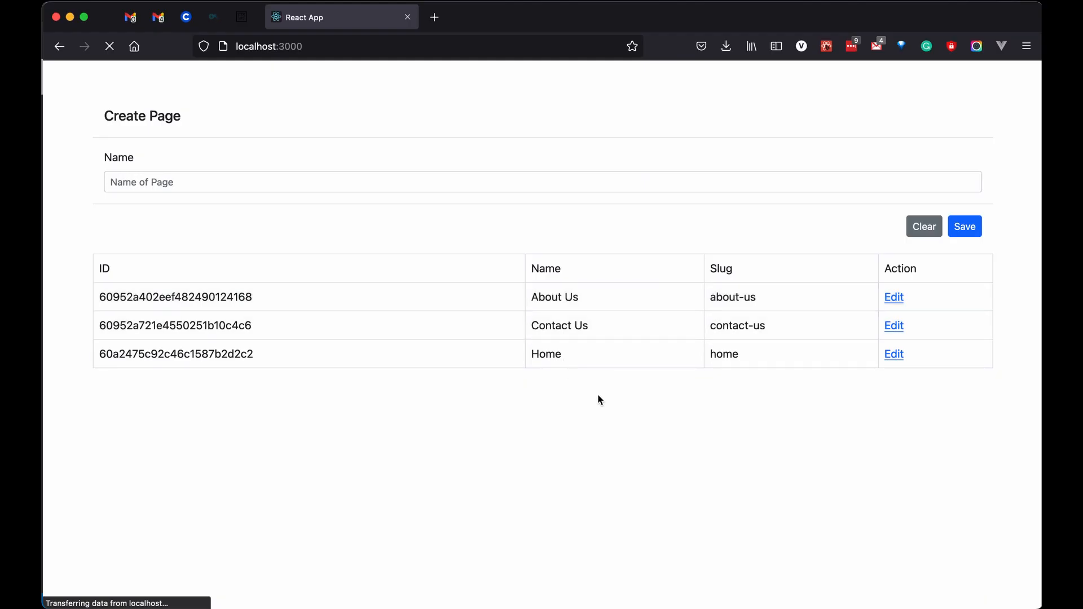
mouse_move(145, 239)
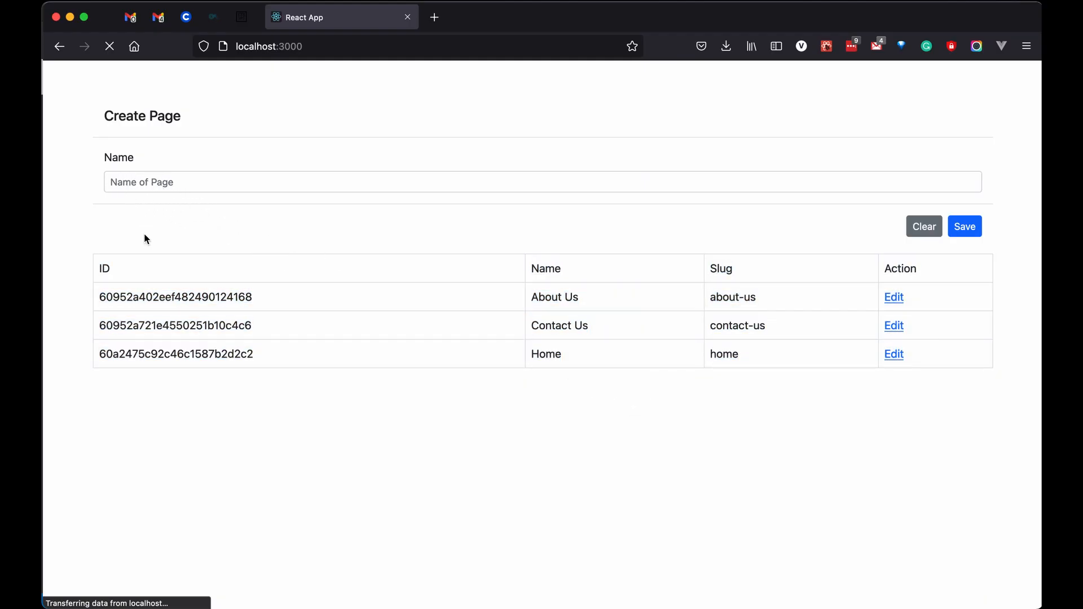
- Reload the app with DevTools open and read the invalid onclick handler console warning
key(F12)
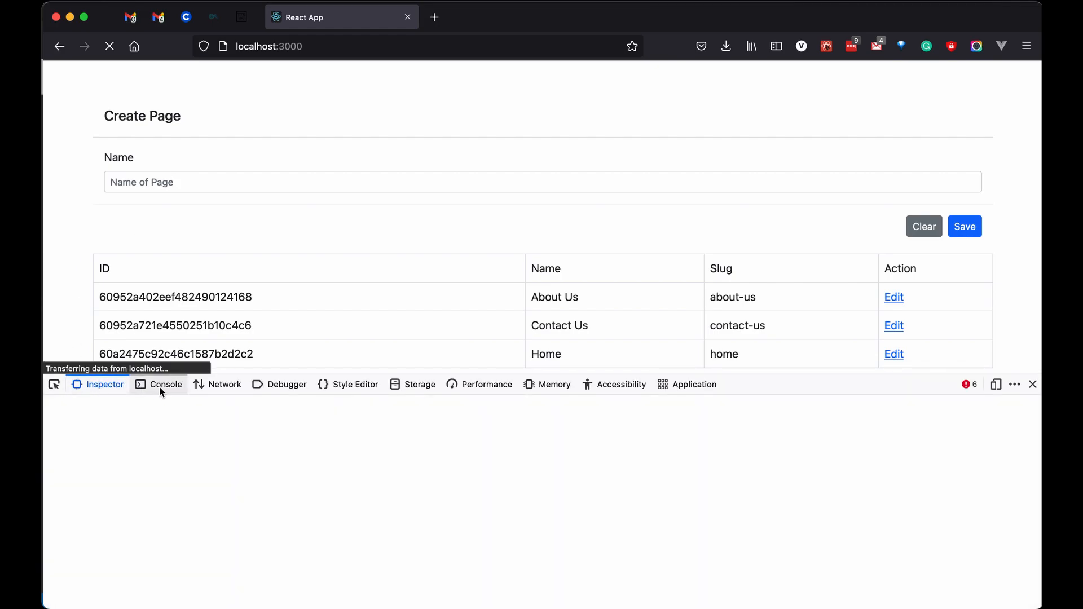
click(165, 384)
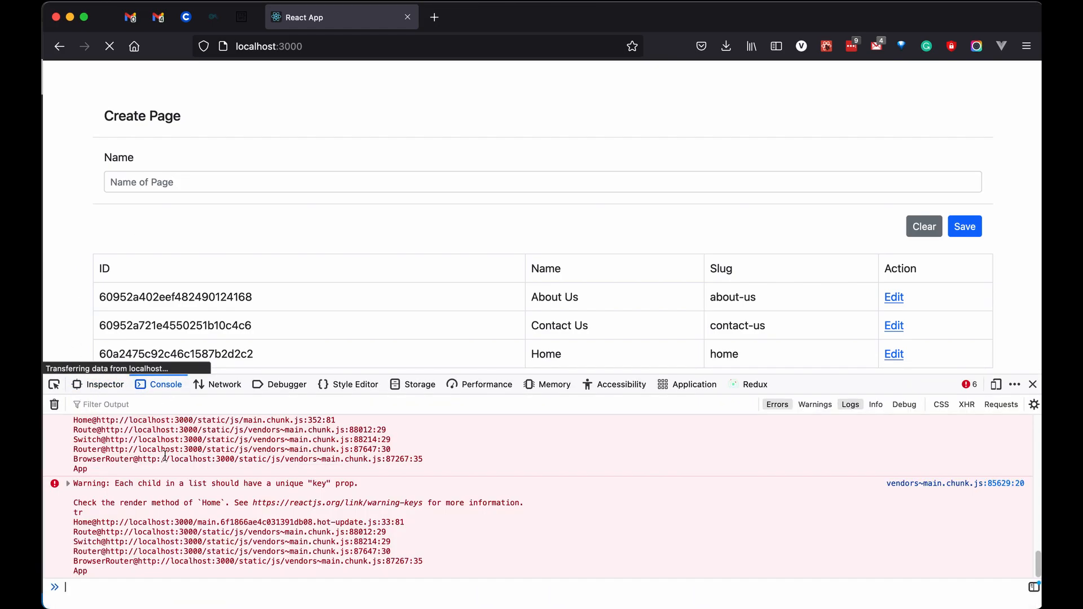
click(54, 404)
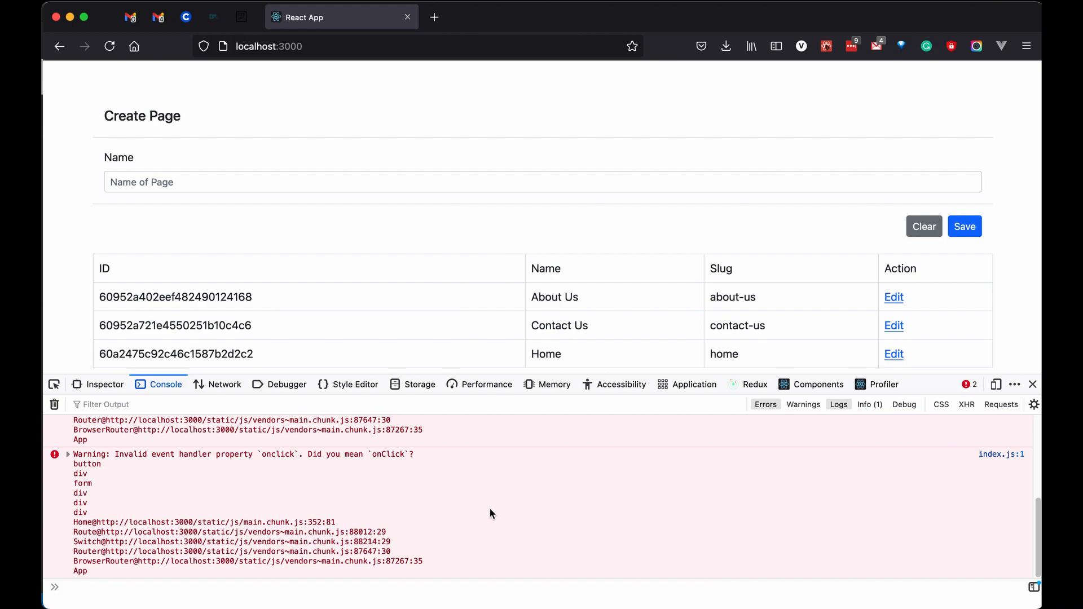
scroll(down, 3)
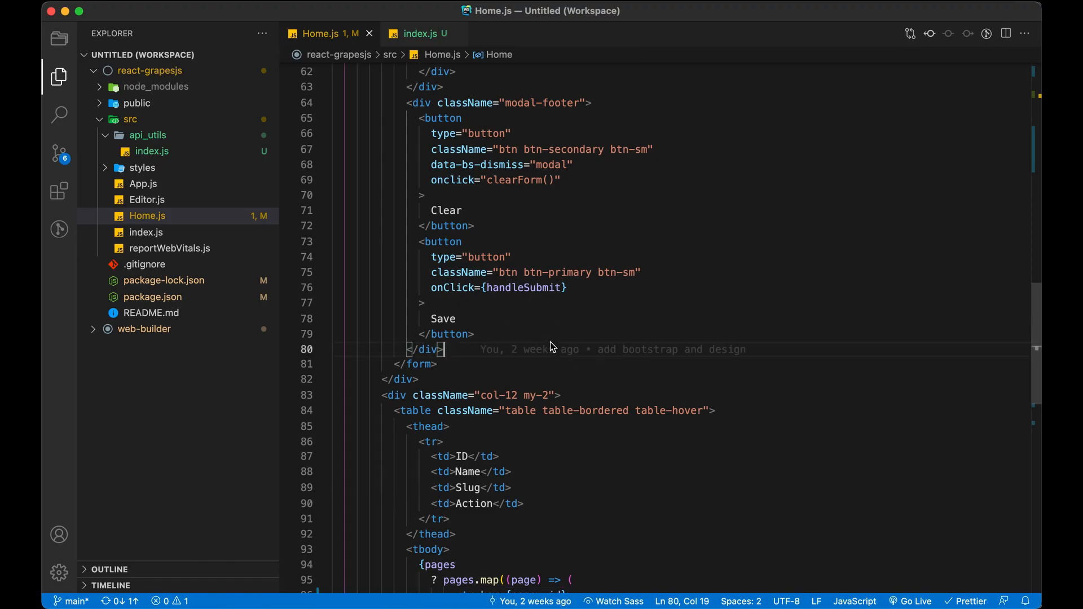
- Find 'onclick' in Home.js and delete the onclick="clearForm()" attribute from the Clear button
text(onclick)
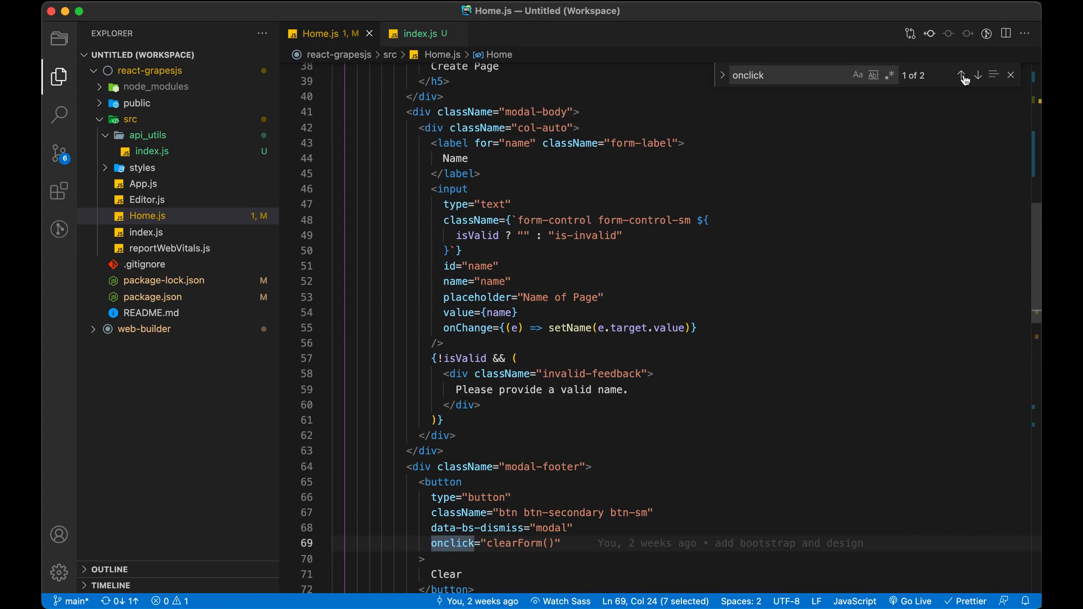
click(962, 74)
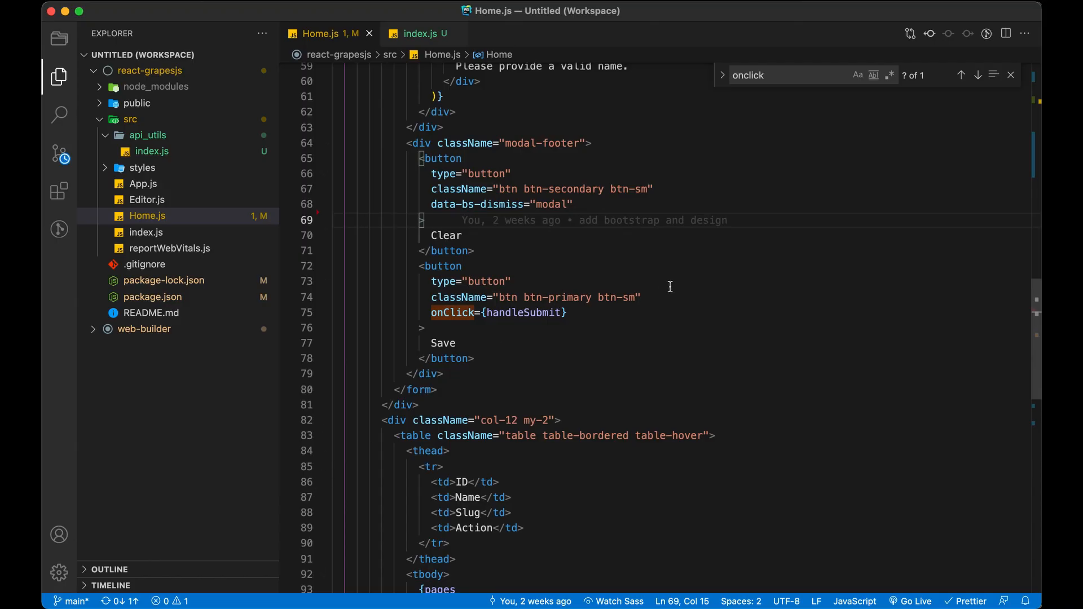
scroll(up, 3)
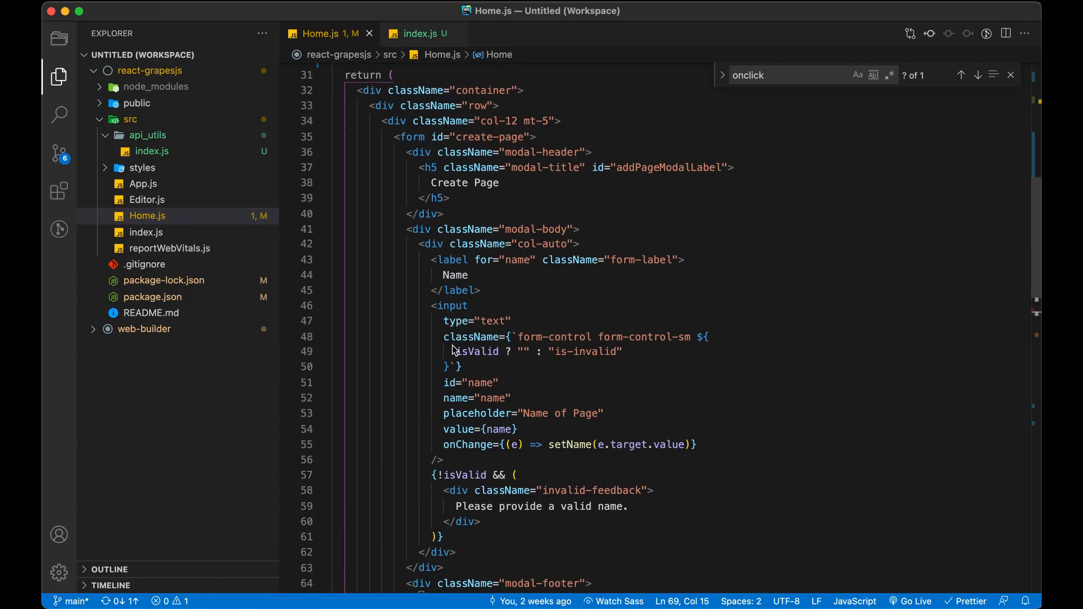
click(484, 259)
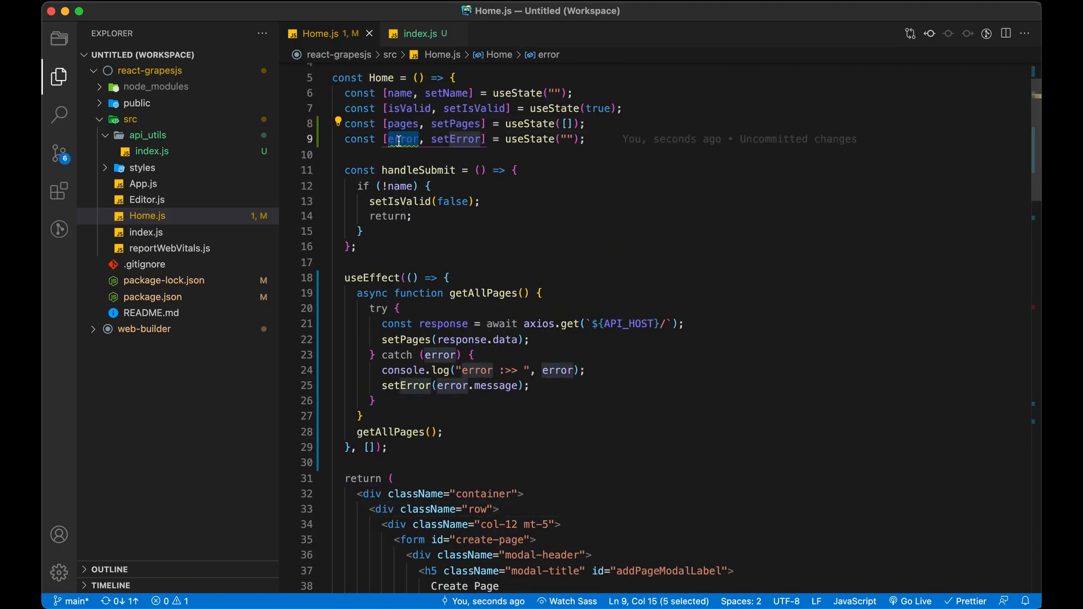
mouse_move(401, 139)
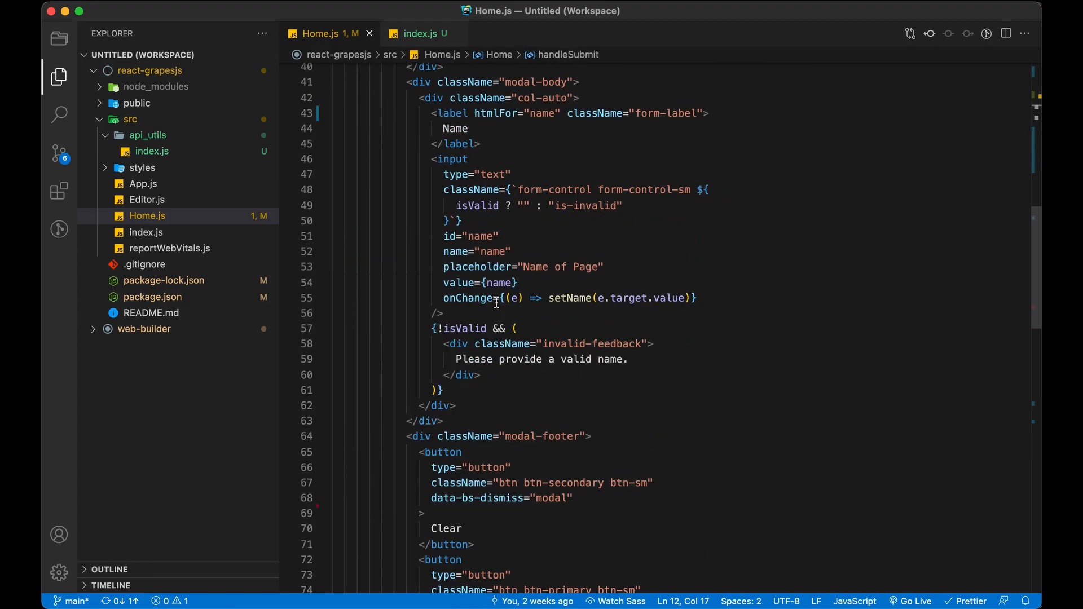
- Add a div with role="alert" and className "alert alert-primary" above the pages table
scroll(down, 3)
text({error && ()
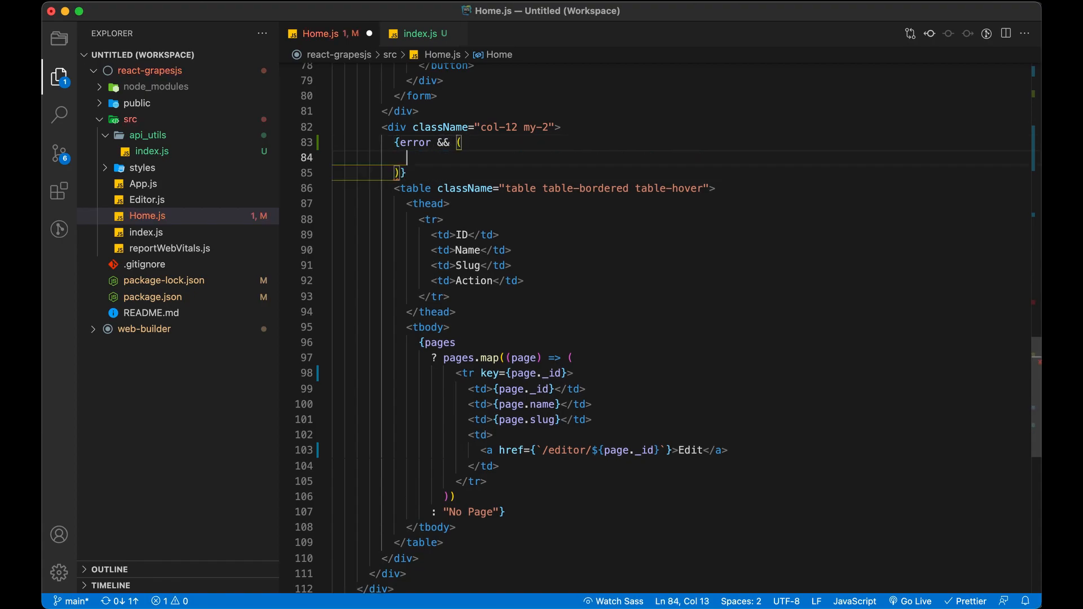
text(div)
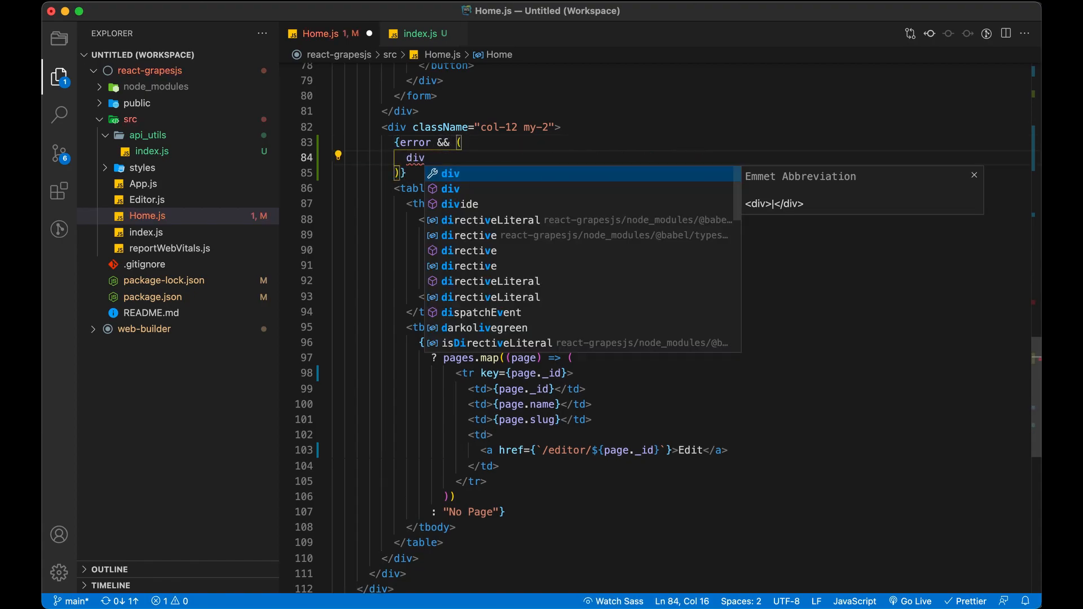
key(Tab)
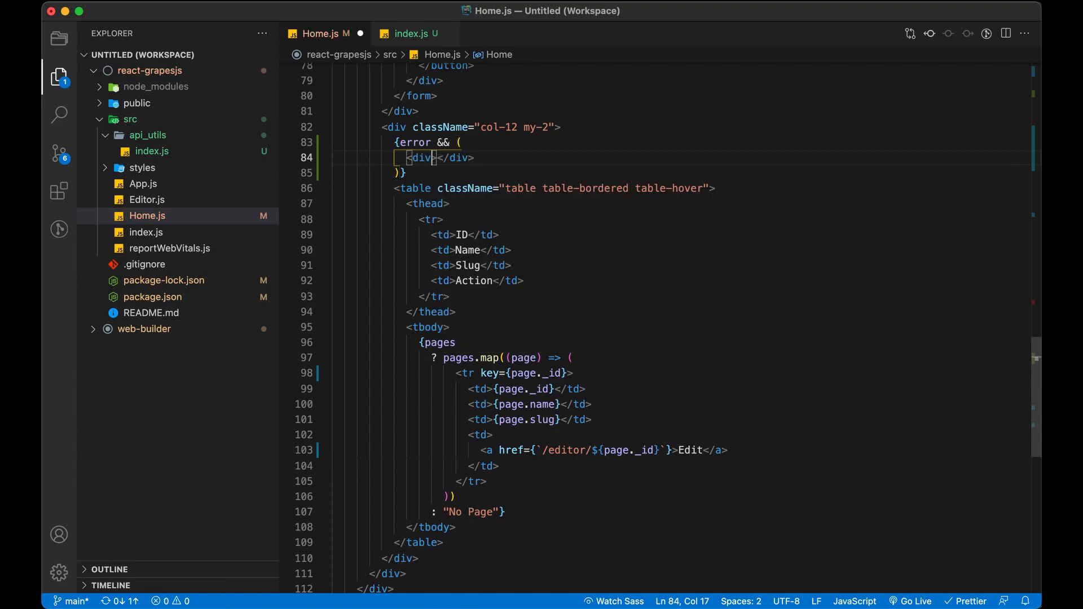
text(role=)
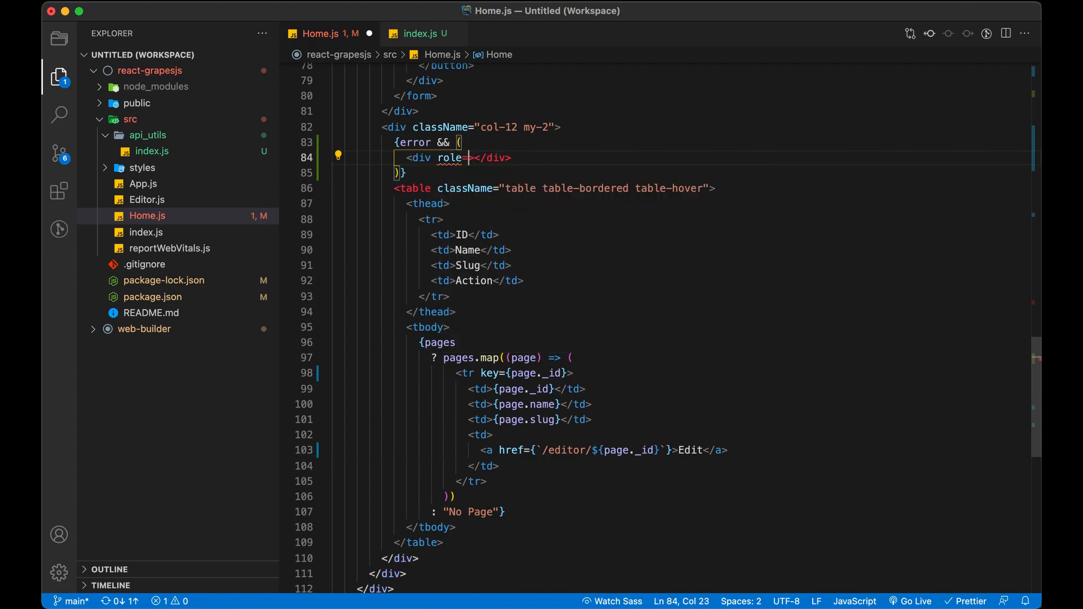
text("alert")
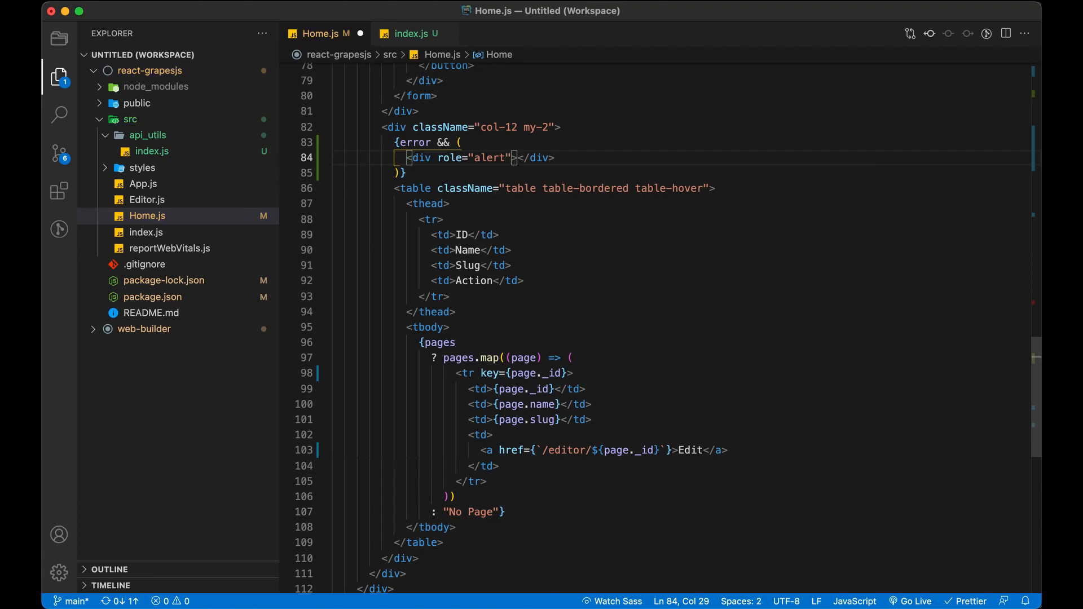
text(className=")
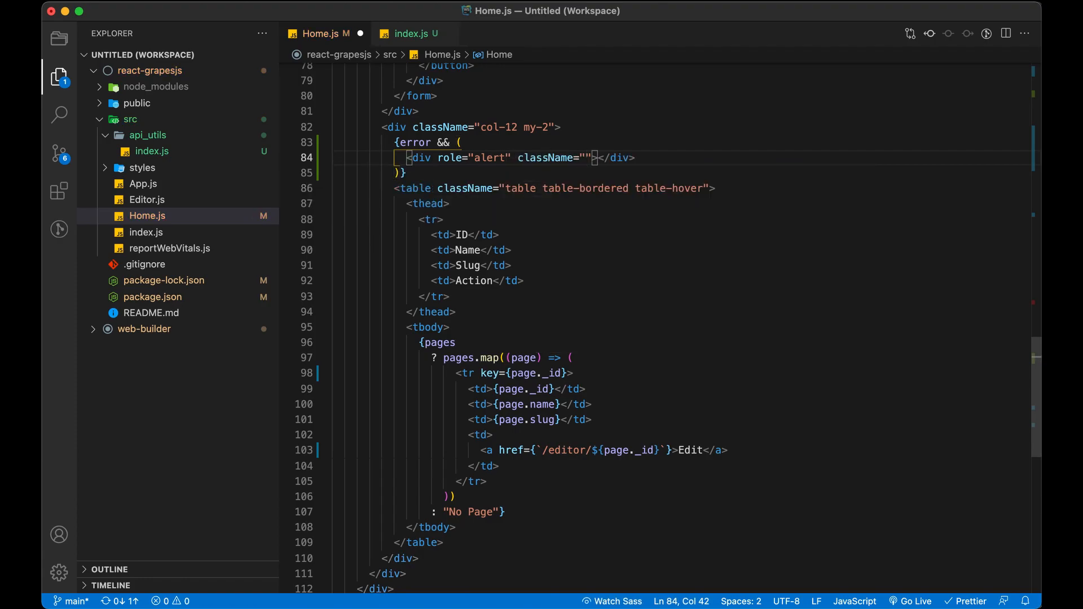
text(alert)
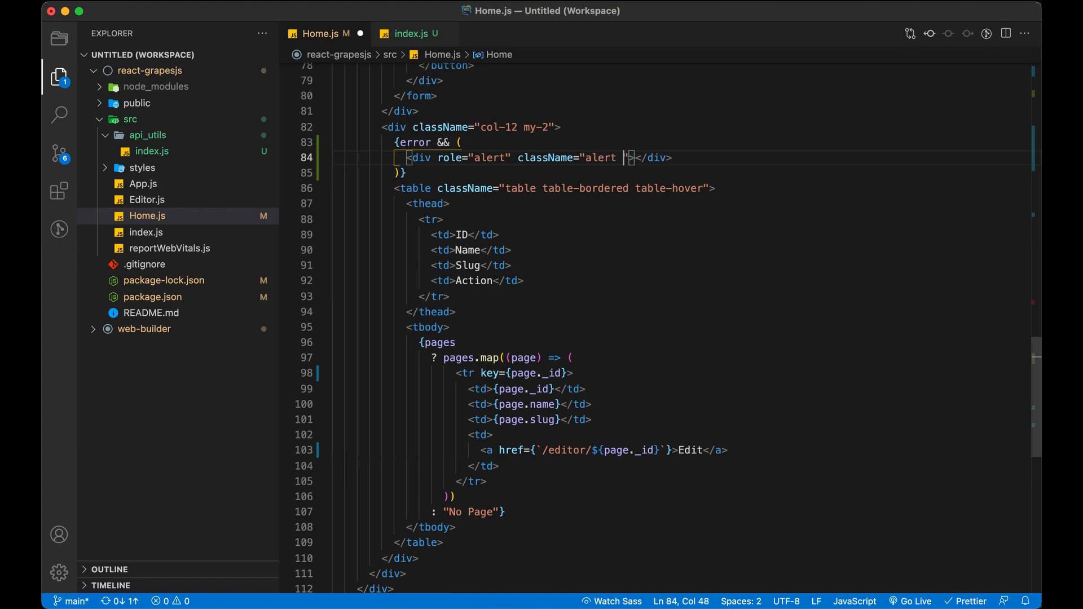
text(alert-pri)
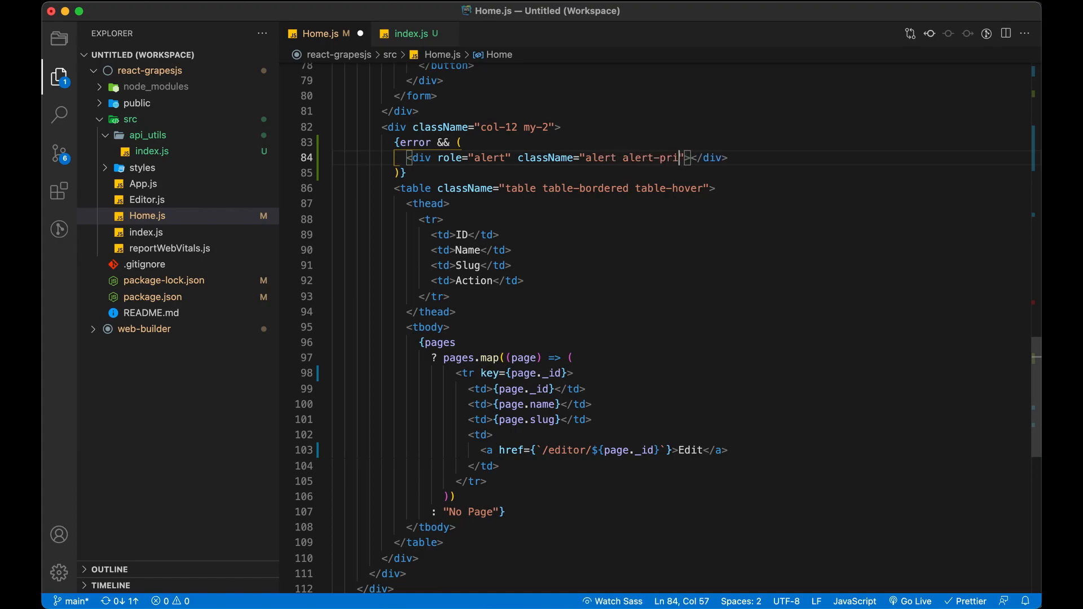
text(mary)
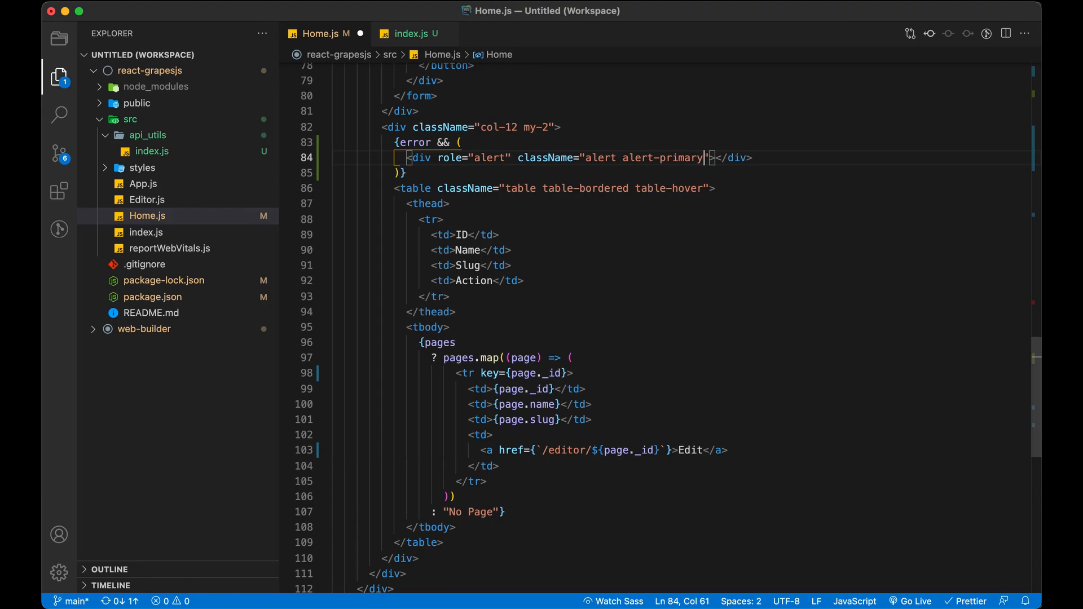
- Render {error} inside the alert so it appears only when an error exists
key(Enter)
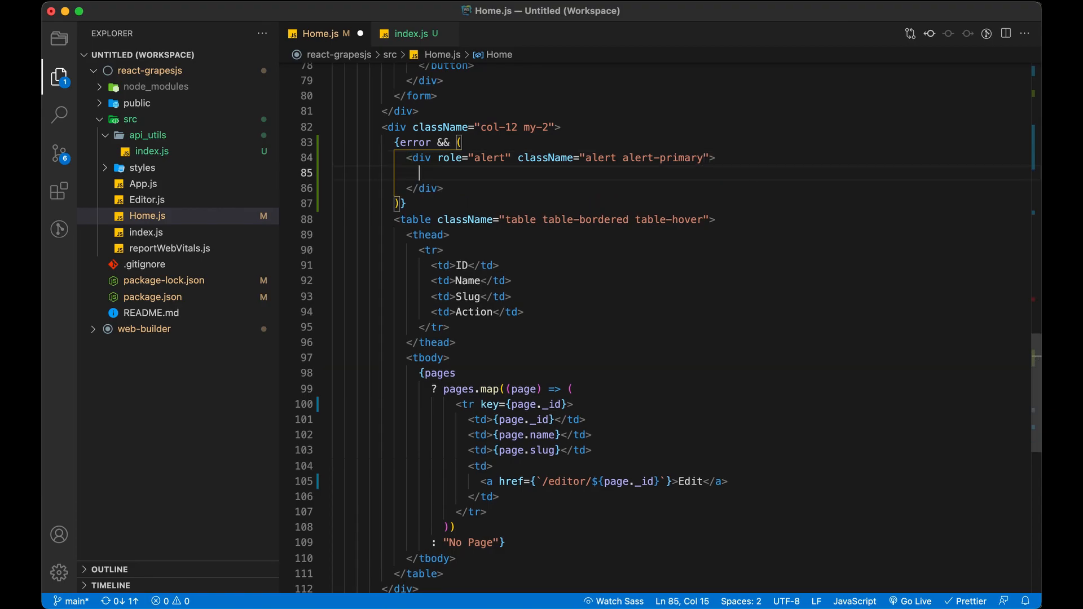
text({error})
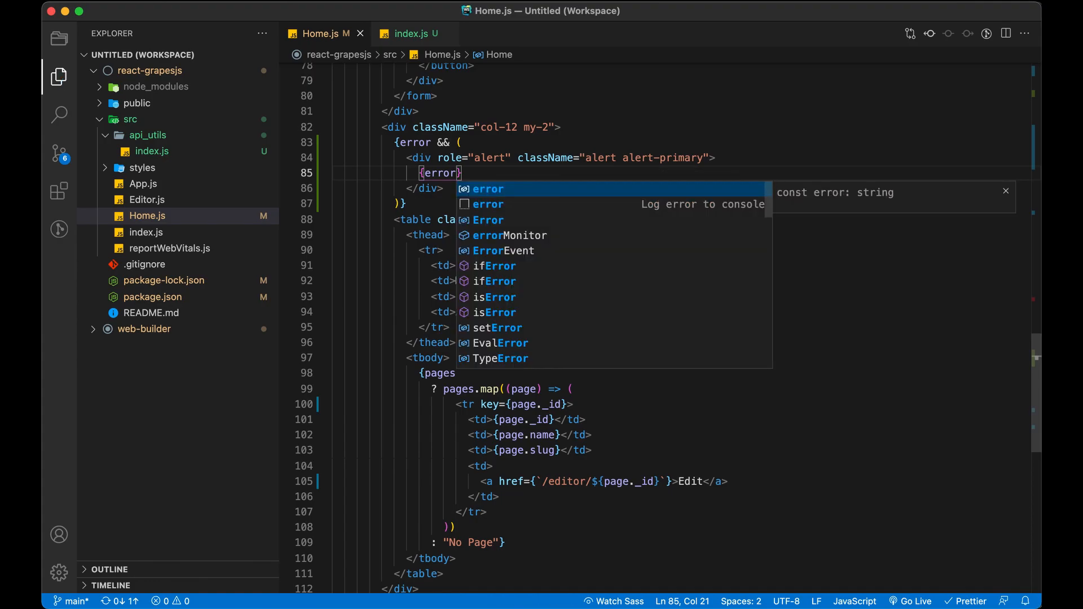
key(Escape)
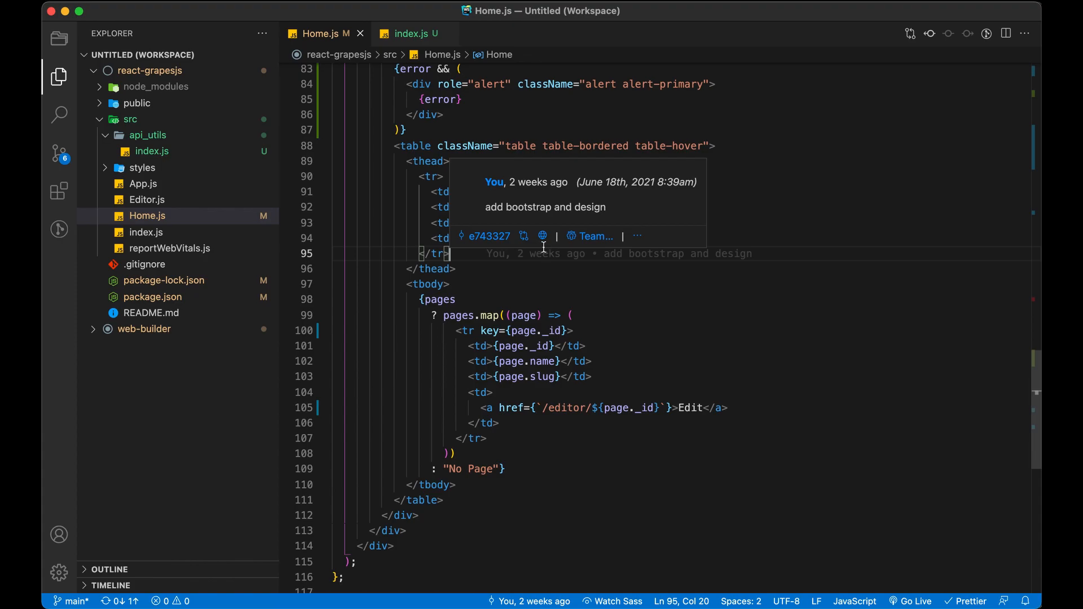
scroll(down, 3)
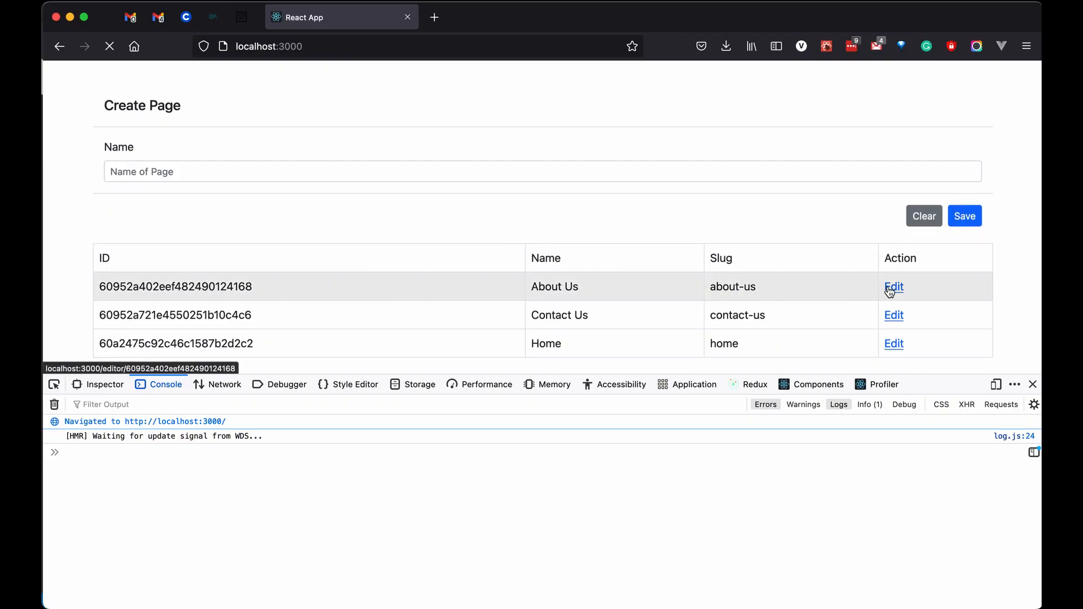
- Open About Us via its Edit link in the page editor, check pageId, then return to the list
click(894, 287)
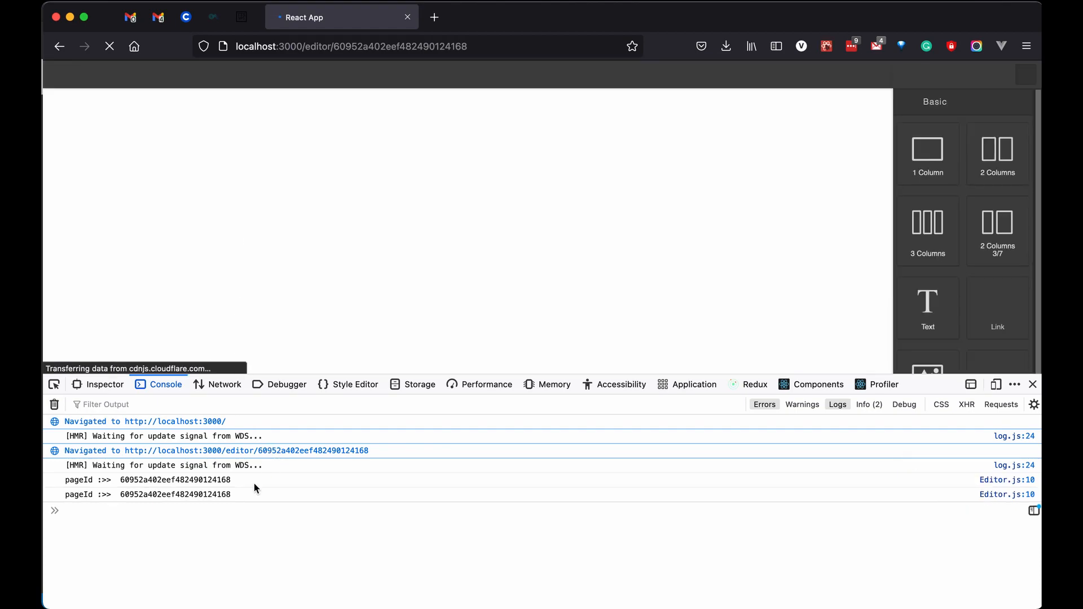
double_click(174, 494)
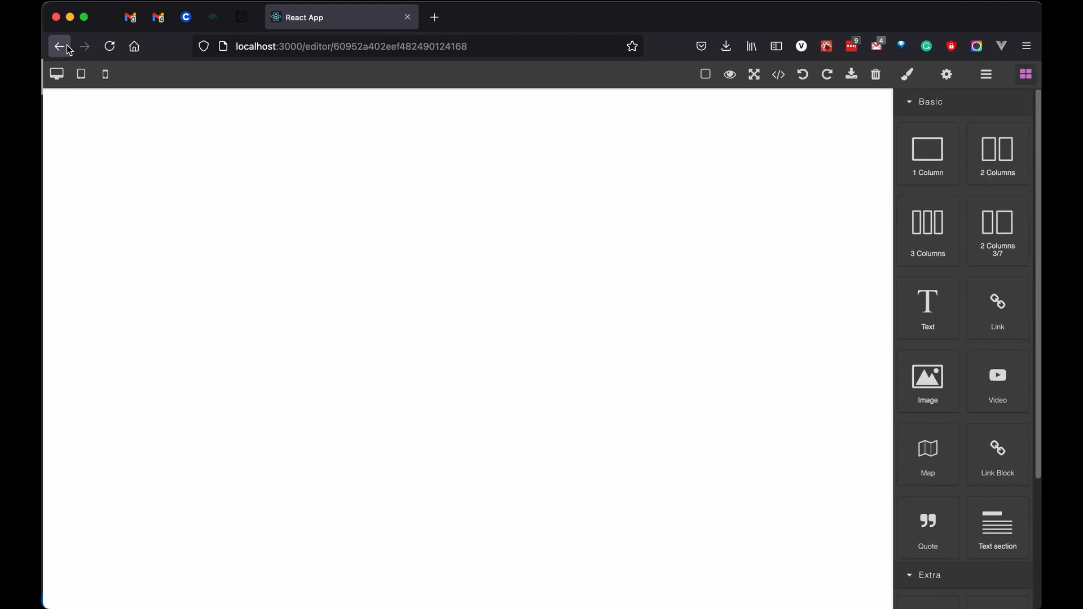
click(60, 46)
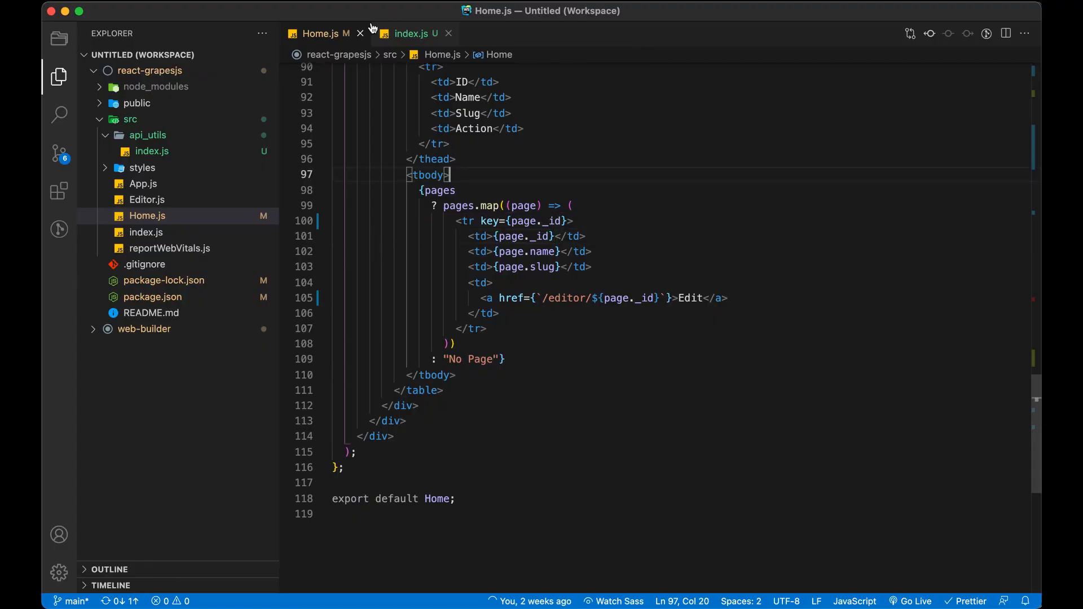
- Reopen Home.js alone and change the Edit anchor tag to a Link element
click(360, 33)
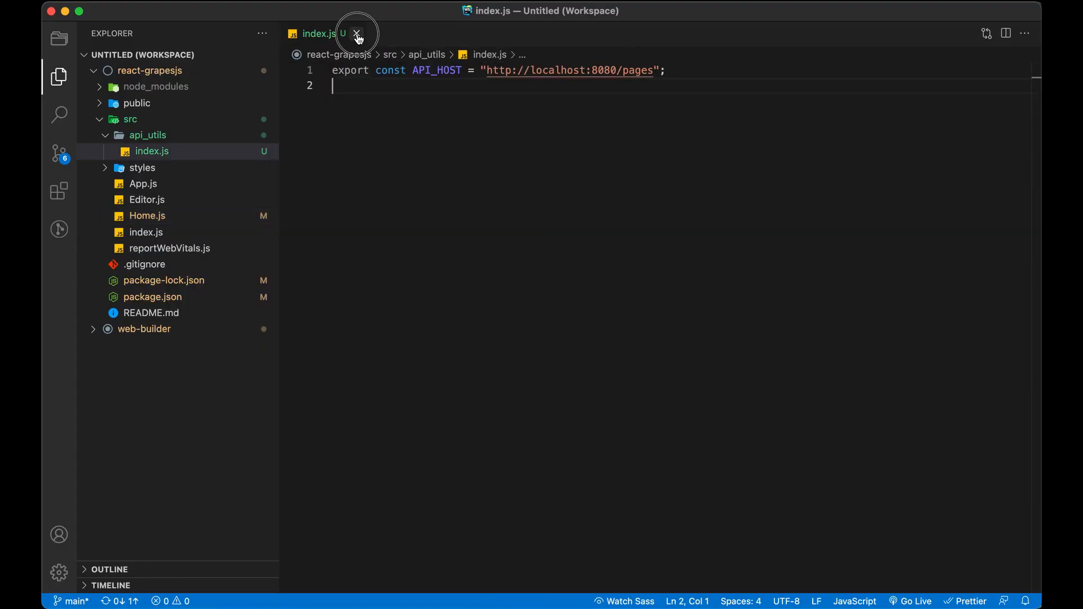
click(358, 33)
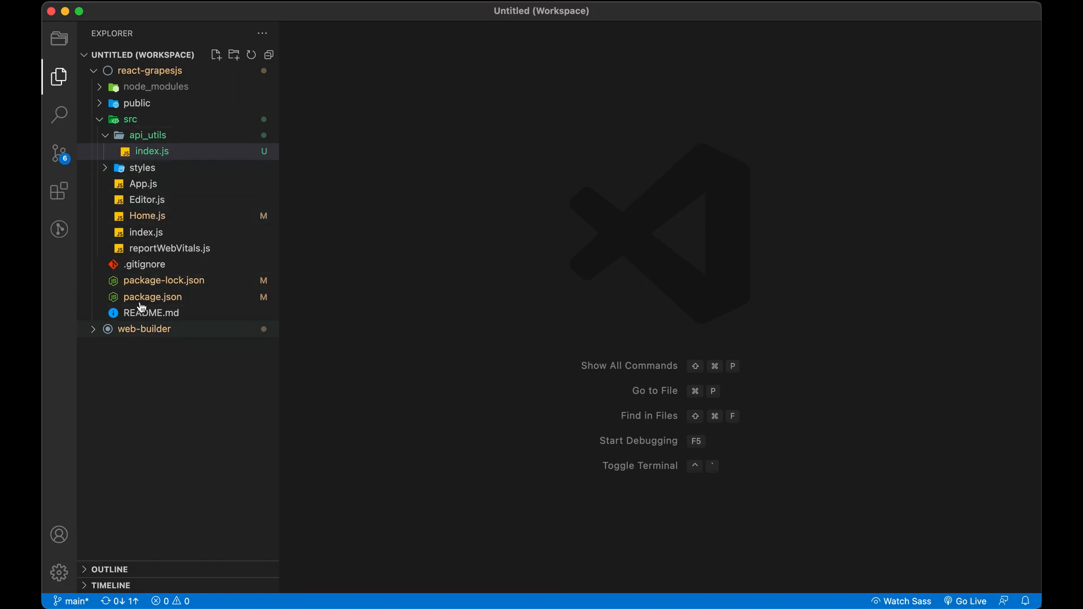
click(147, 216)
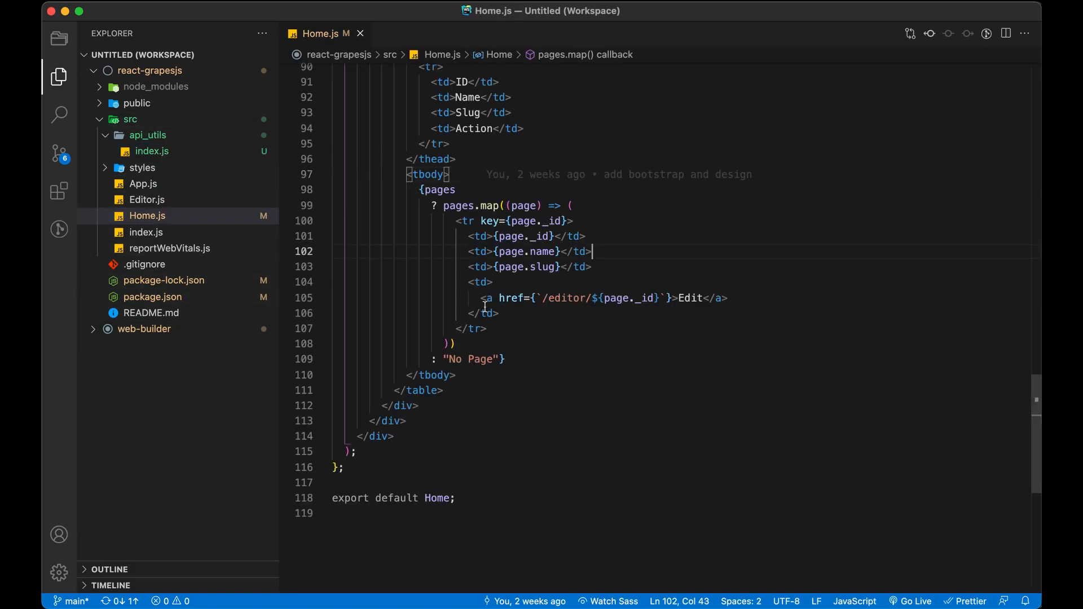
click(488, 298)
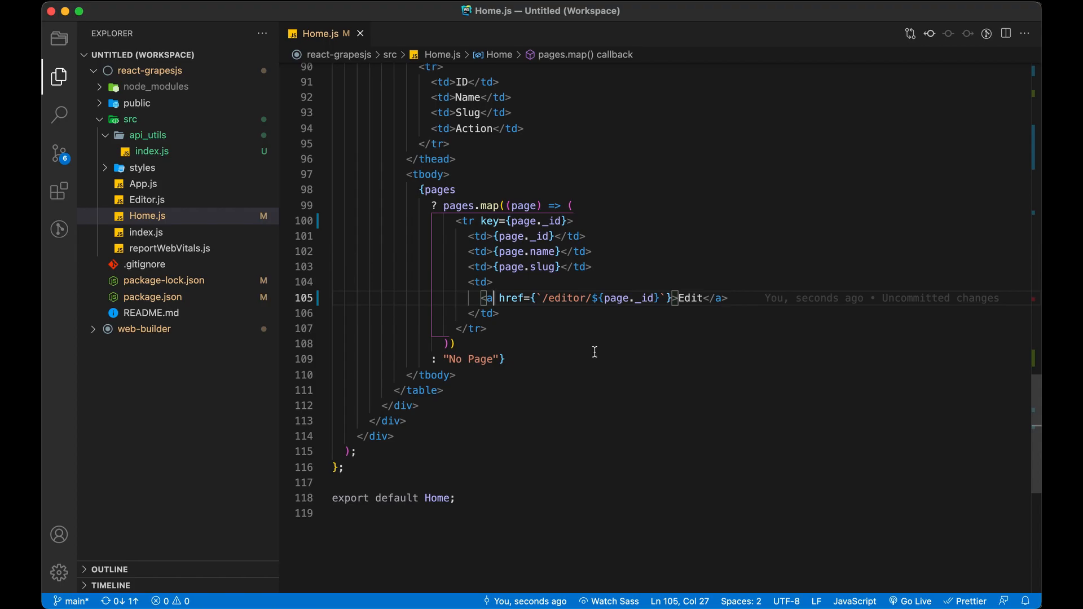
text(Link)
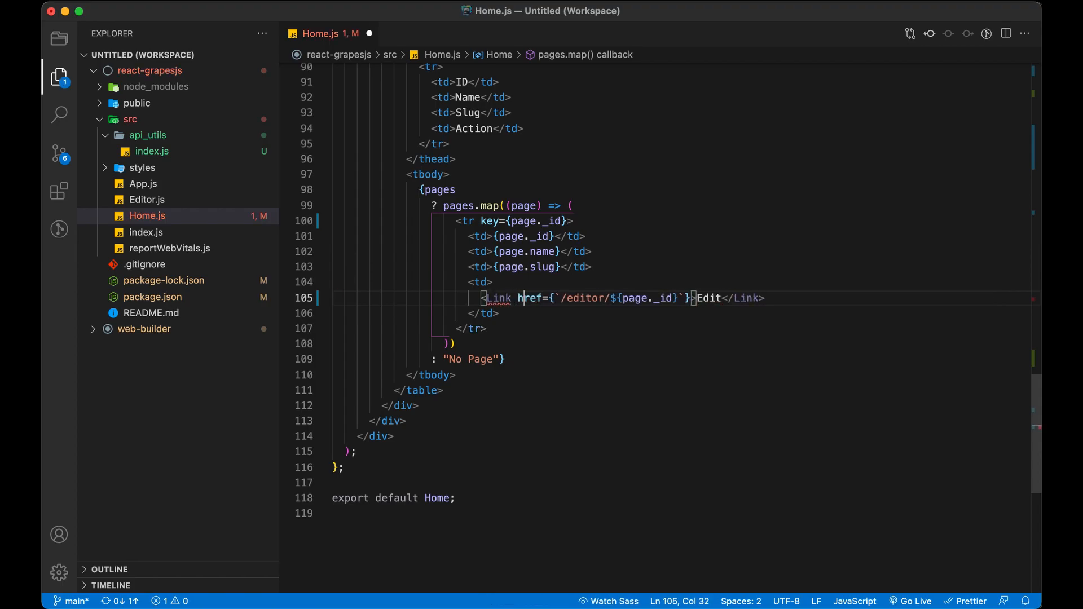
- Add import { Link } from "react-router-dom" at the top of Home.js
double_click(529, 297)
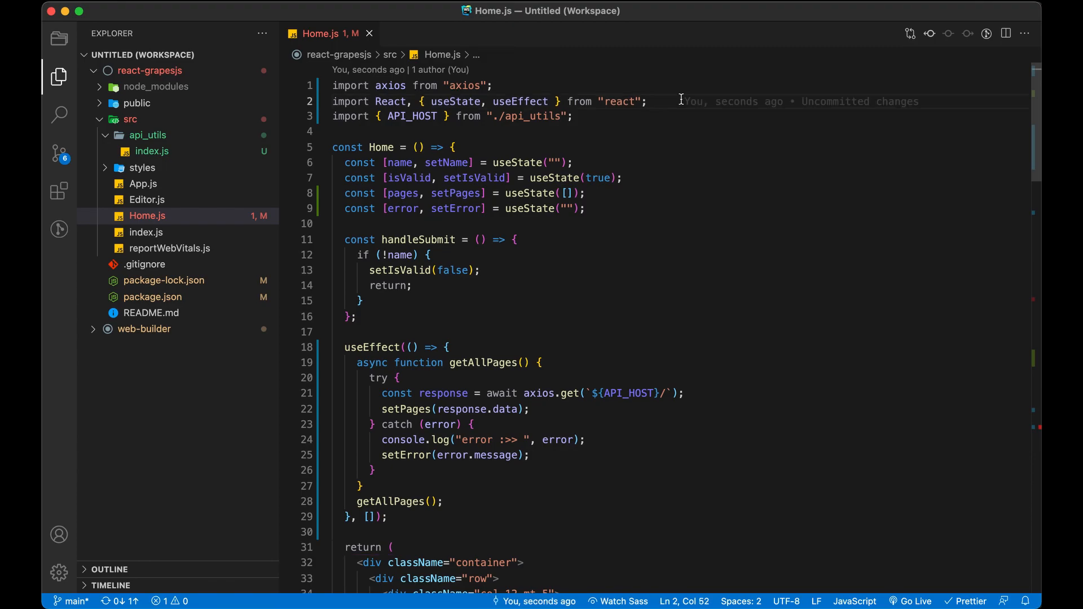
text(import)
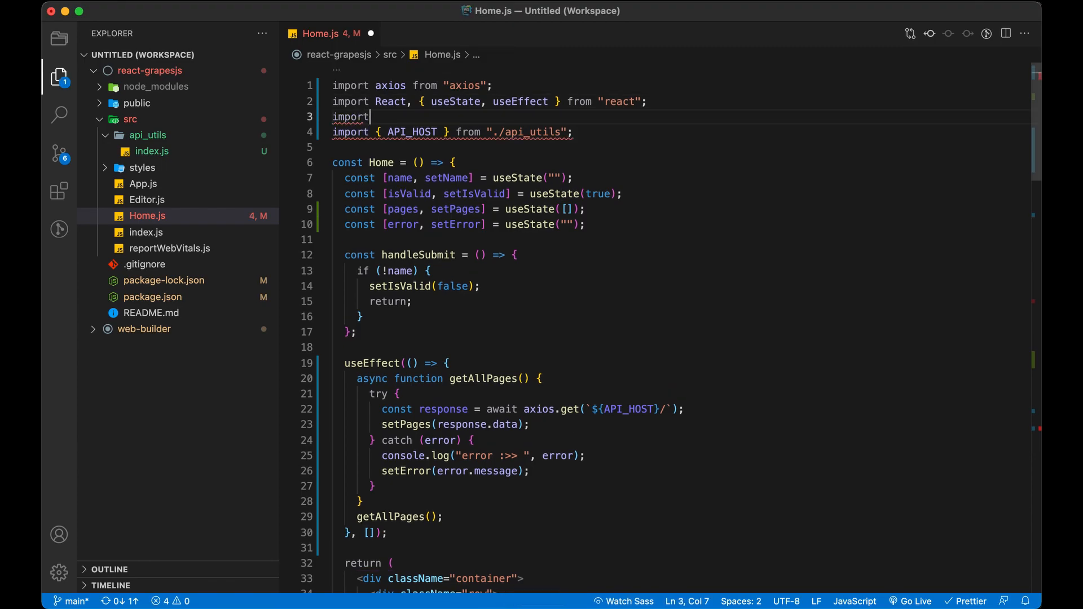
text({Link })
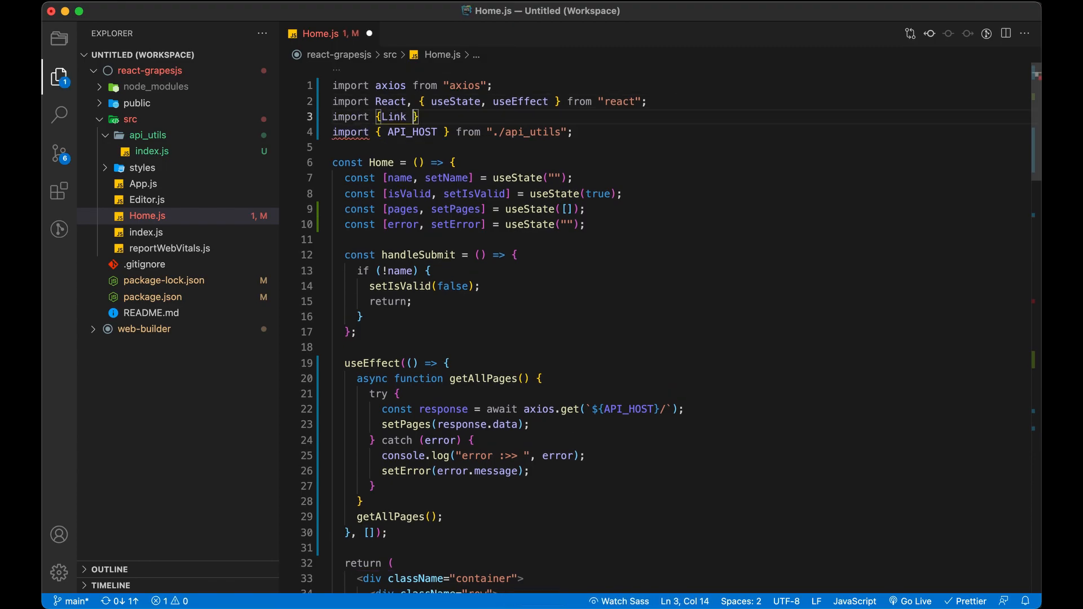
text(from "")
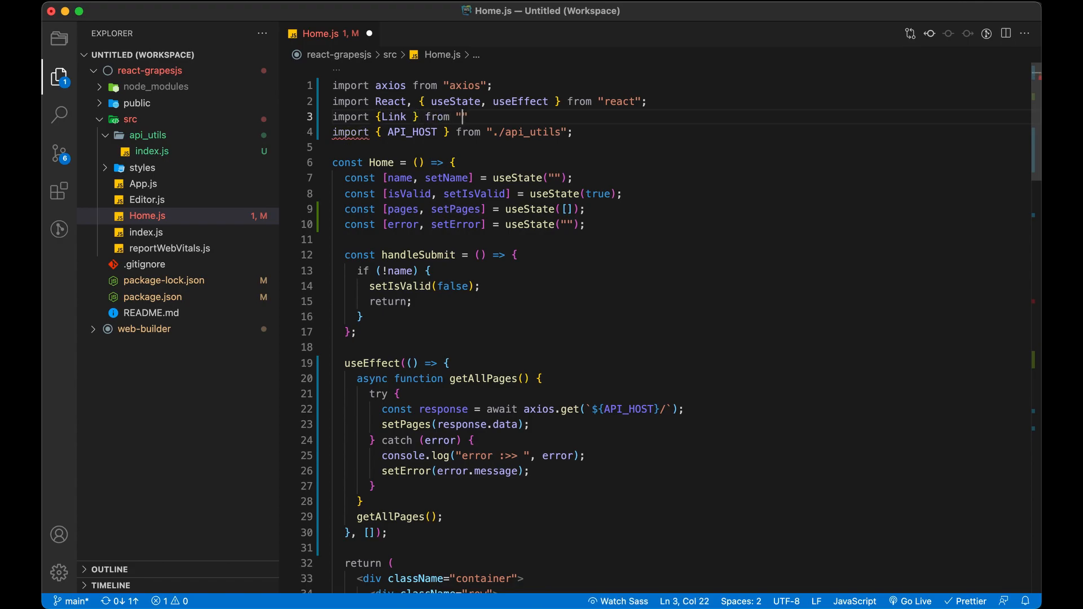
text(react-router-dom)
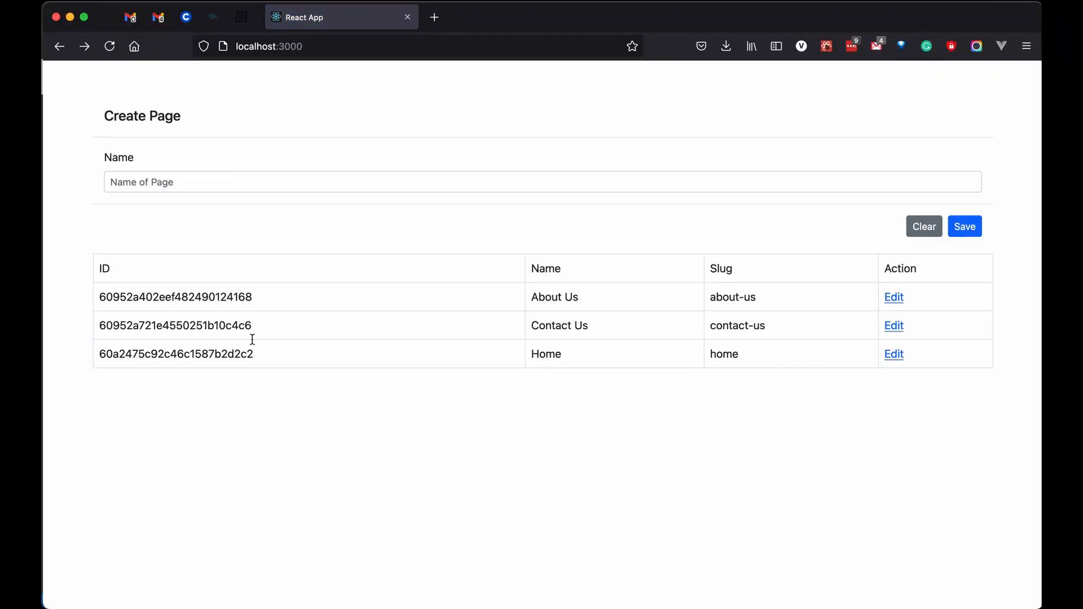
mouse_move(232, 394)
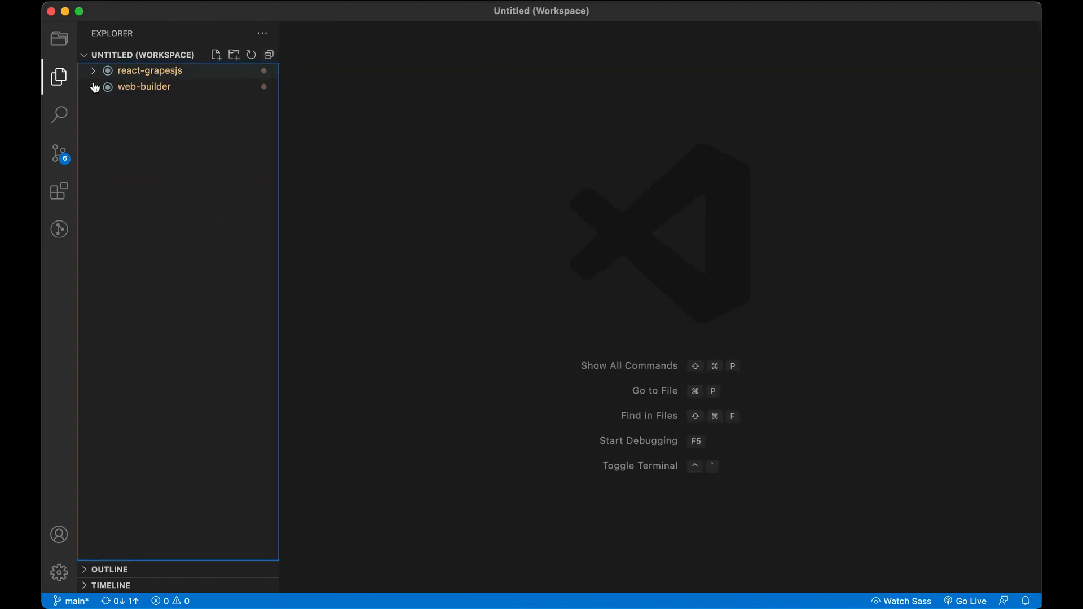
- In api_utils/index.js declare exported async create_page(name) with a try/catch block
click(149, 70)
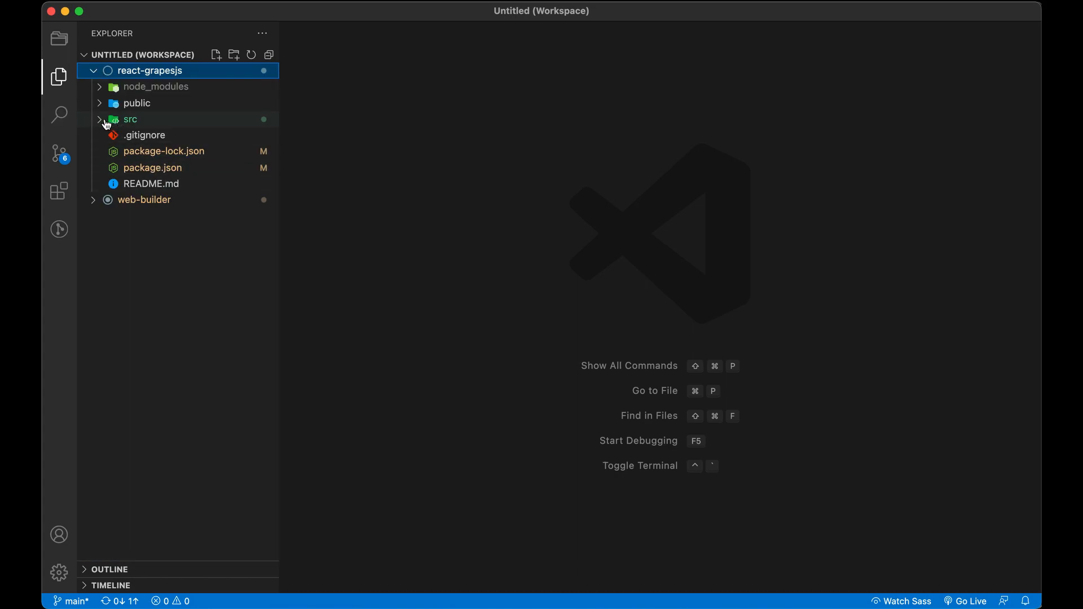
click(130, 118)
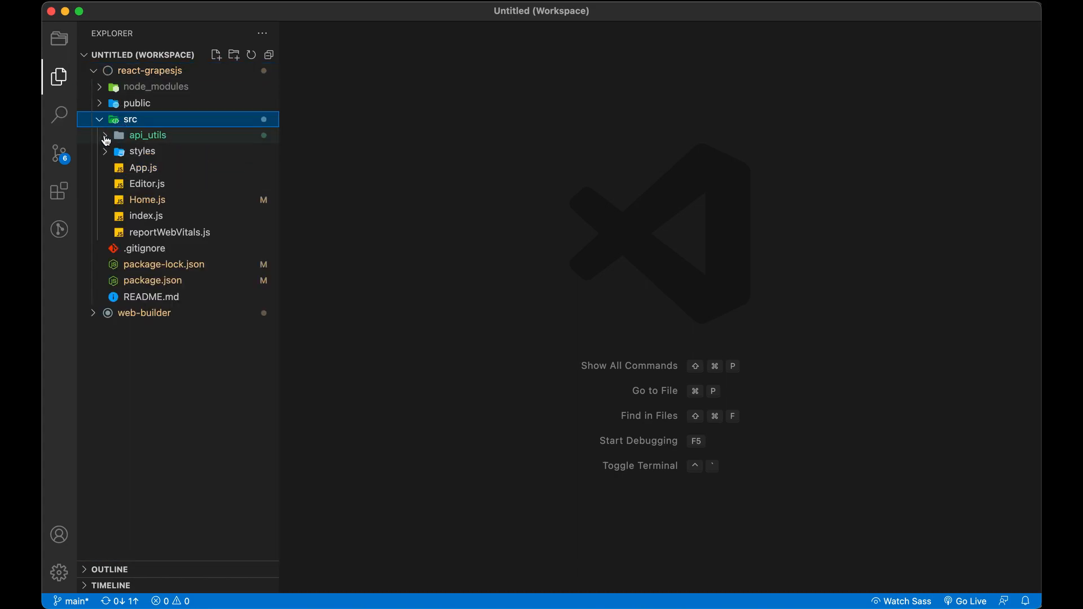
click(147, 134)
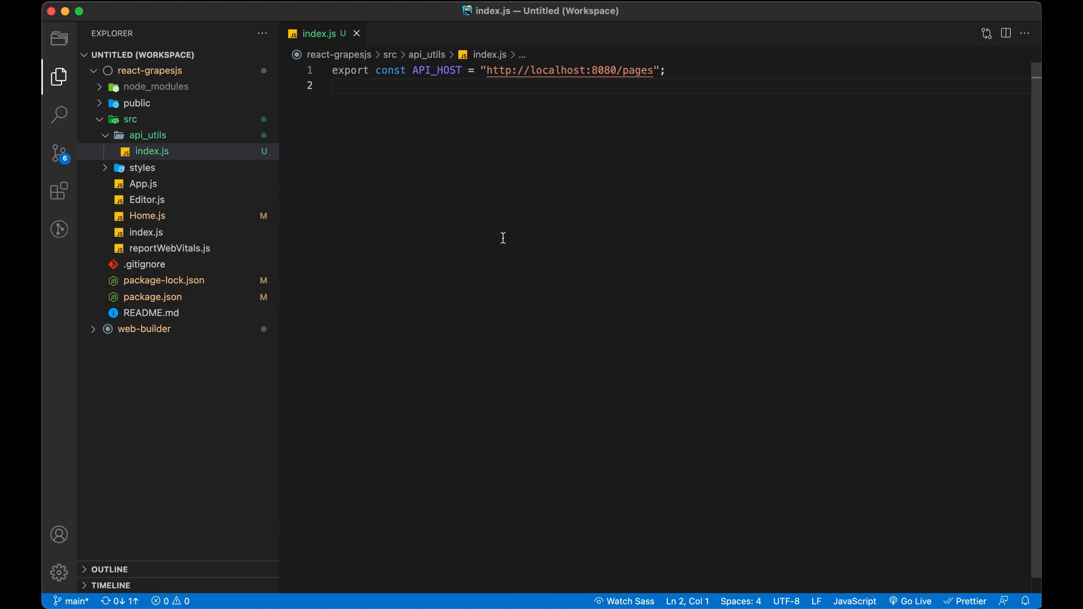
text(e)
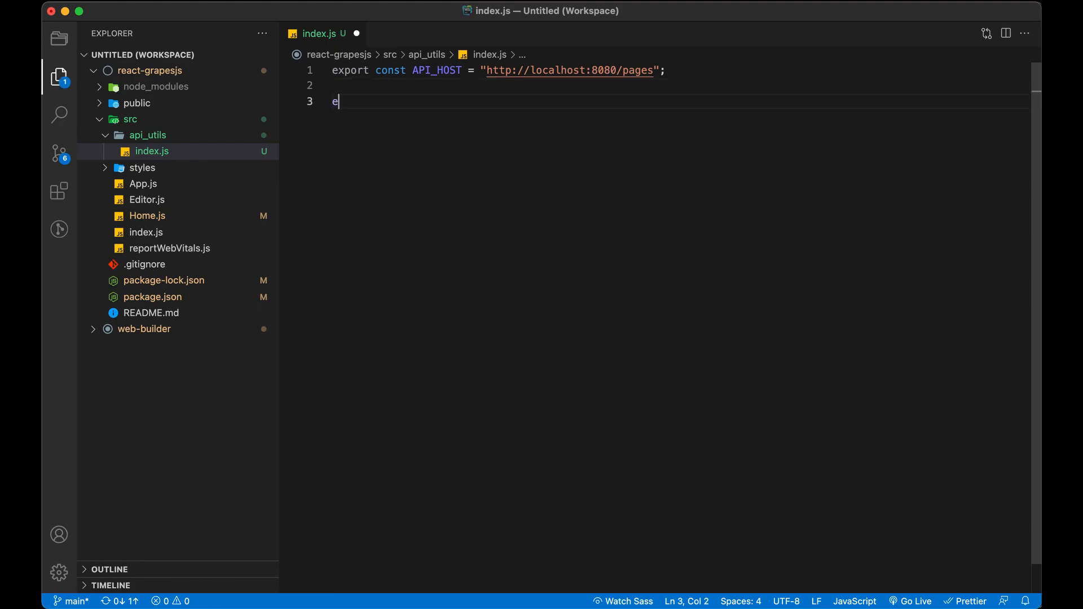
text(xport const)
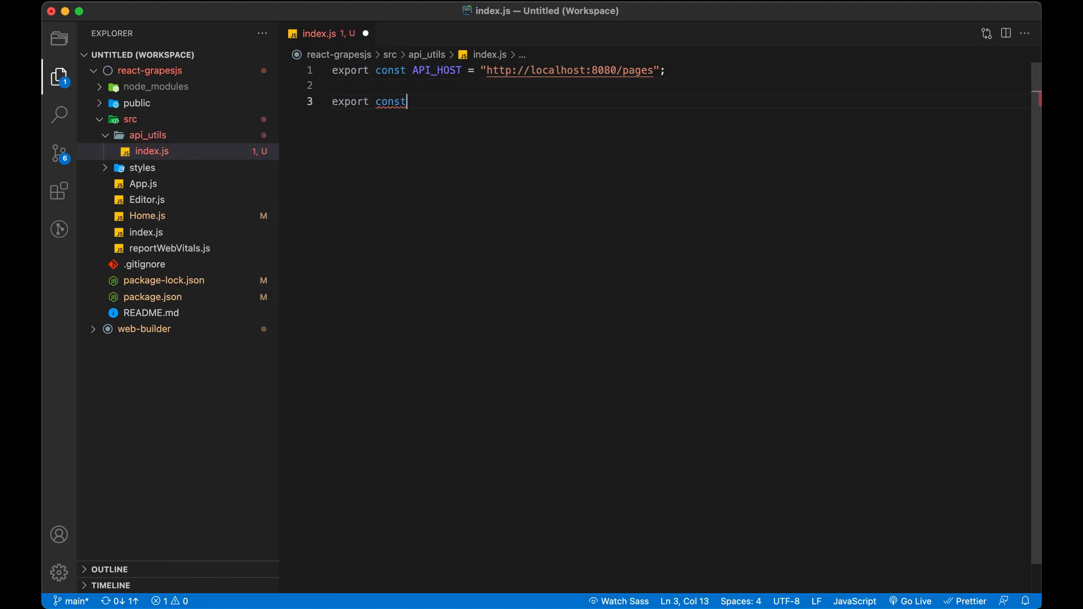
text(" ")
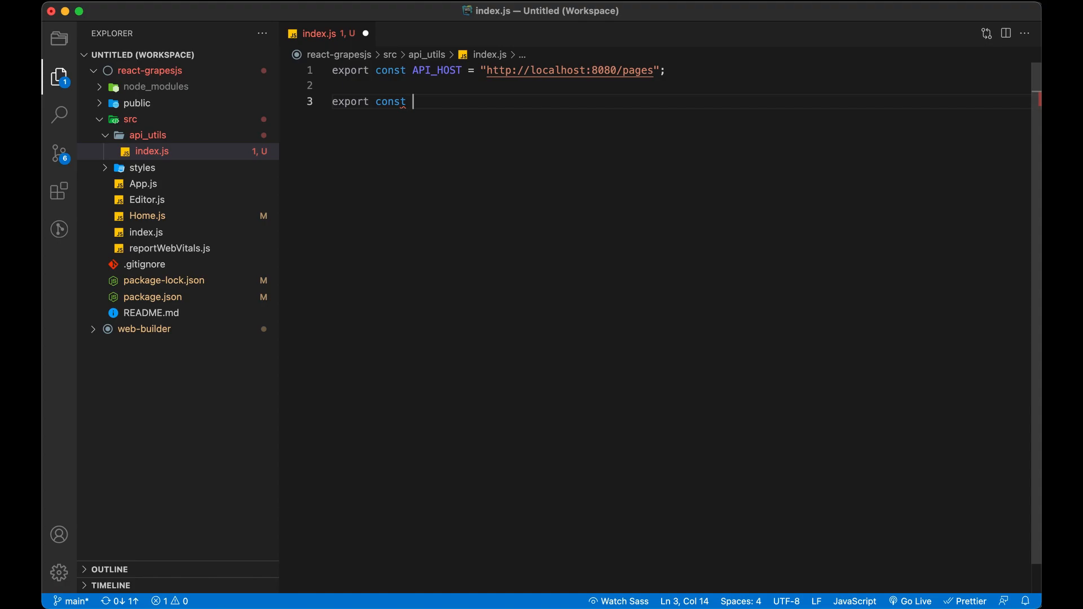
text(create_pa)
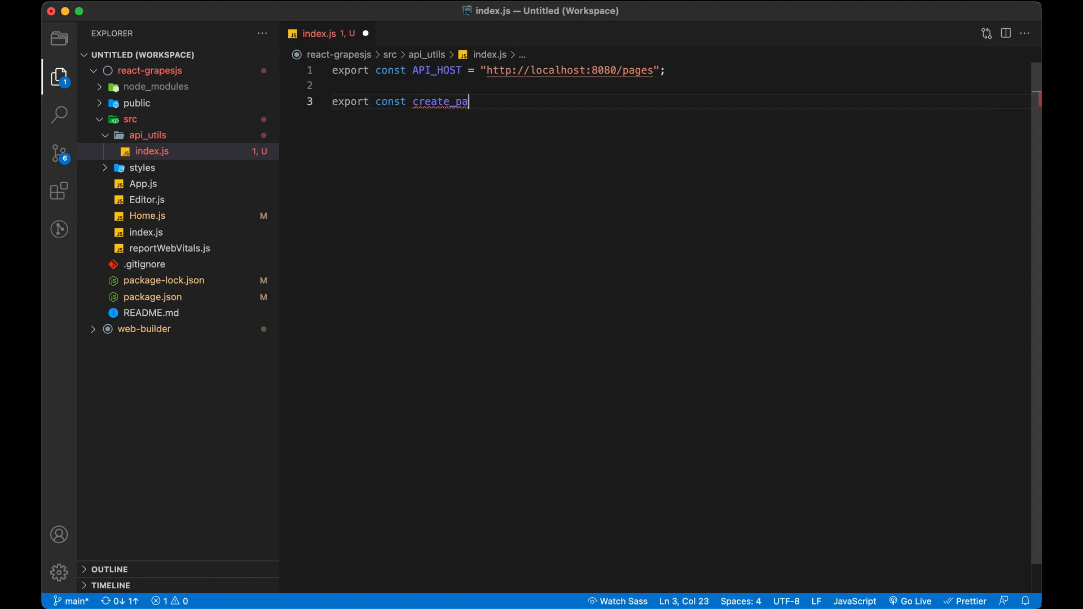
text(ge = as)
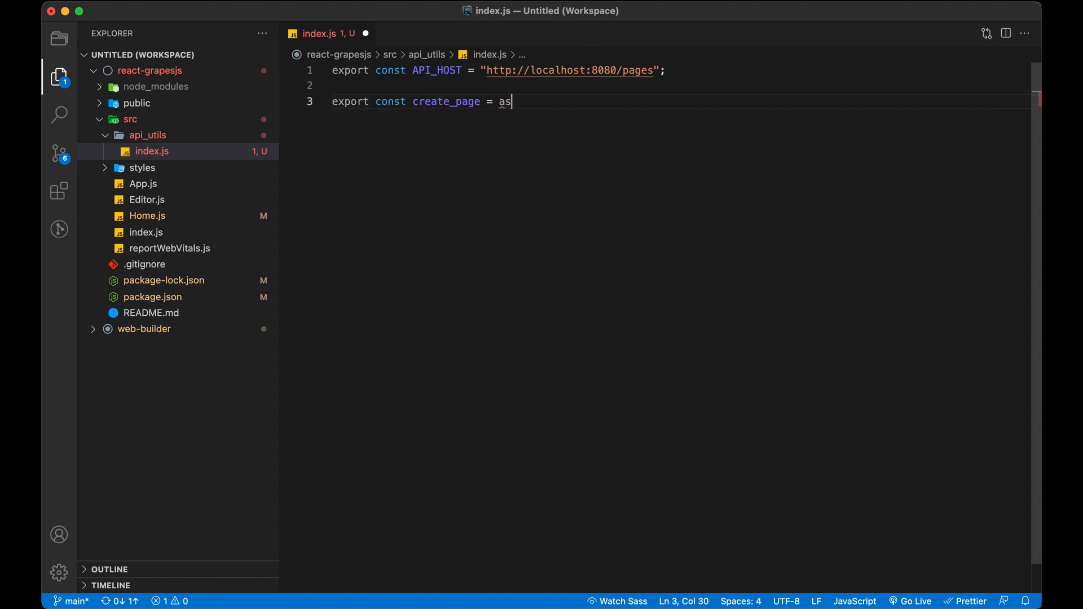
text(ync)
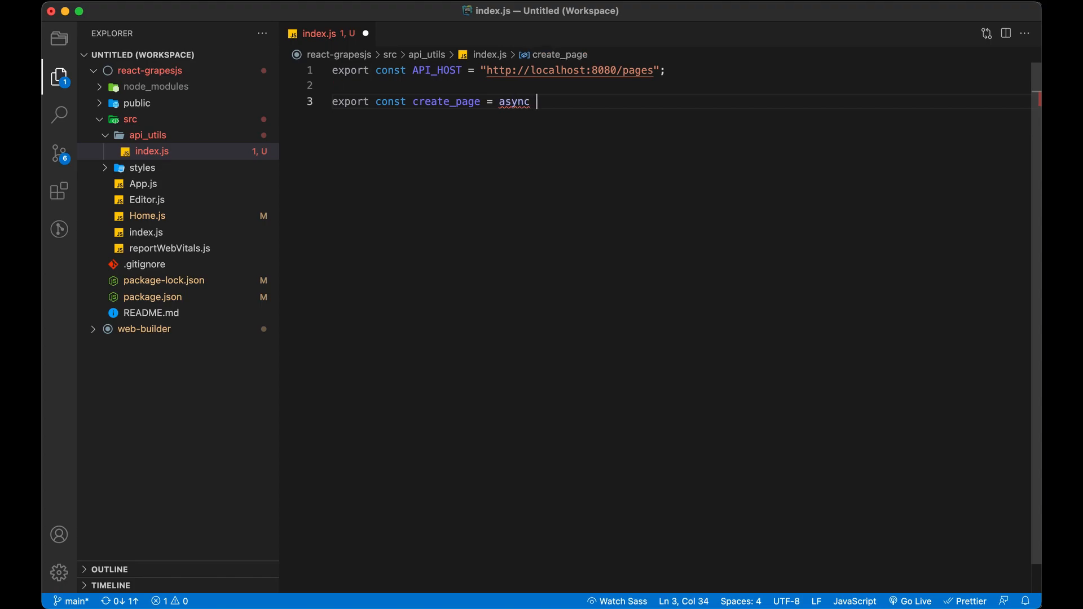
text((name))
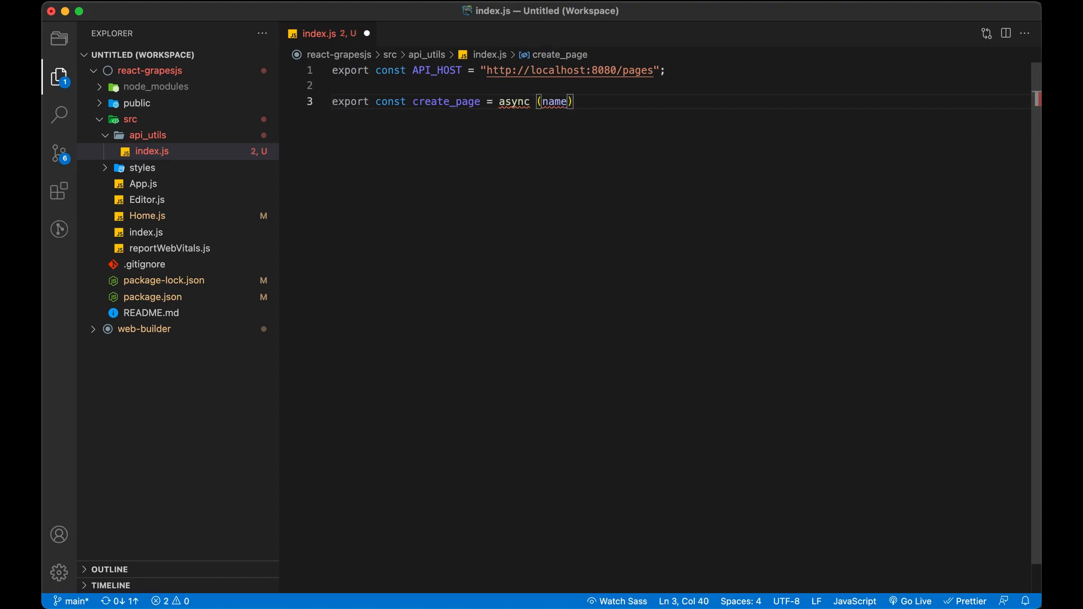
text(=>{)
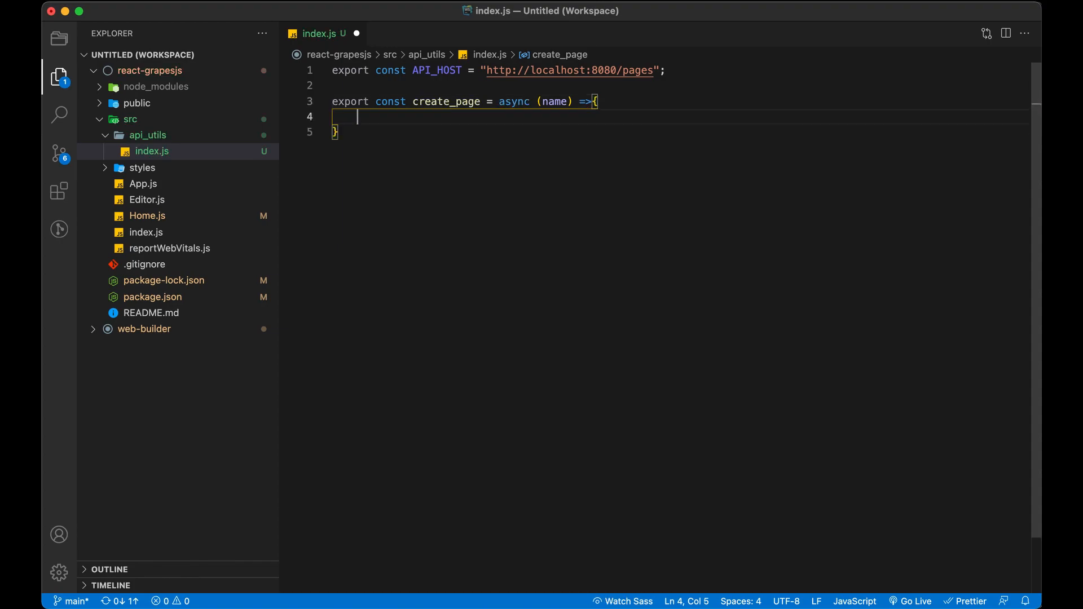
text(try)
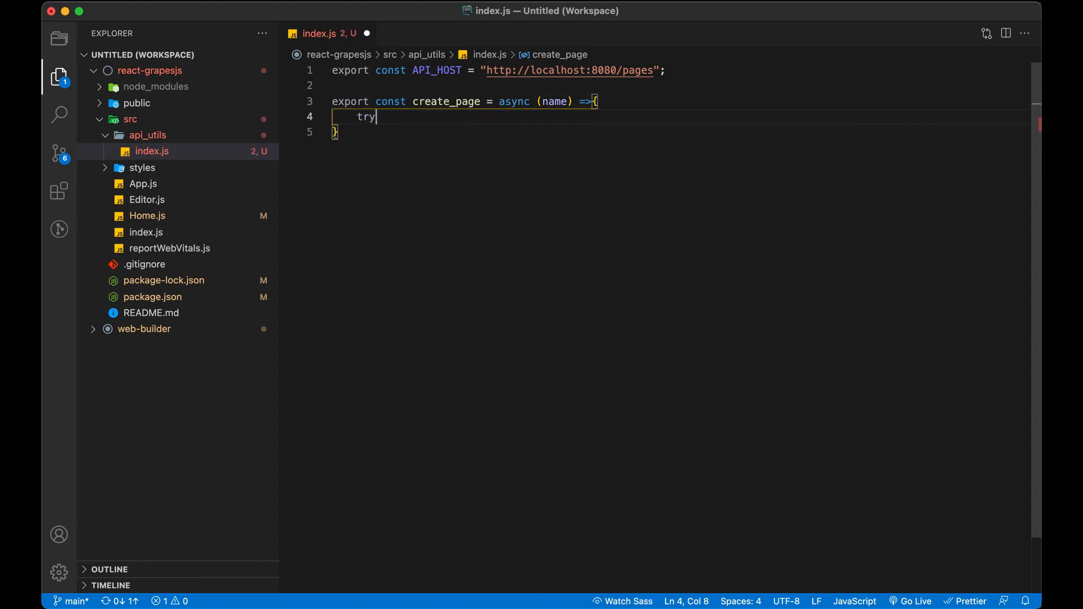
text(catch (error) {)
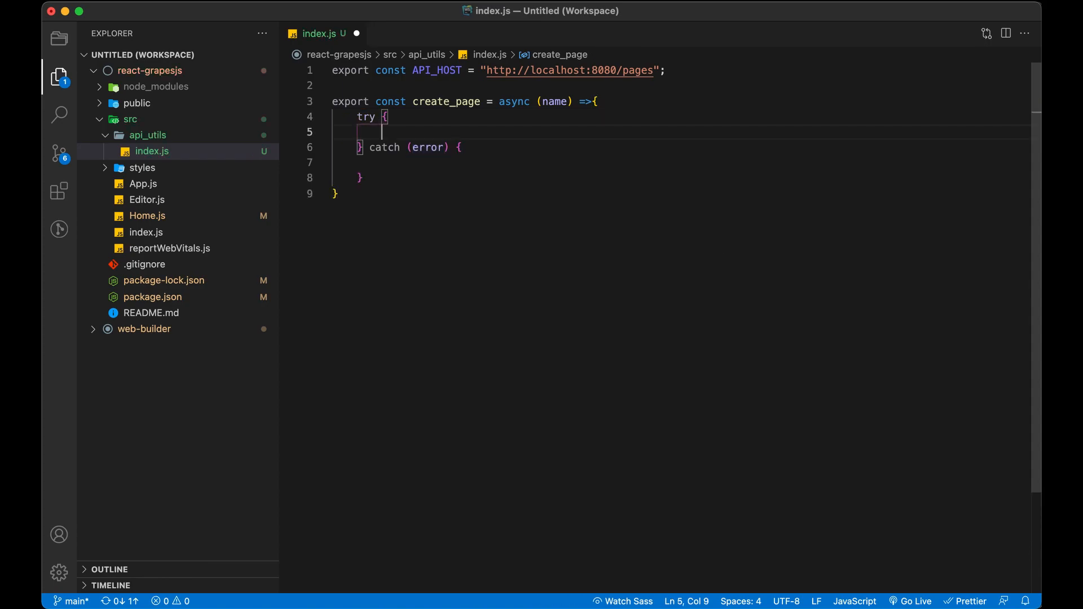
- Await axios.post to `${API_HOST}/` with { name } and store it in response
text(const)
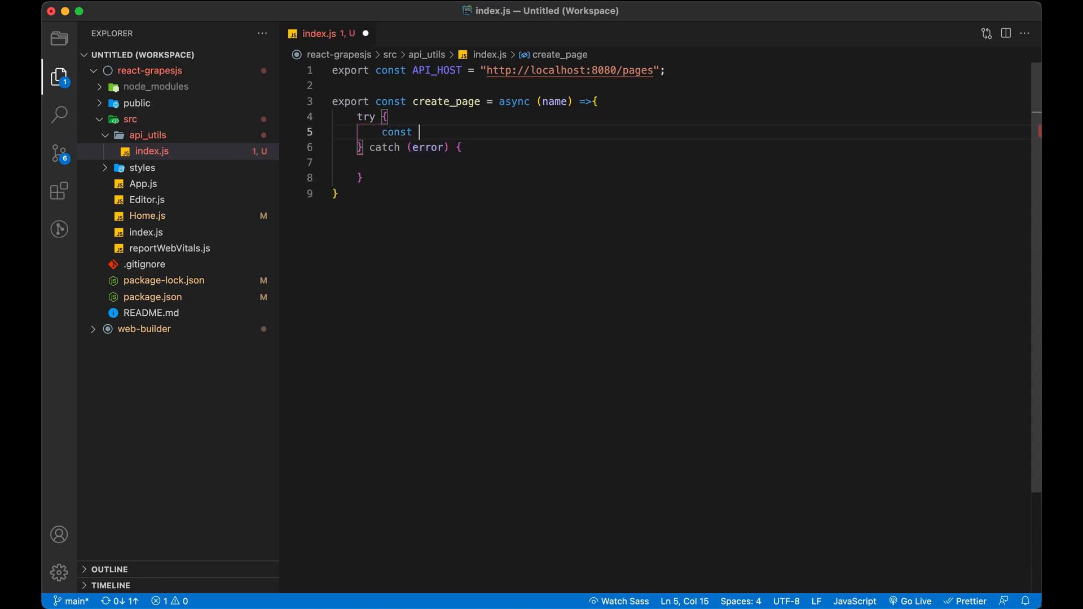
text(respons)
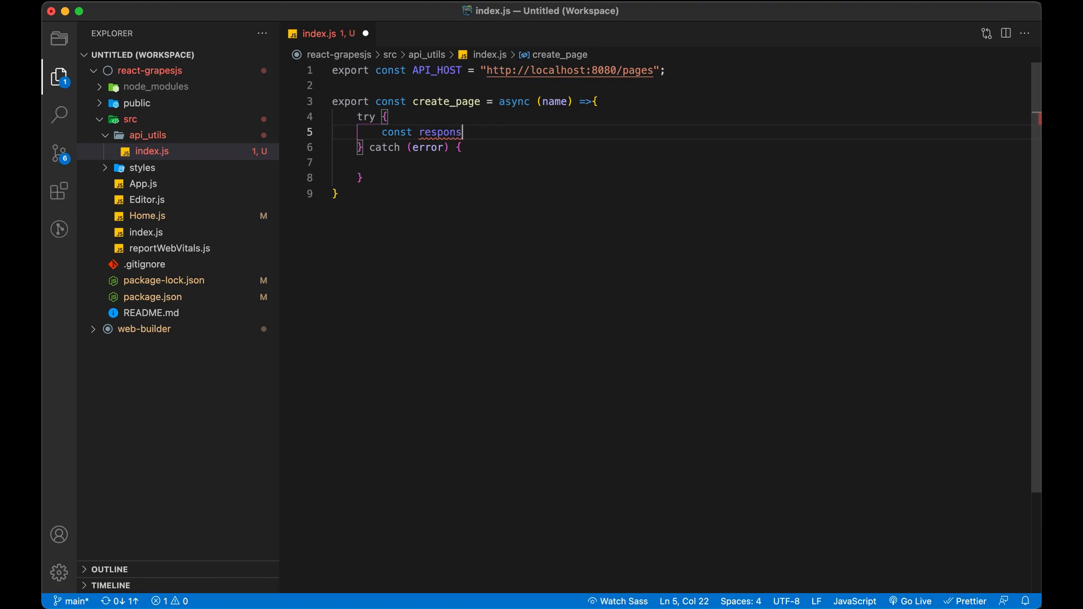
text(e =)
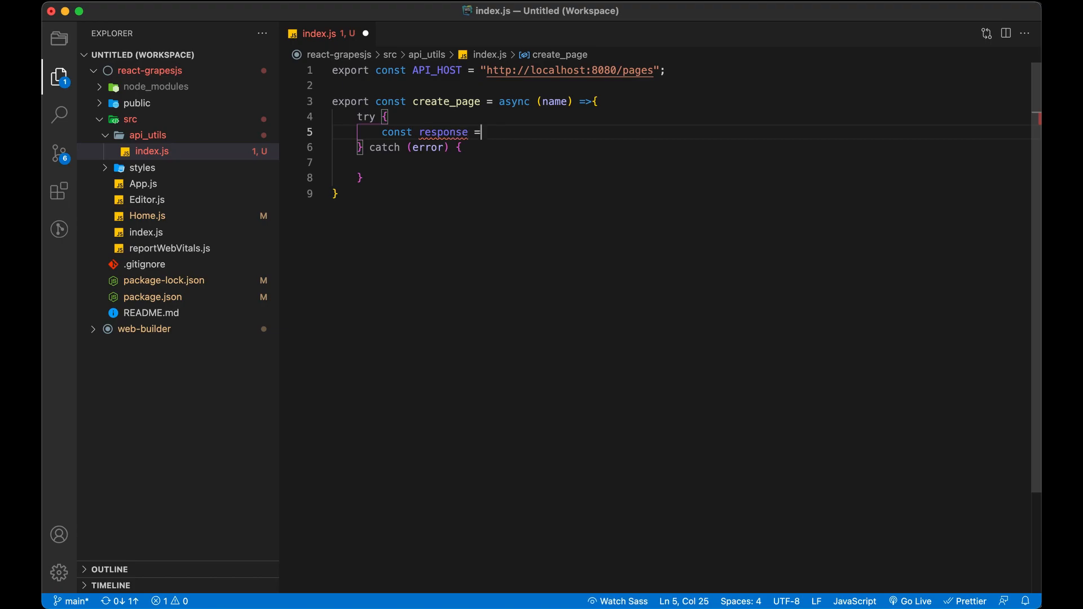
text(await)
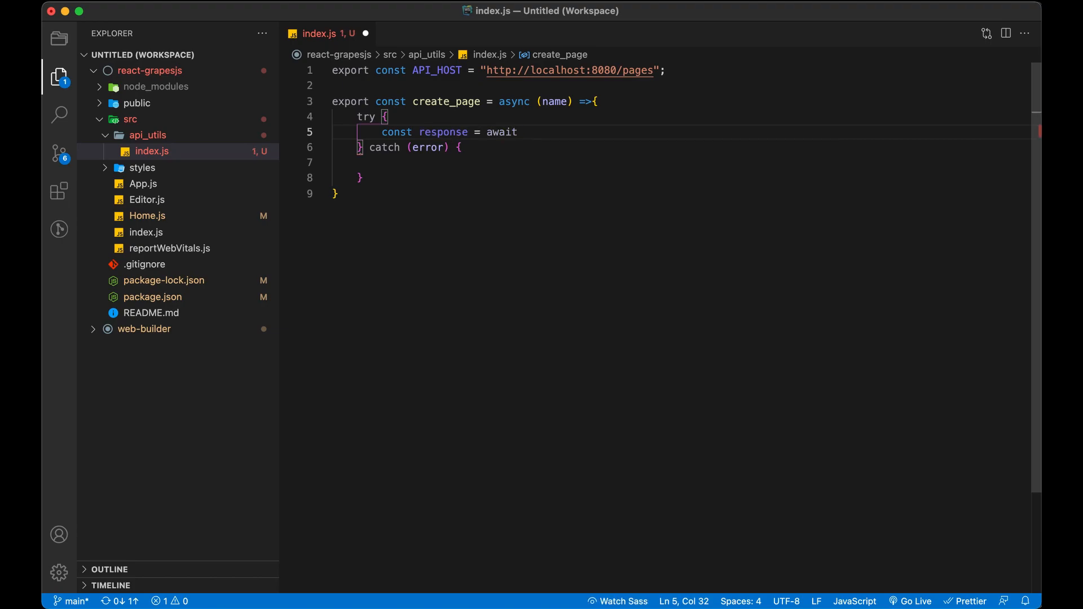
text(axios.post()
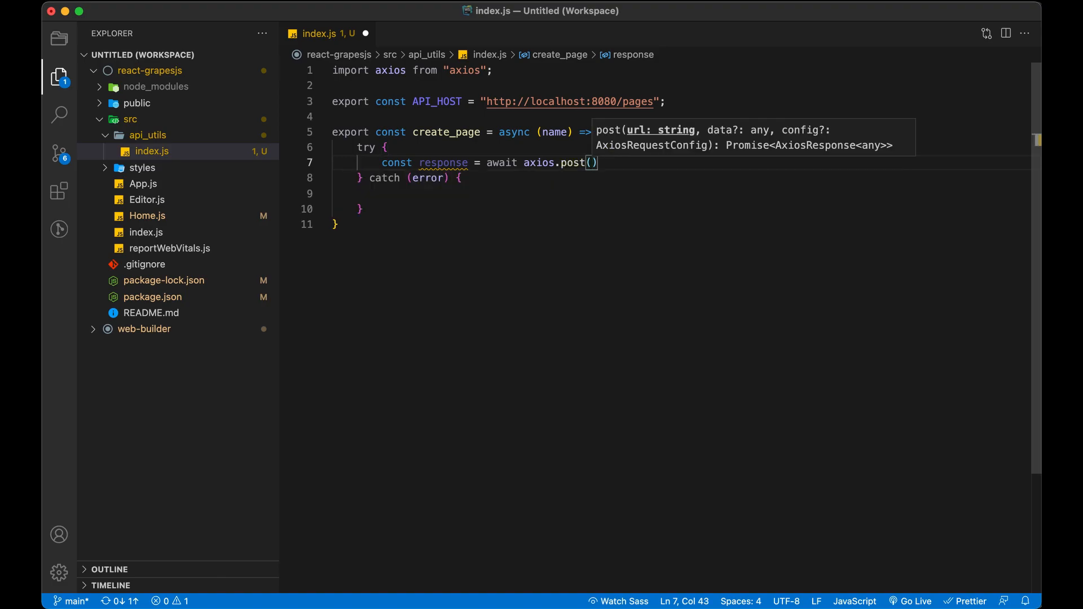
text(`${}`)
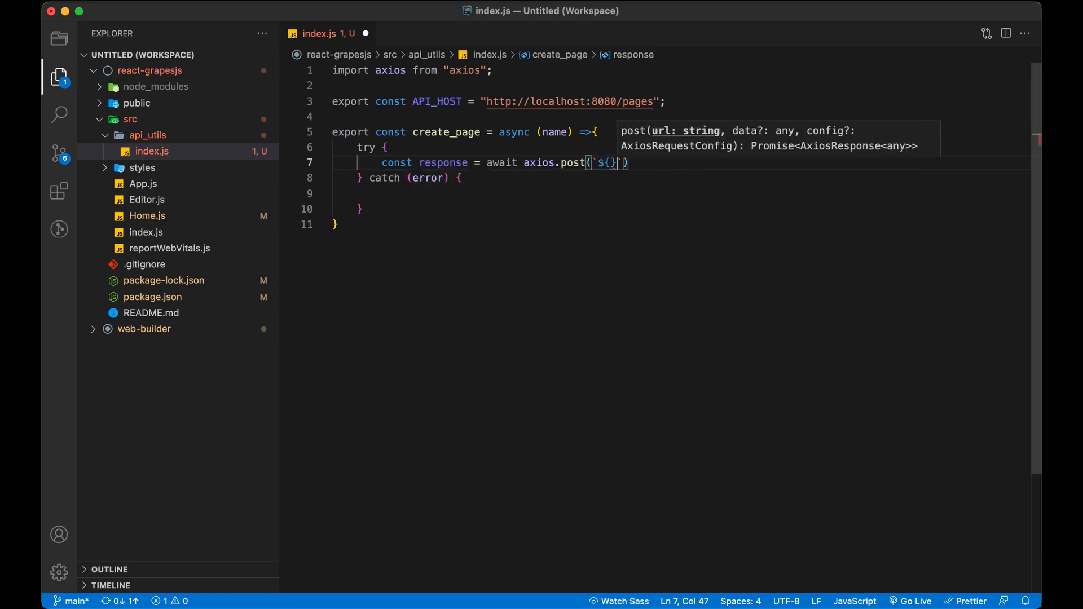
text(API_HOST)
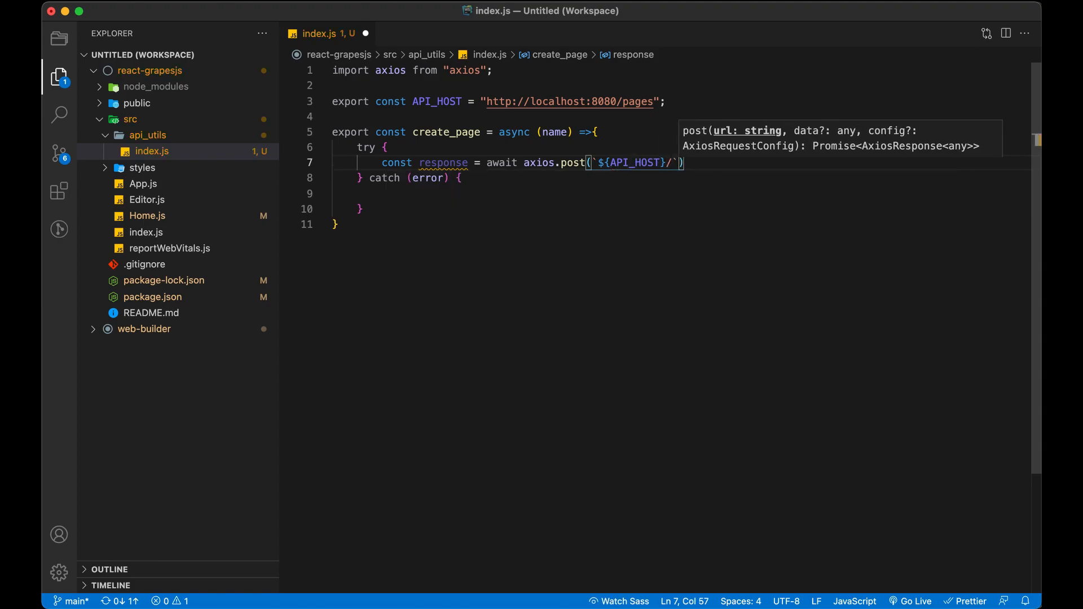
text(, {})
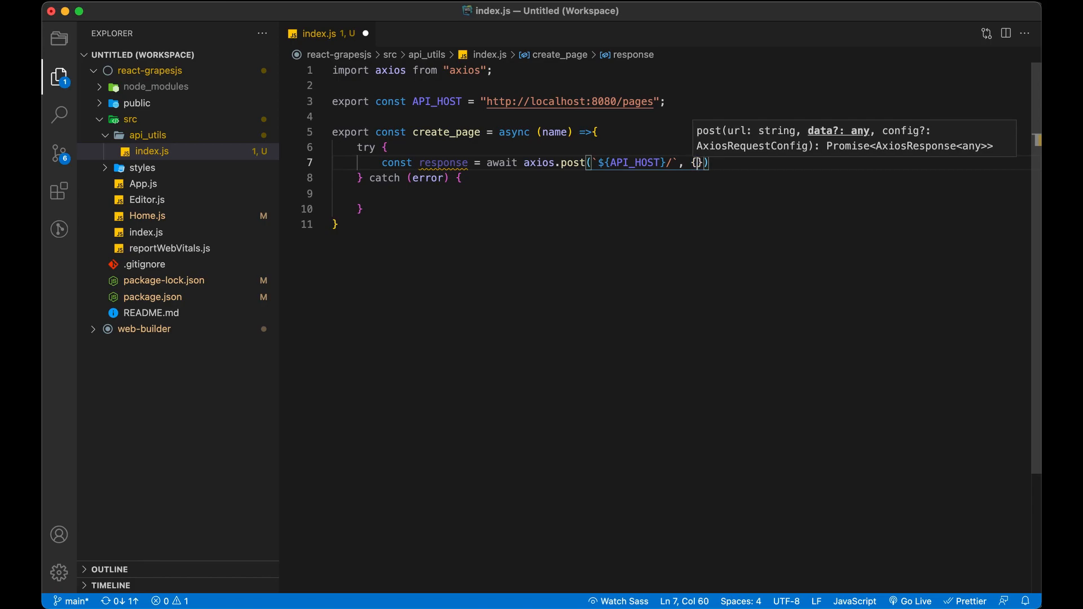
text(name)
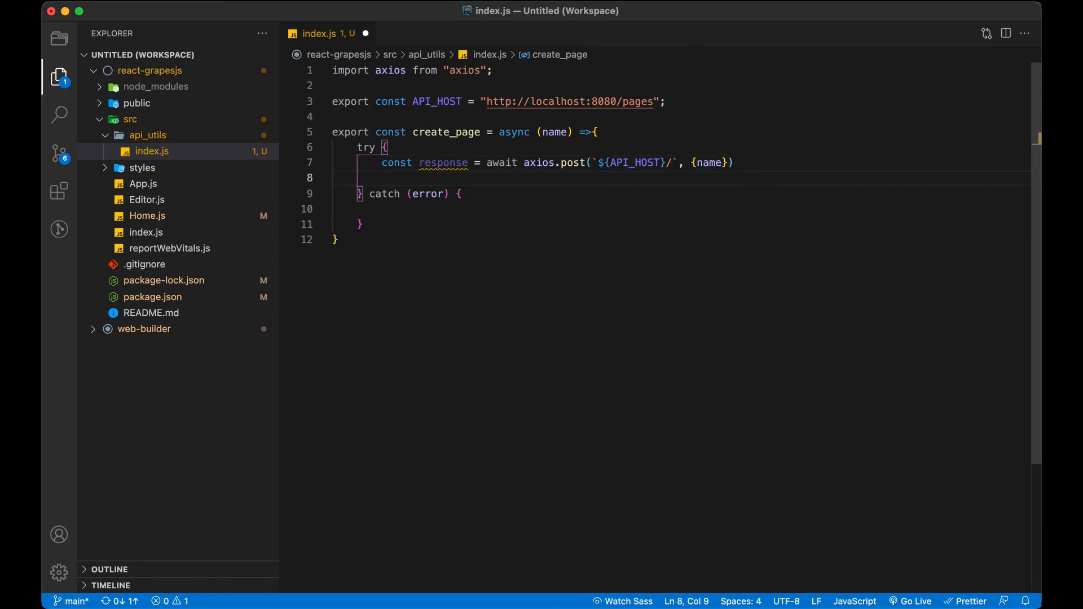
- Return response.data and console.log the err in the catch block
text(return)
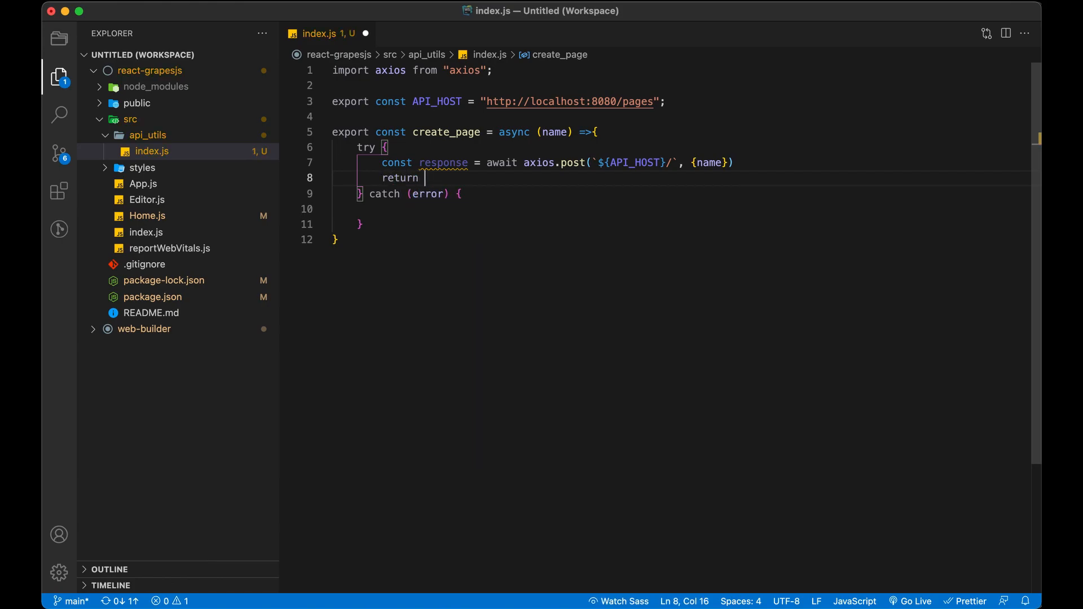
text(response.data;)
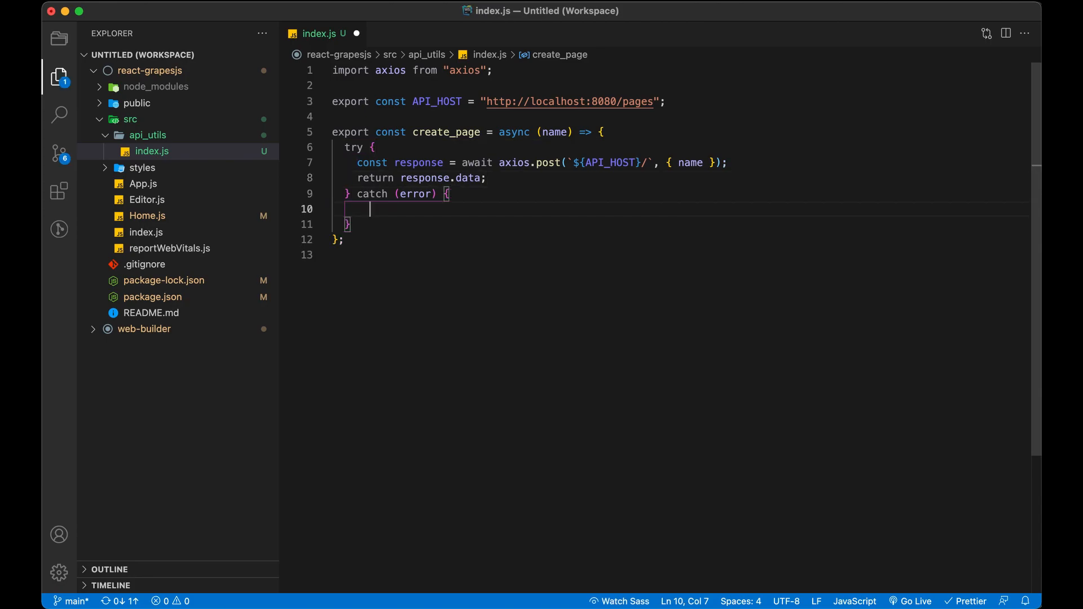
text(console.log('err :>> ', err);)
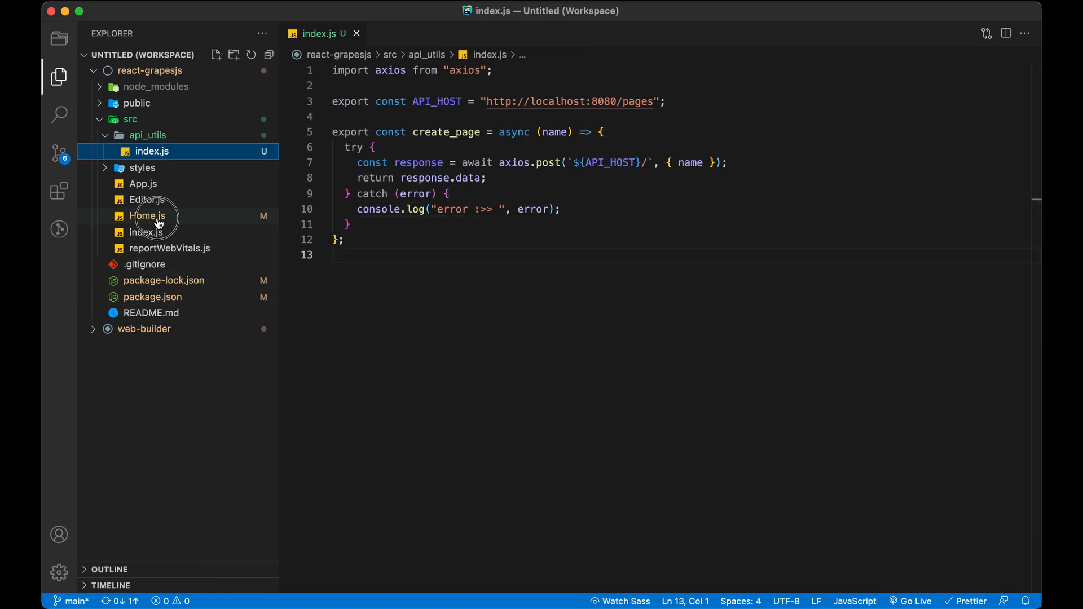
- In handleSubmit assign const newPage = await create_page(name), importing it, and mark handleSubmit async
double_click(147, 215)
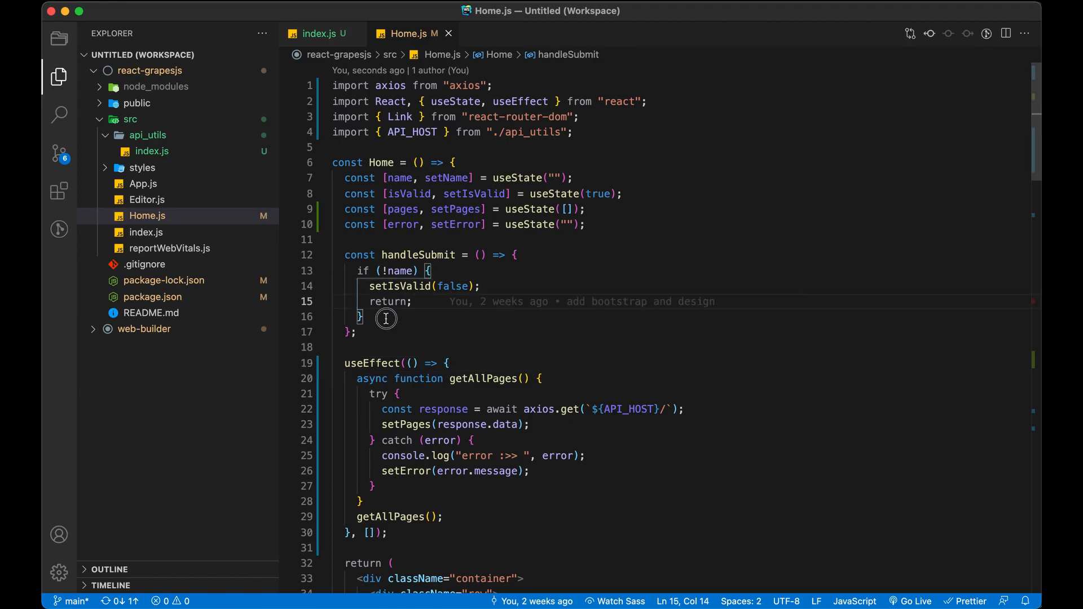
text(cons)
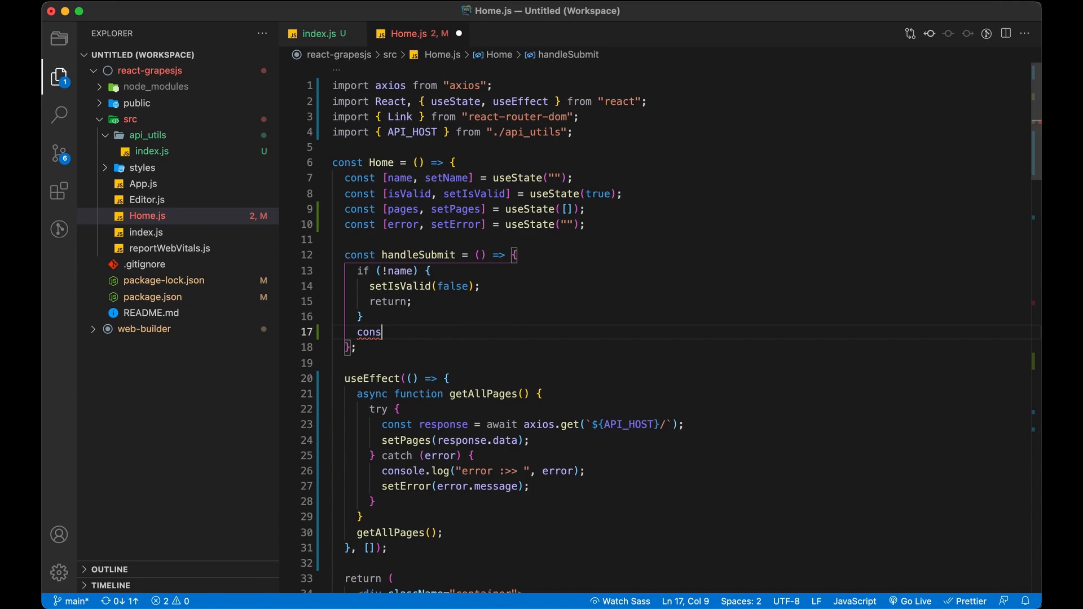
text(t new)
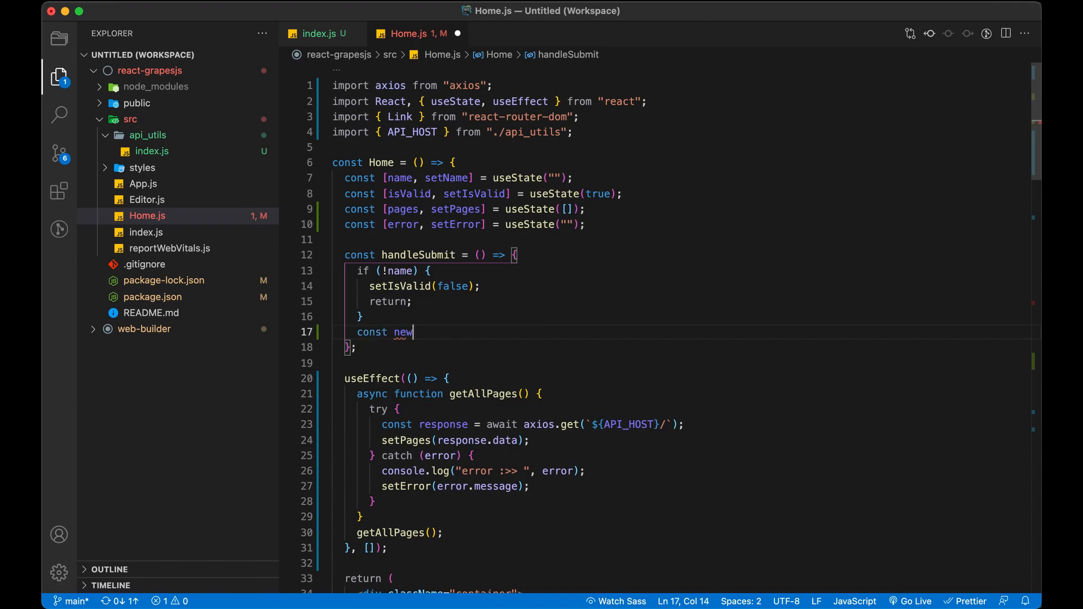
text(Page =)
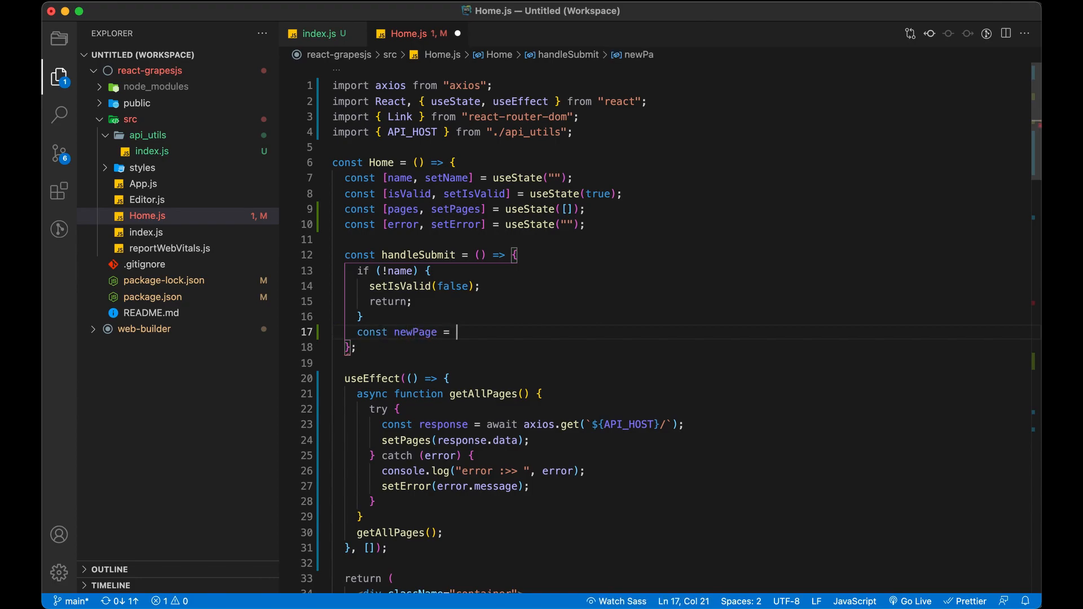
text(await)
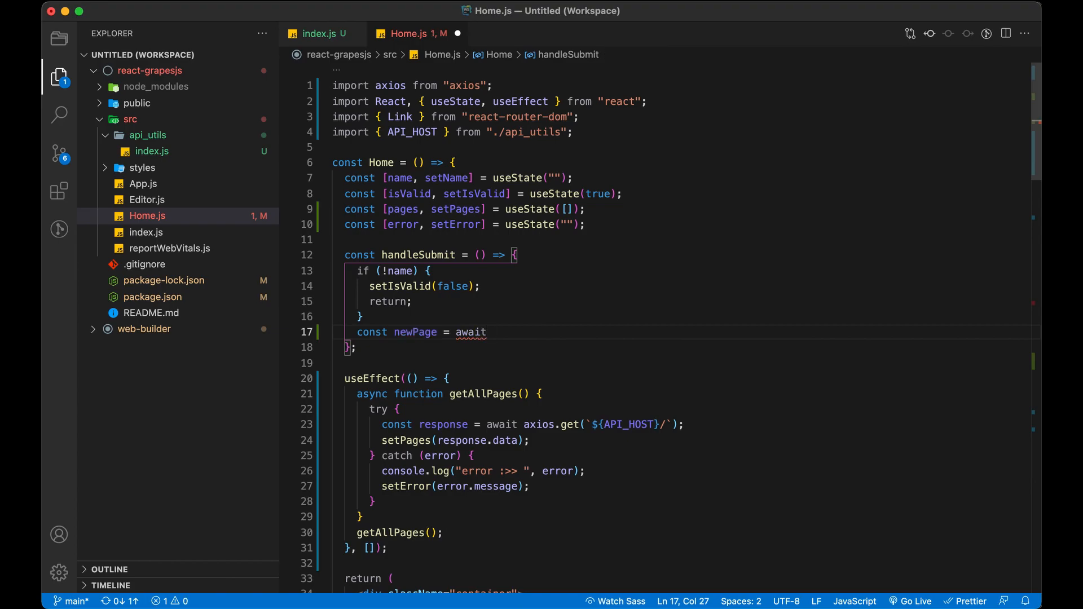
text(create_p)
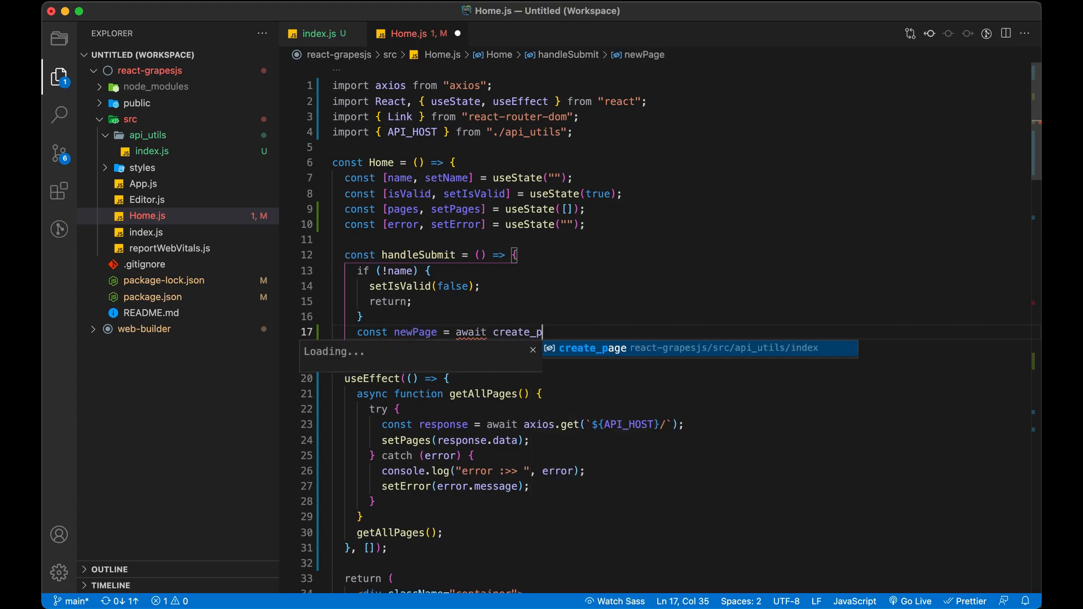
key(Tab)
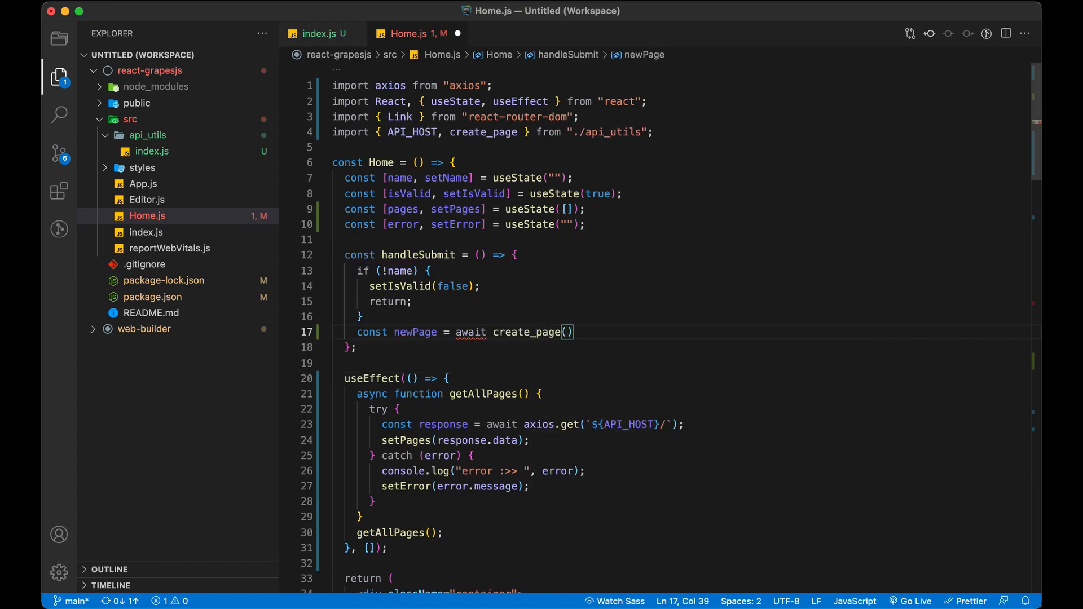
text(name)
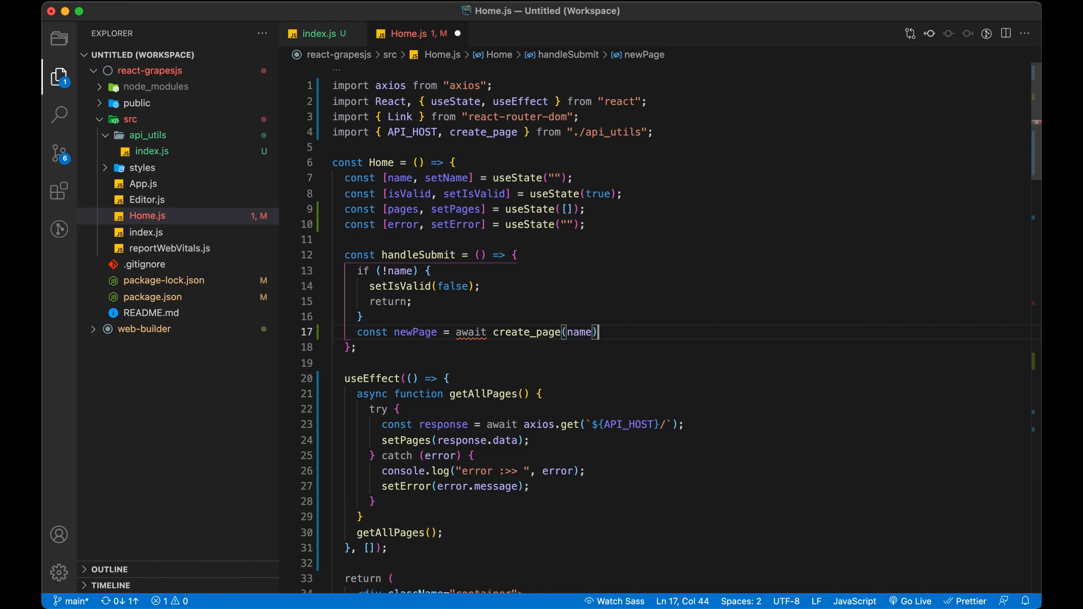
text(;)
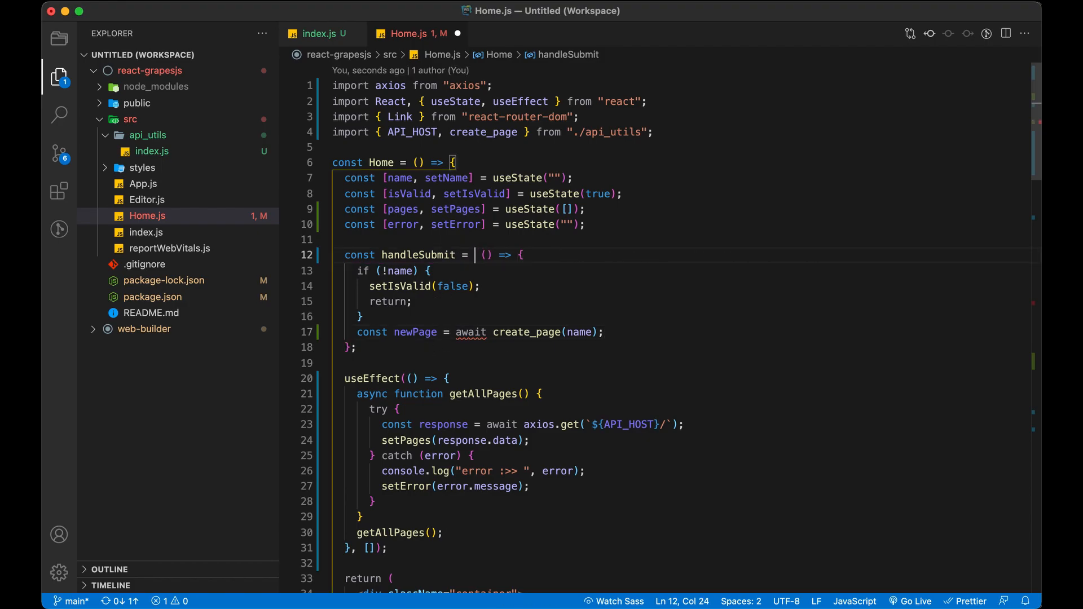
text(async)
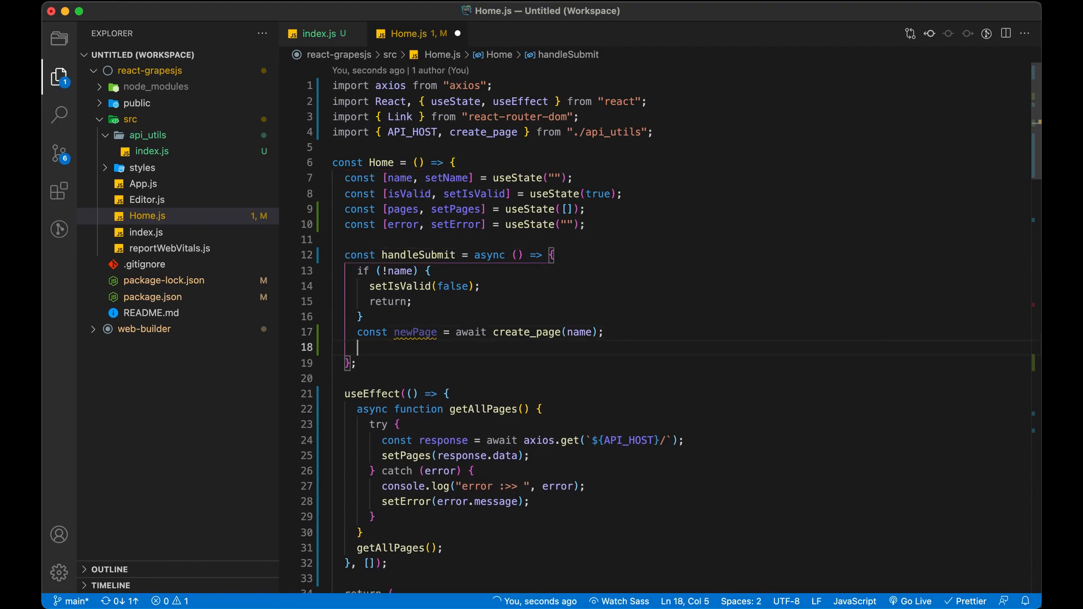
- Clear the name with setName("") and append newPage via setPages([...pages, newPage])
text(setName()
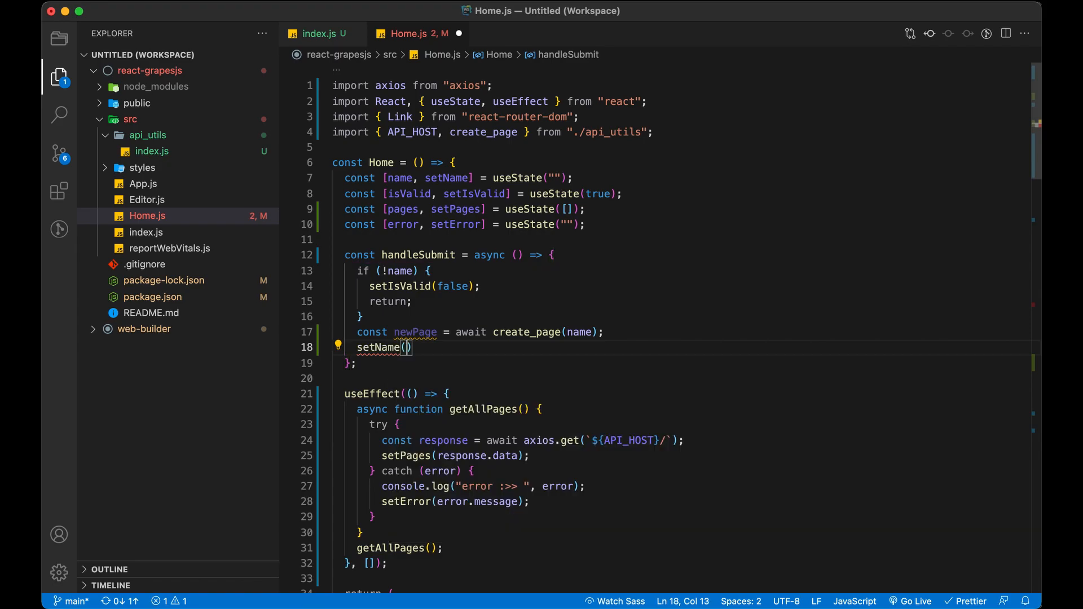
text("")
text(set)
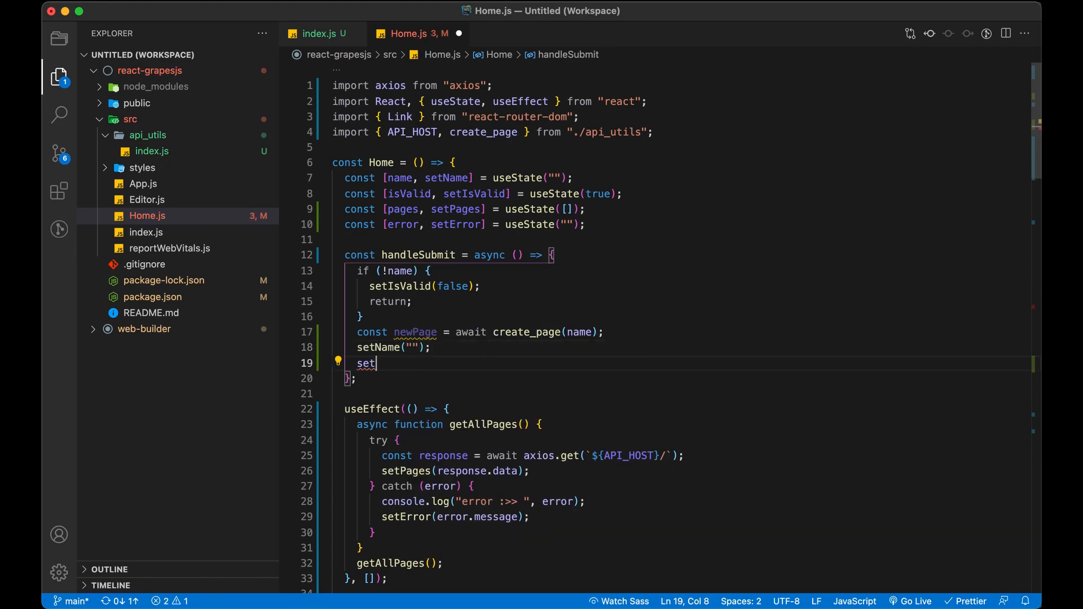
text(Pages)
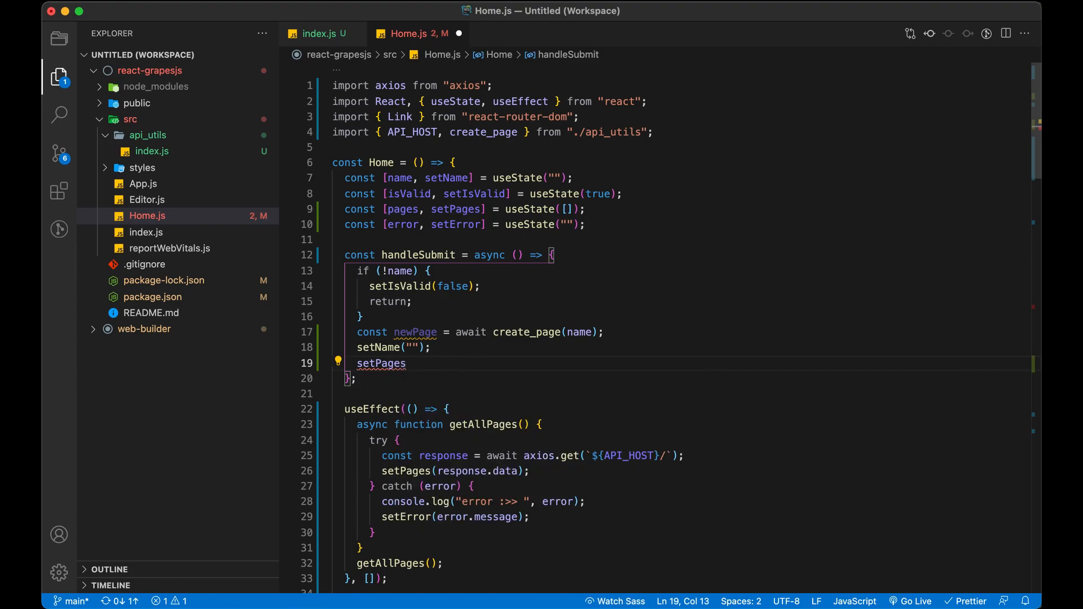
text(([...])
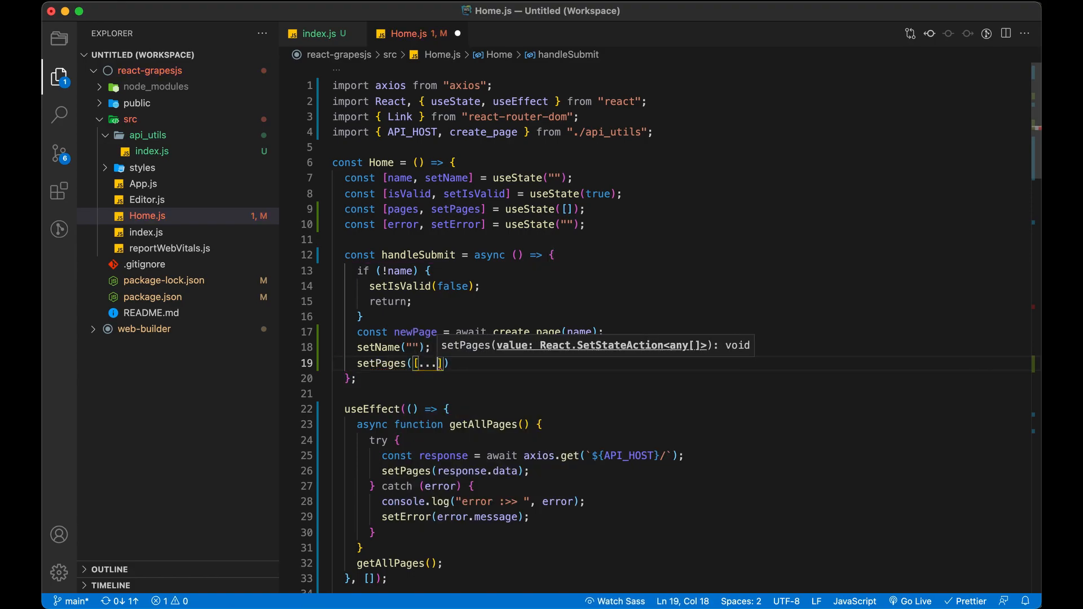
text(pages,)
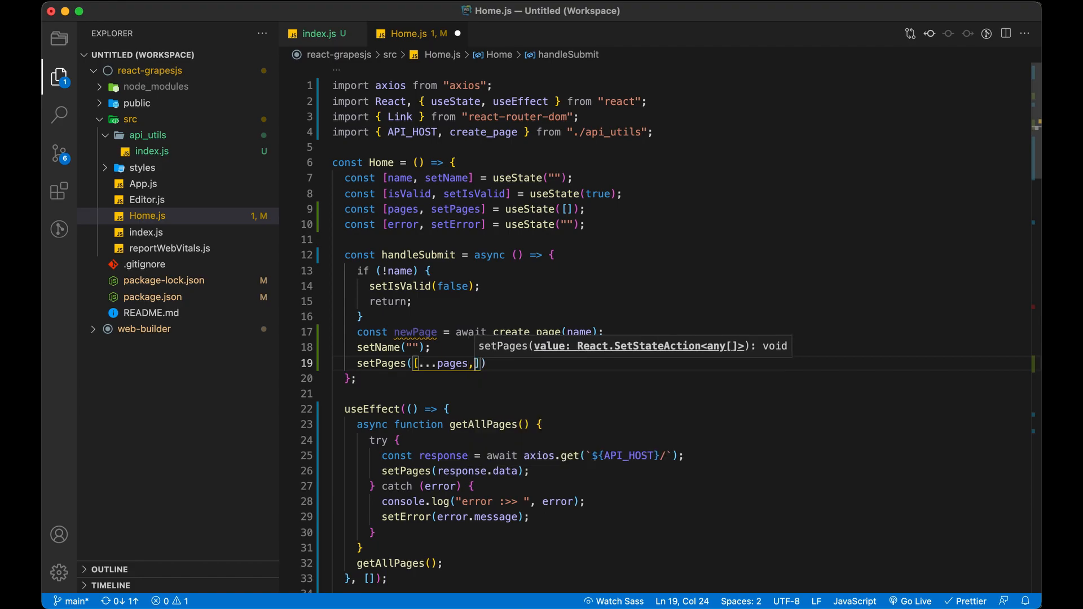
text(newPa)
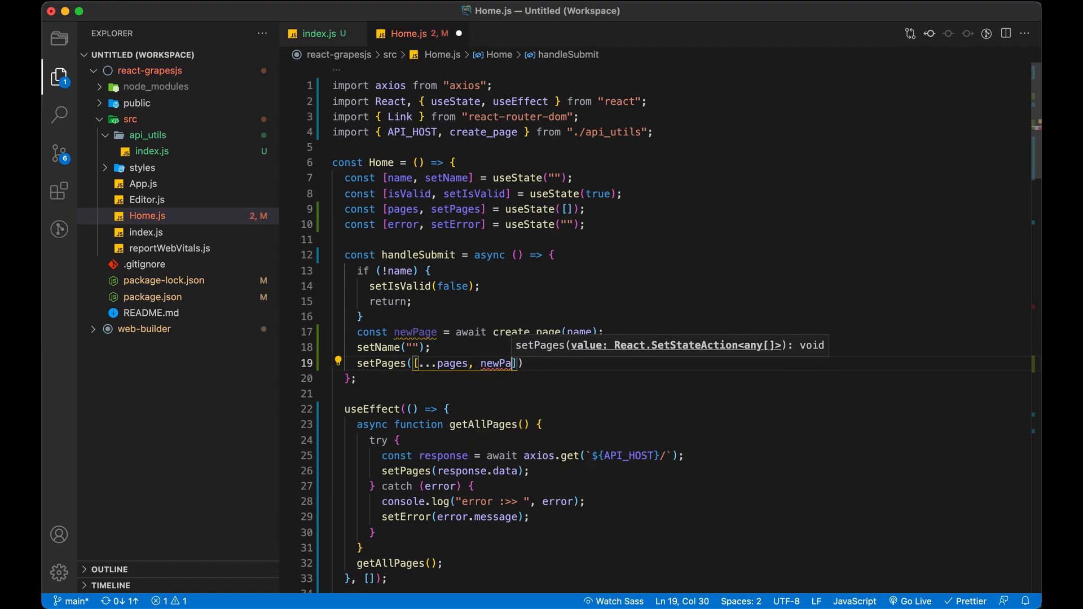
text(ge)
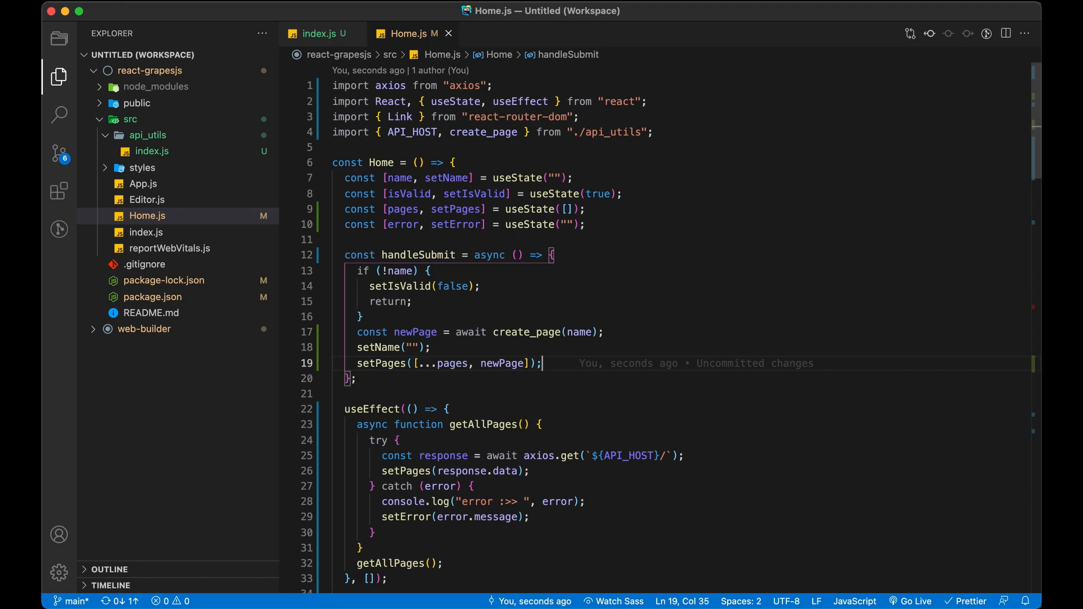
mouse_move(578, 288)
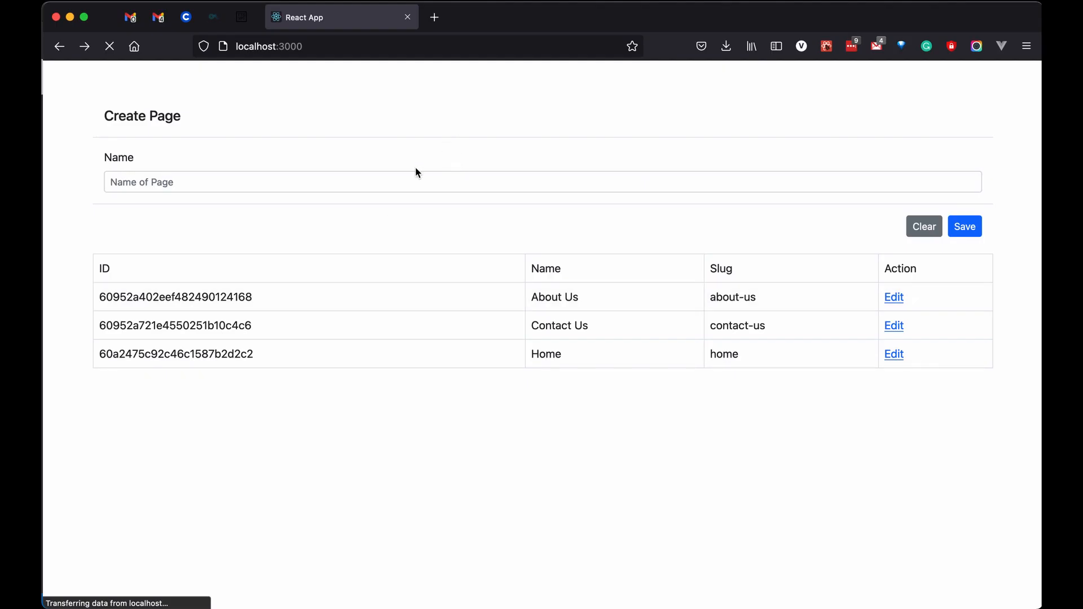
- Enter dummy in the Name field and save it as a fourth table row
text(dum)
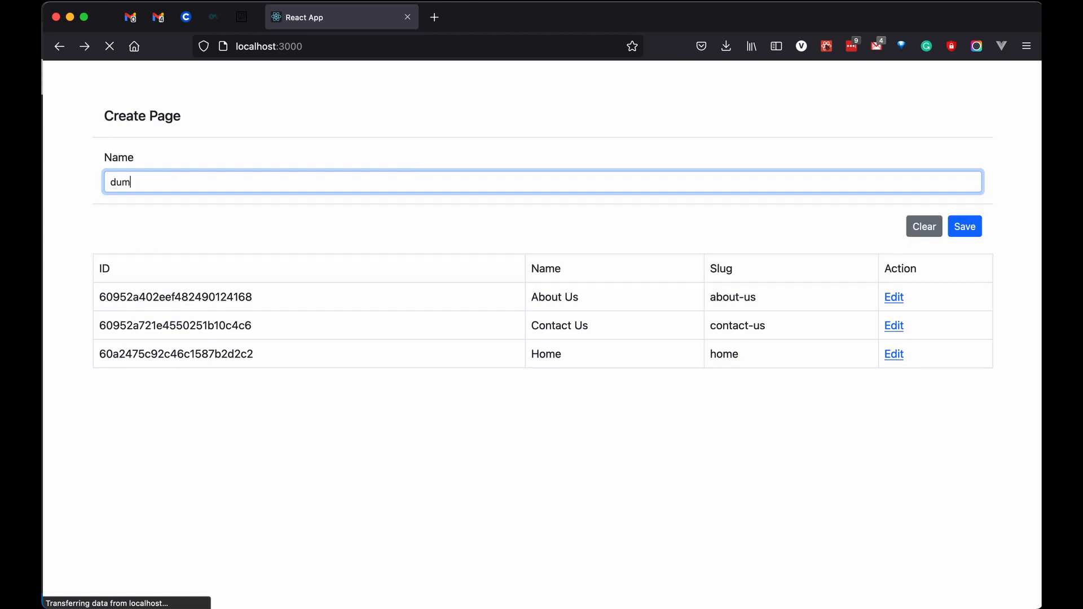
text(my)
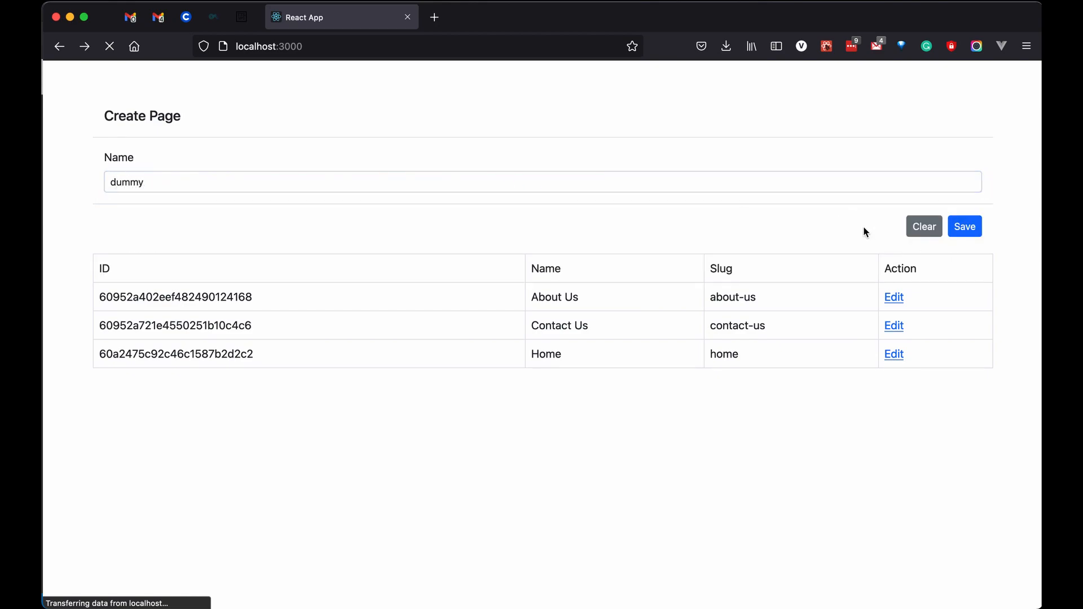
click(964, 225)
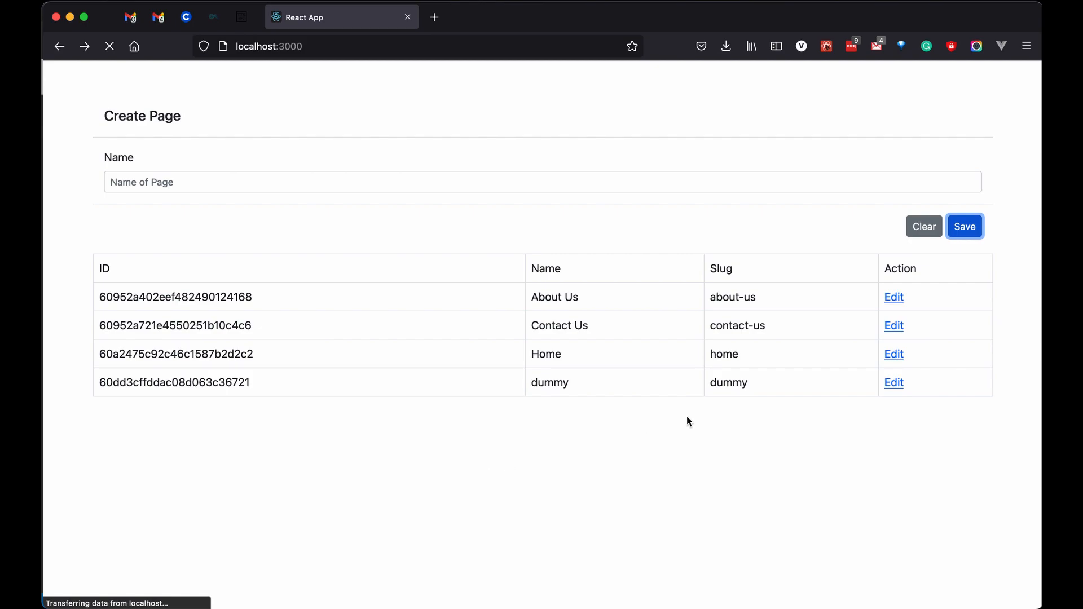